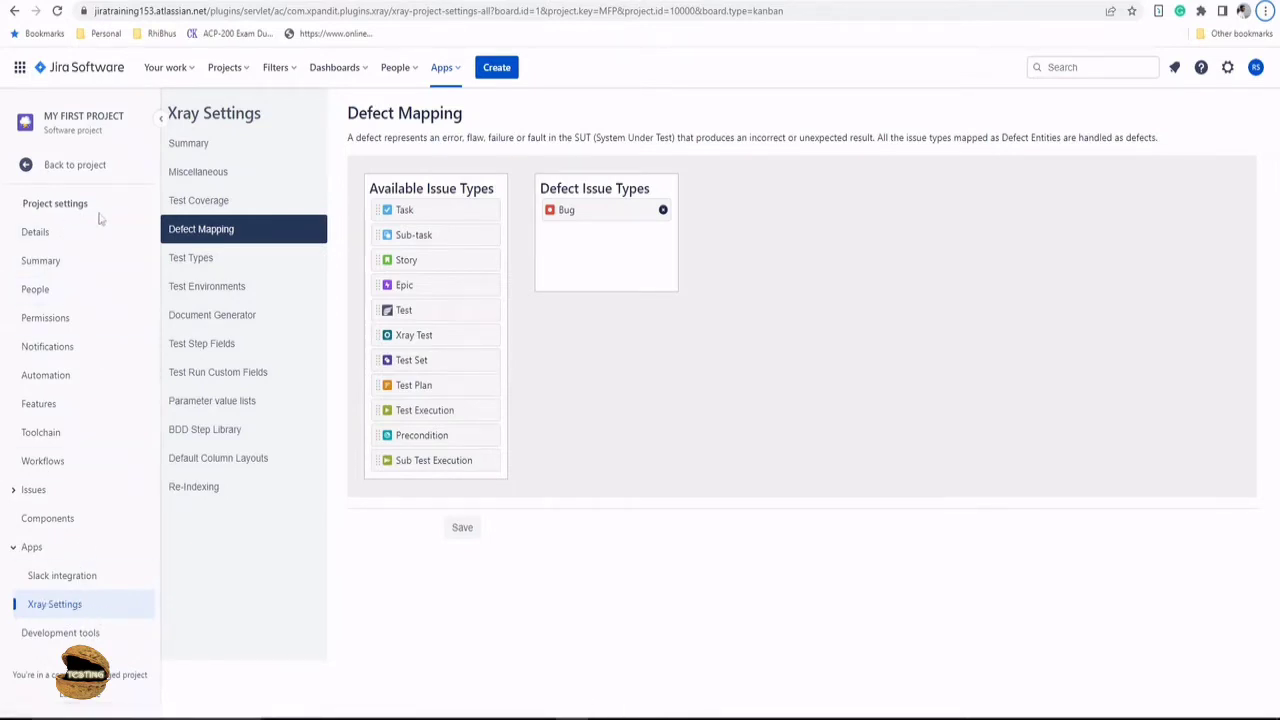
pyautogui.moveTo(244, 256)
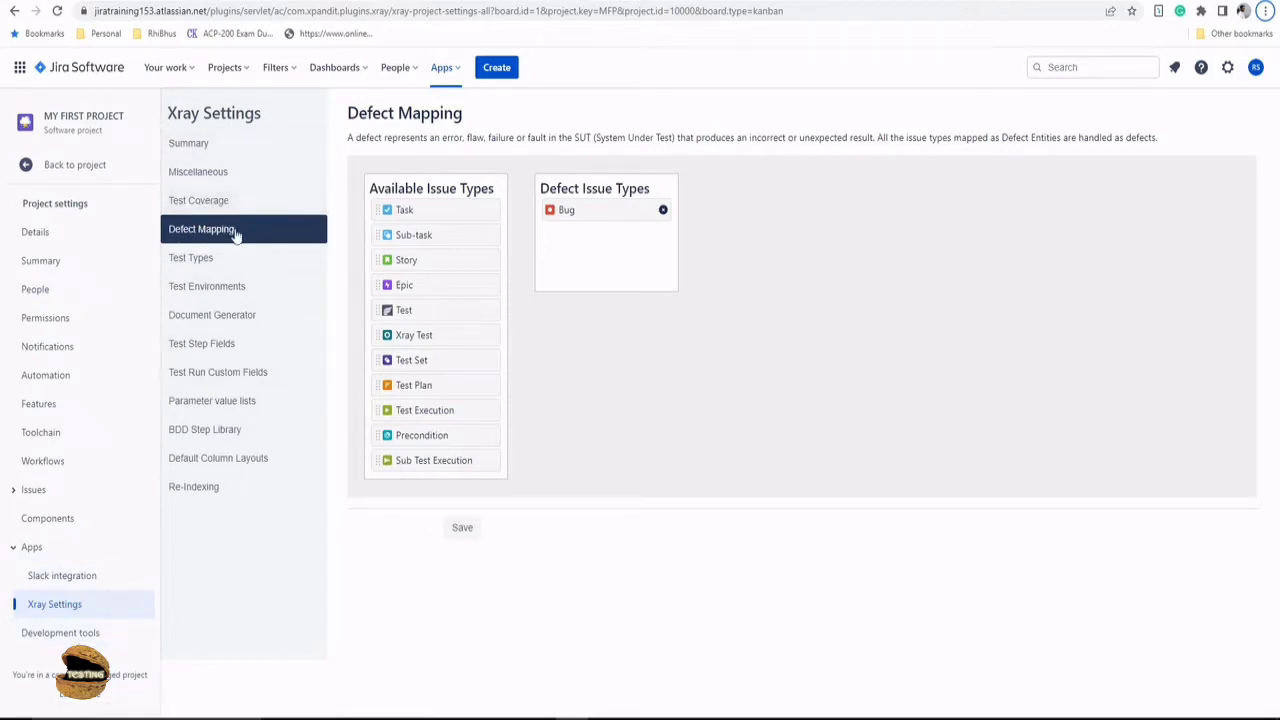
# - Show the project's Xray Test Environments settings page, currently with no environments
pyautogui.click(208, 286)
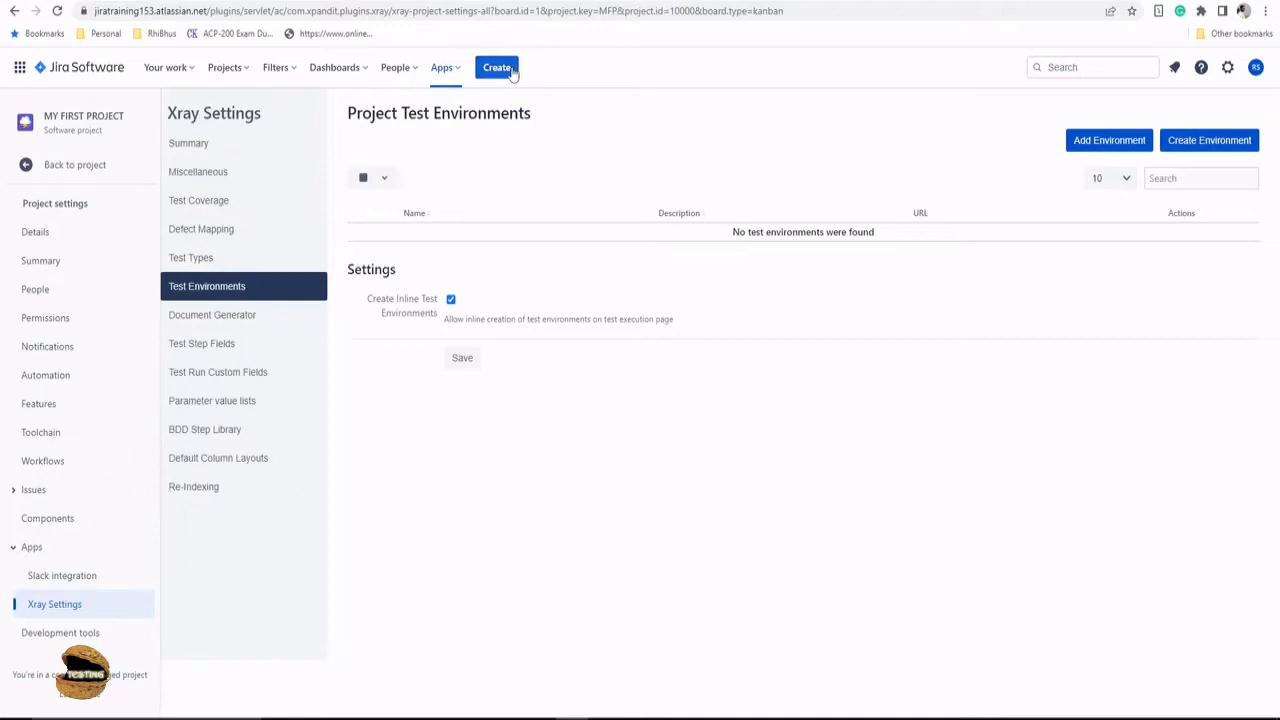
# - Begin a new MY FIRST PROJECT issue and set its issue type to Xray Test
pyautogui.click(496, 68)
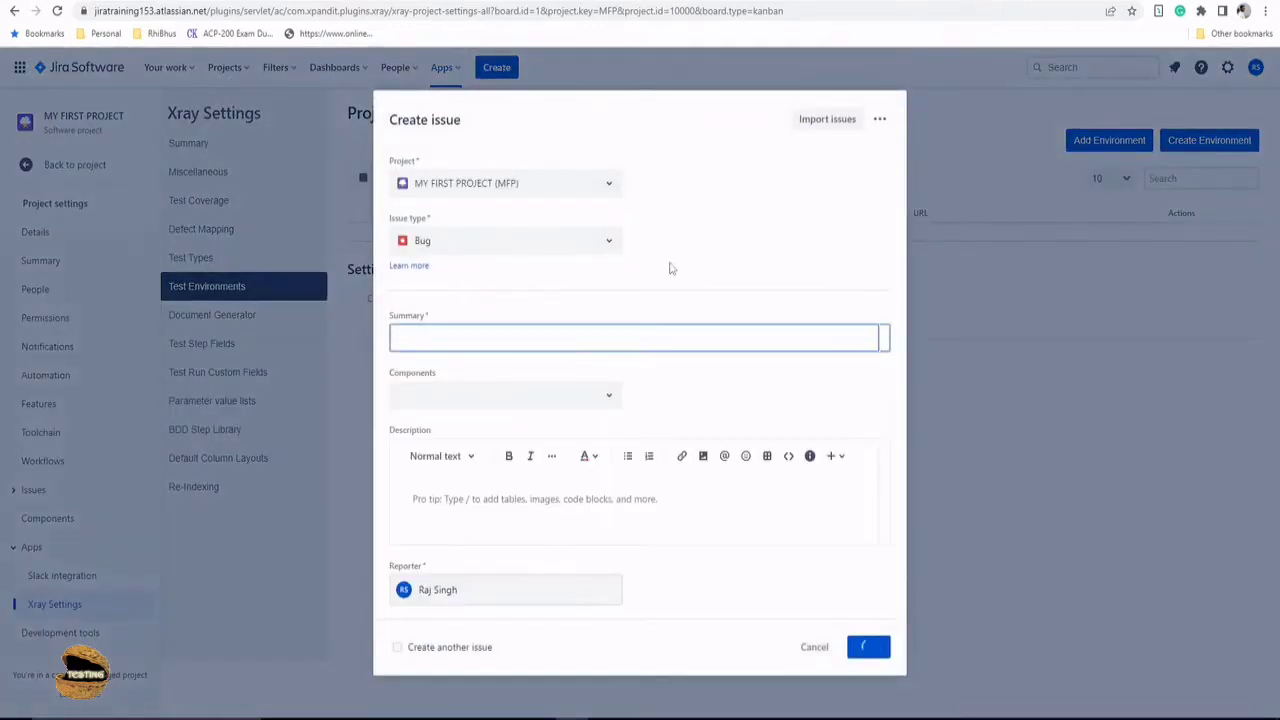
pyautogui.click(504, 240)
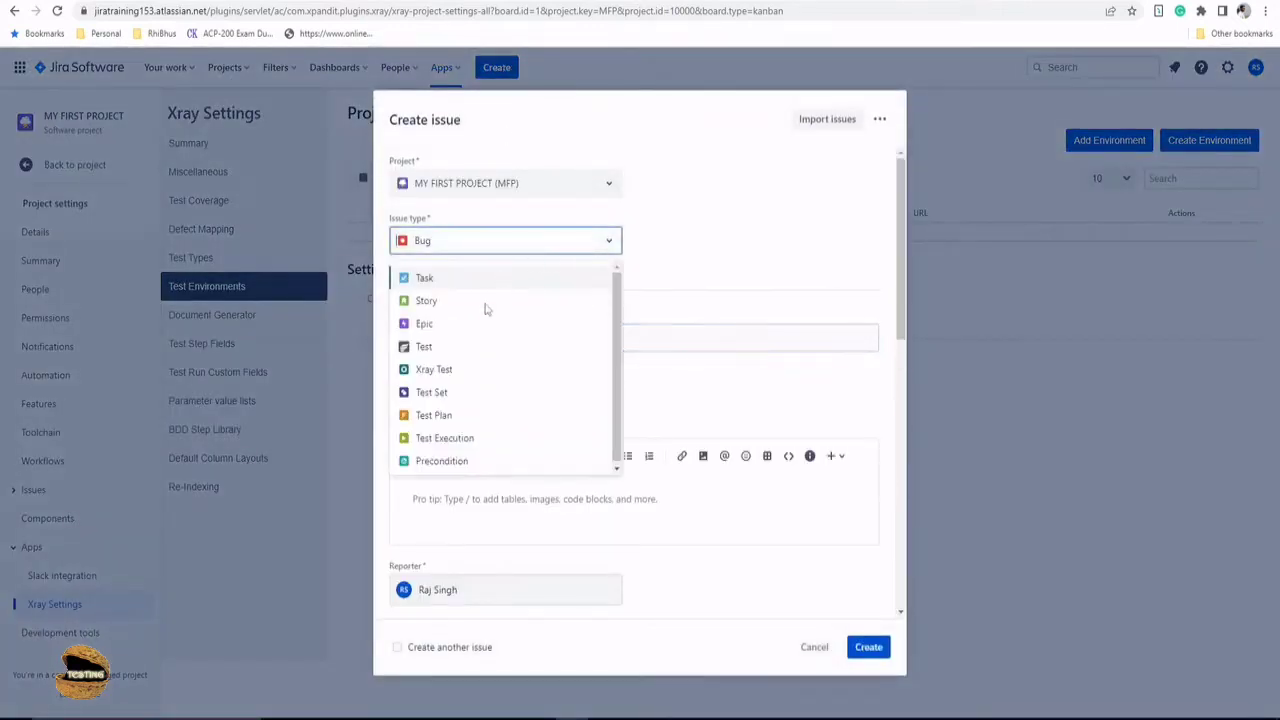
pyautogui.moveTo(468, 368)
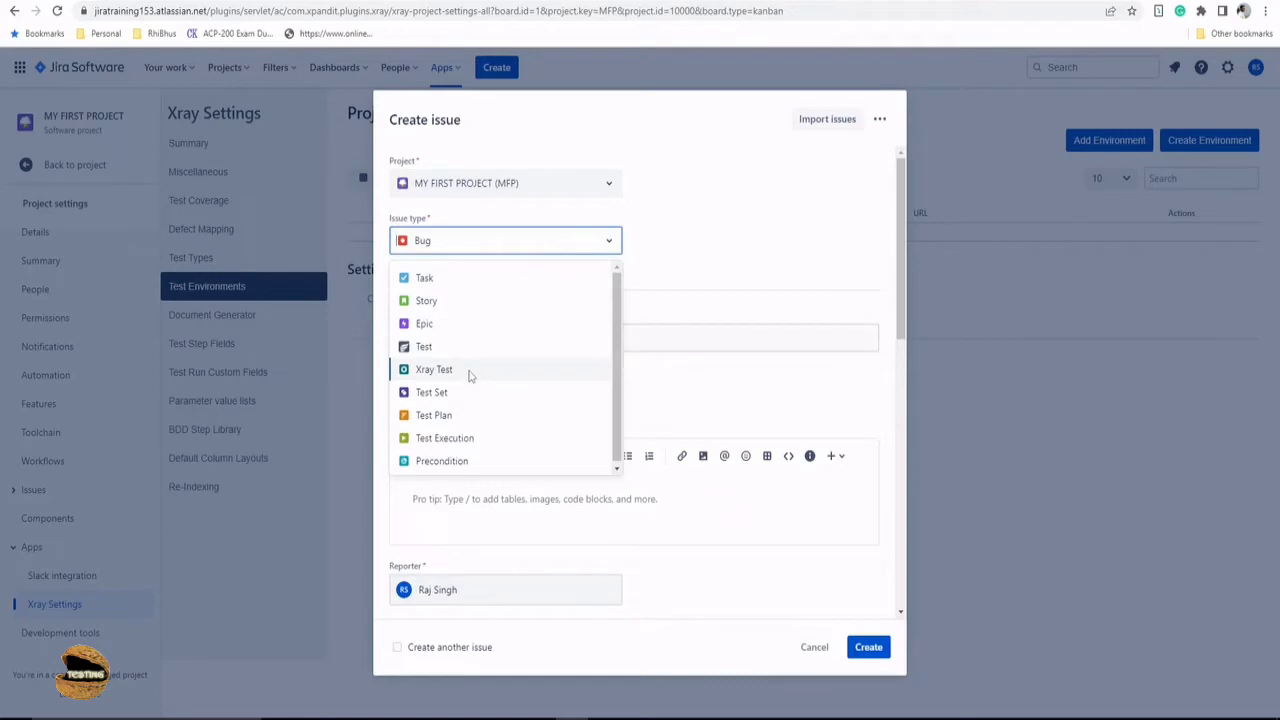
pyautogui.click(434, 368)
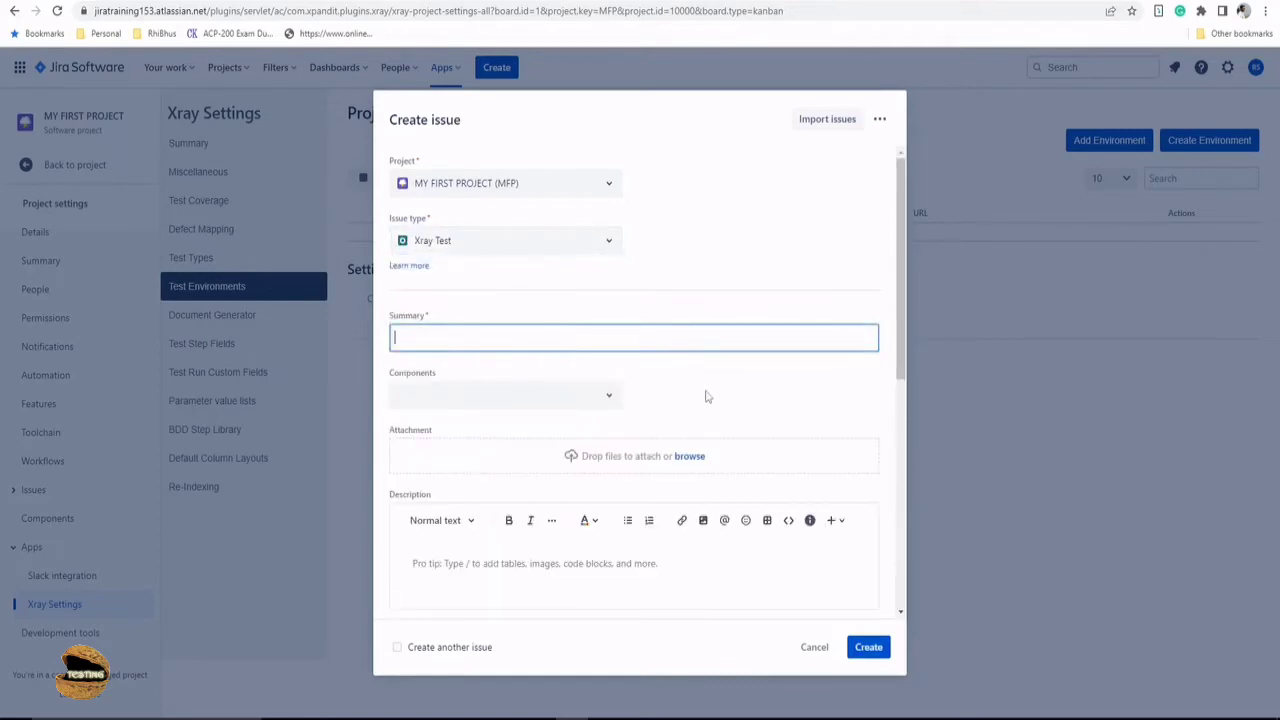
pyautogui.scroll(-3)
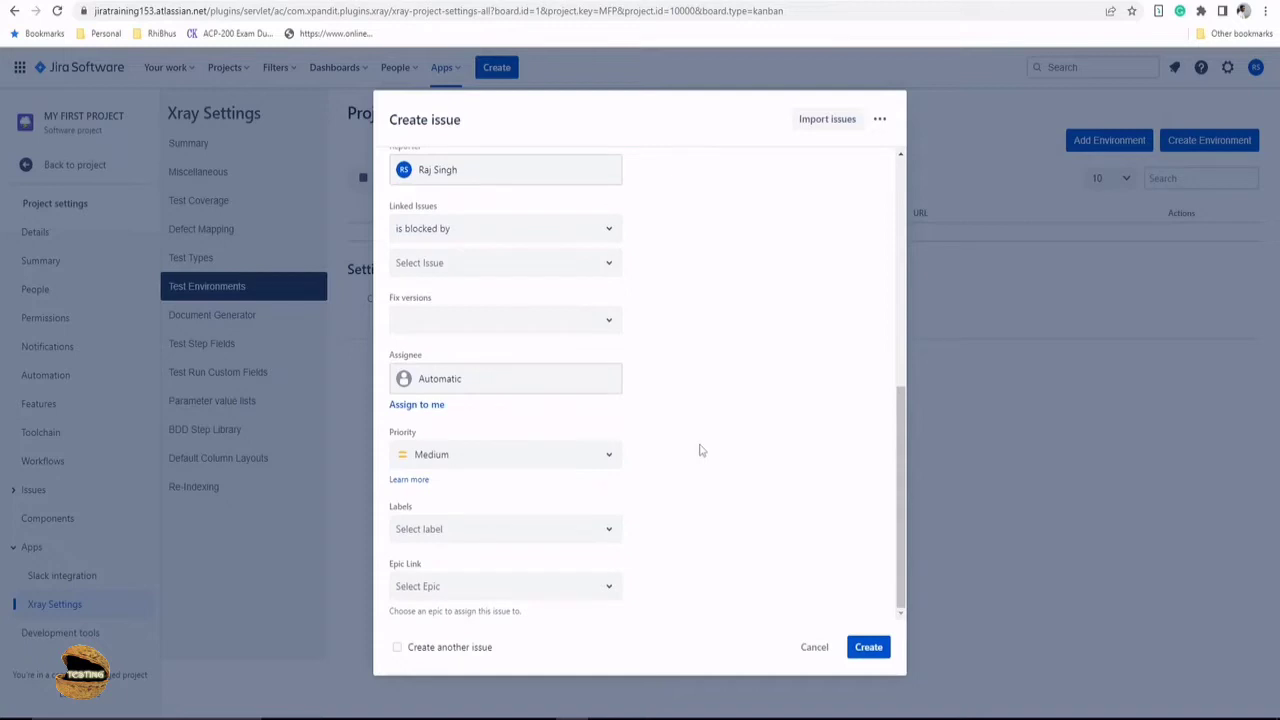
pyautogui.moveTo(712, 446)
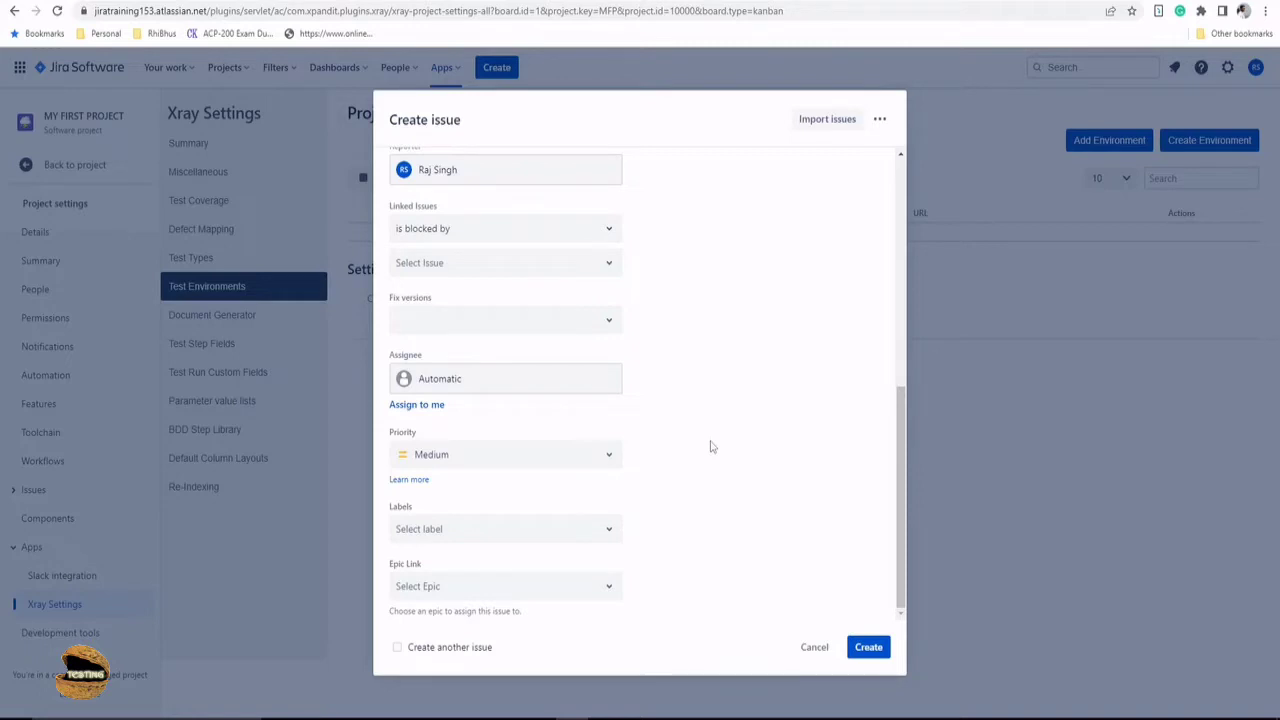
pyautogui.moveTo(712, 446)
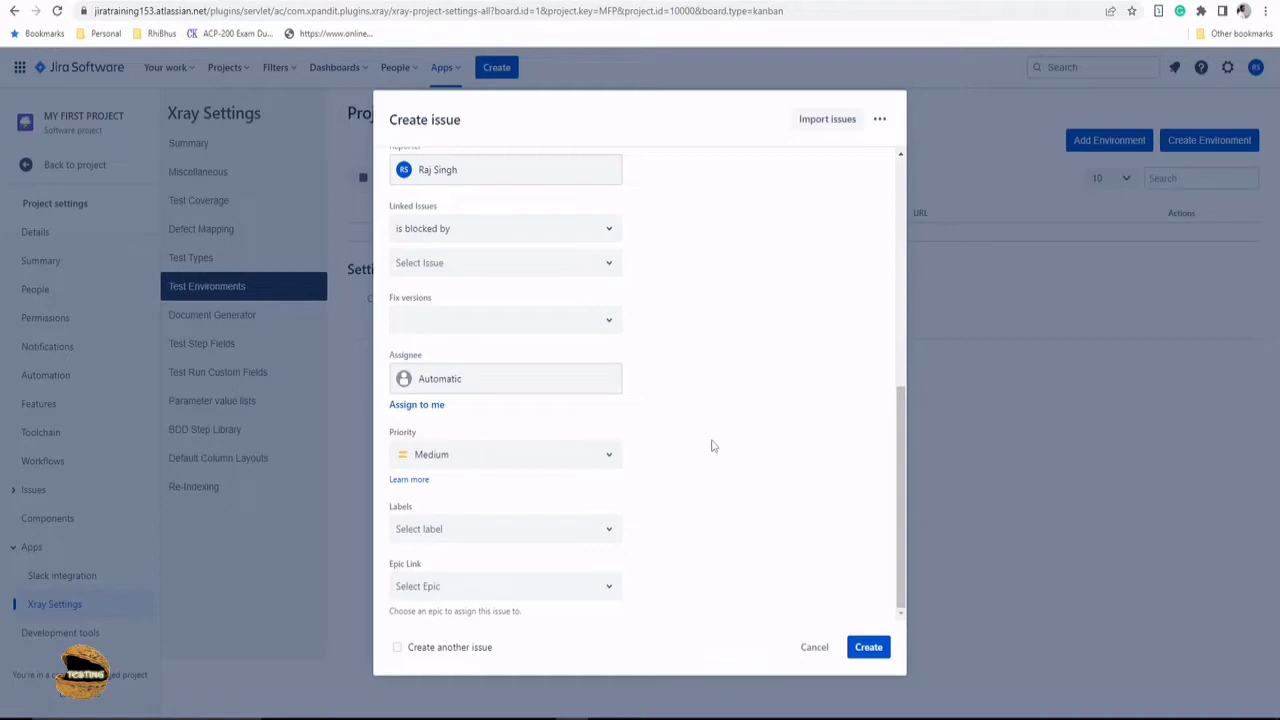
pyautogui.scroll(-3)
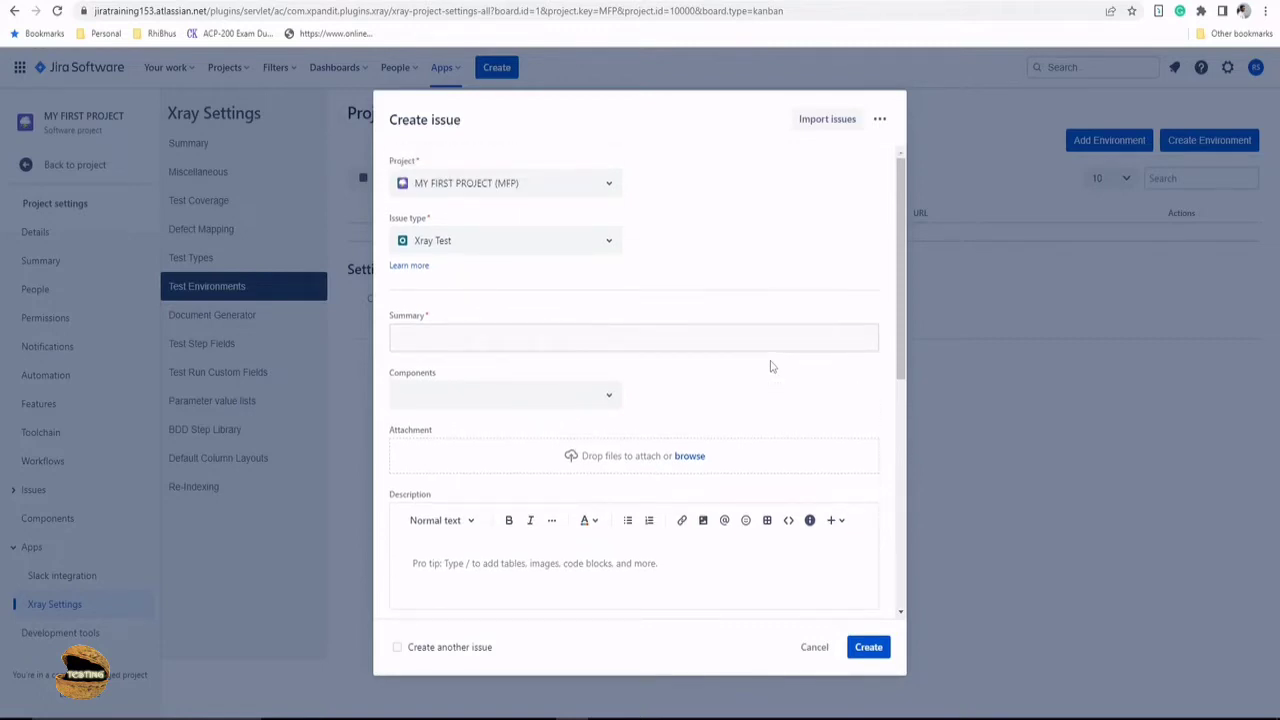
# - Switch the new issue's type from Xray Test to Test Execution
pyautogui.click(504, 240)
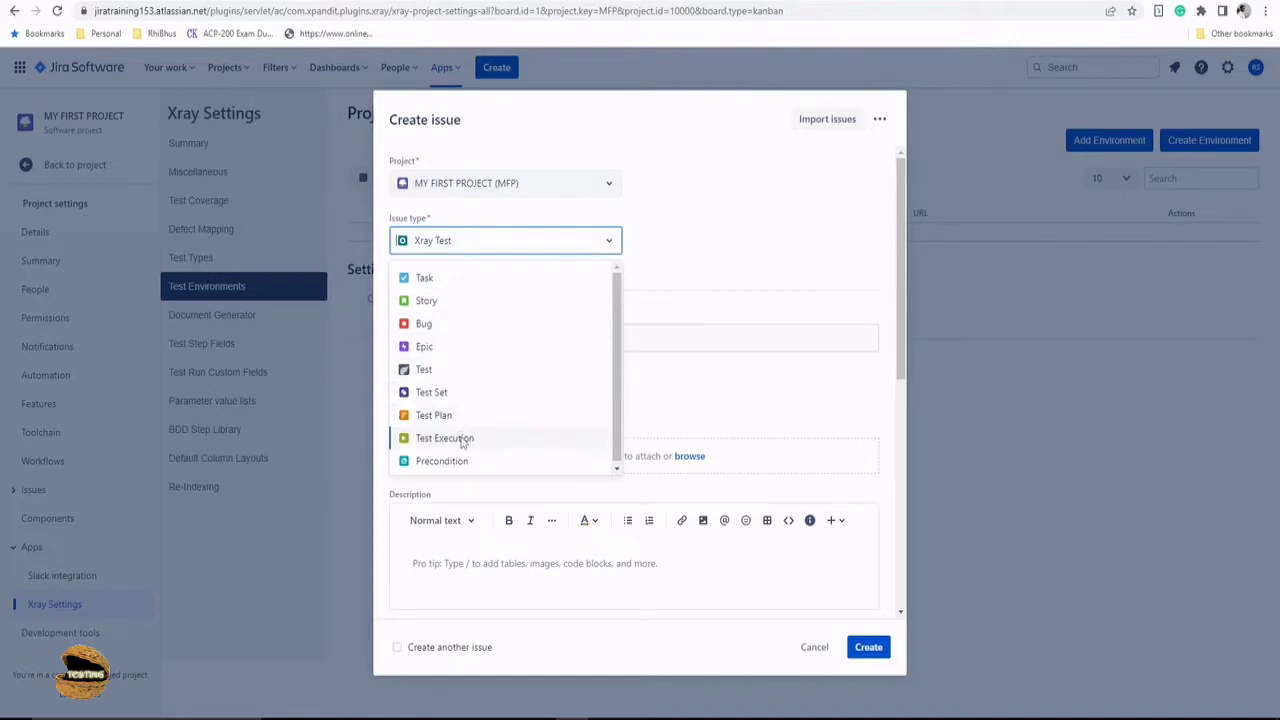
pyautogui.click(444, 436)
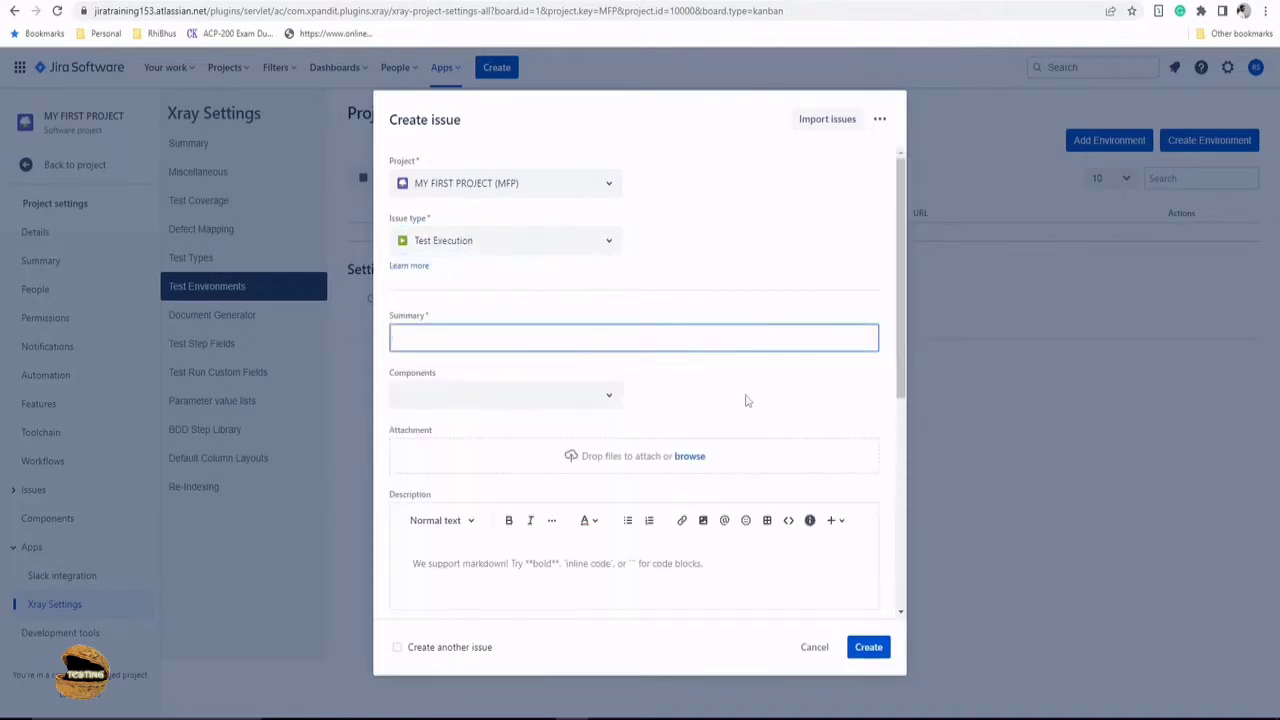
pyautogui.scroll(-3)
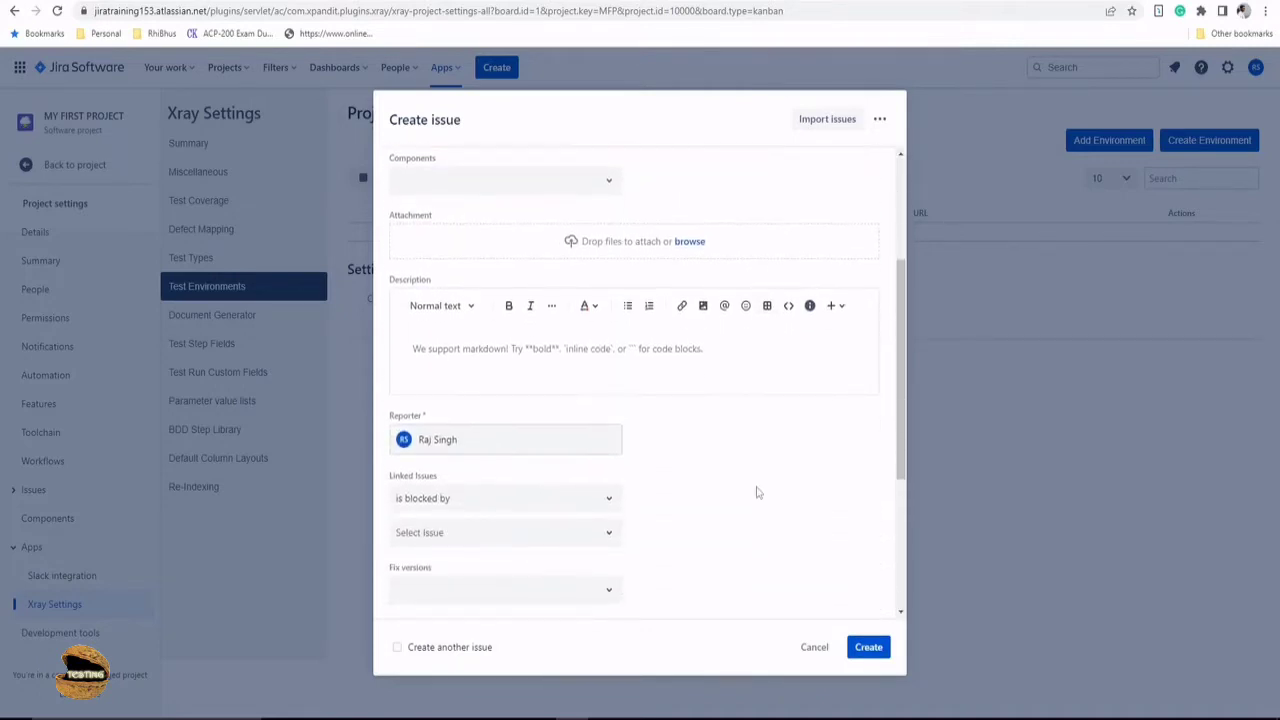
pyautogui.scroll(-3)
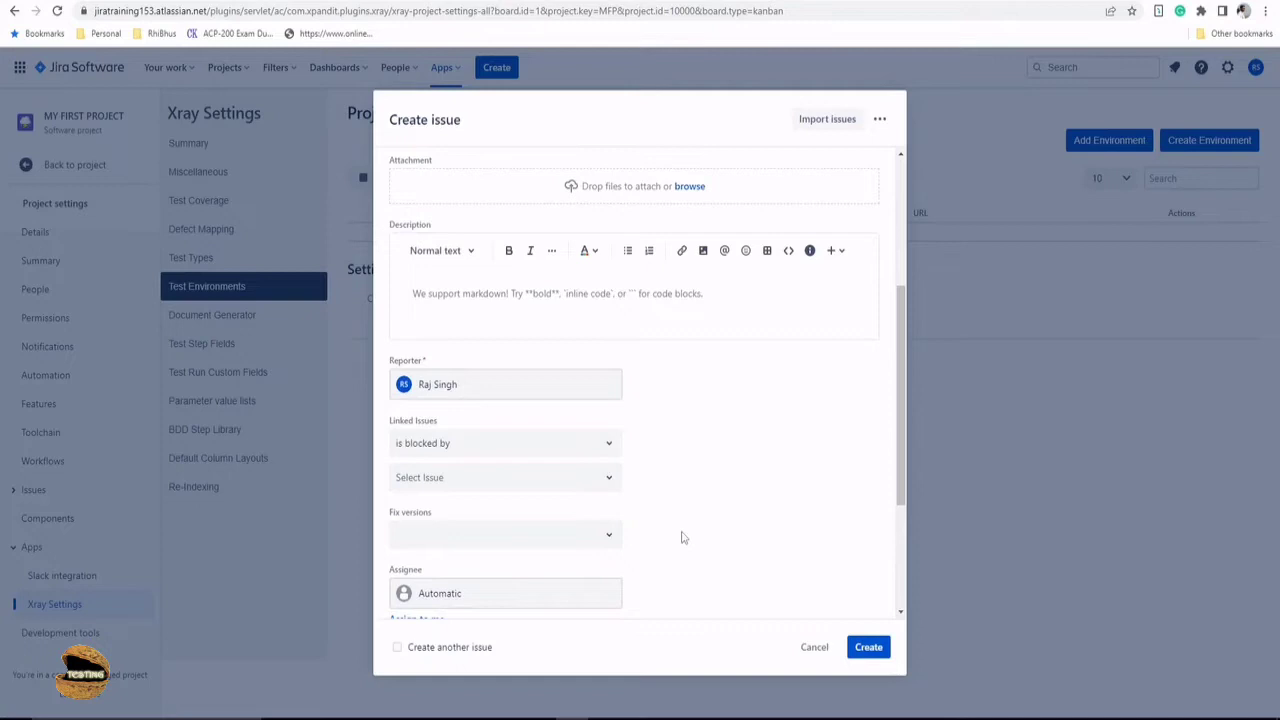
pyautogui.moveTo(688, 532)
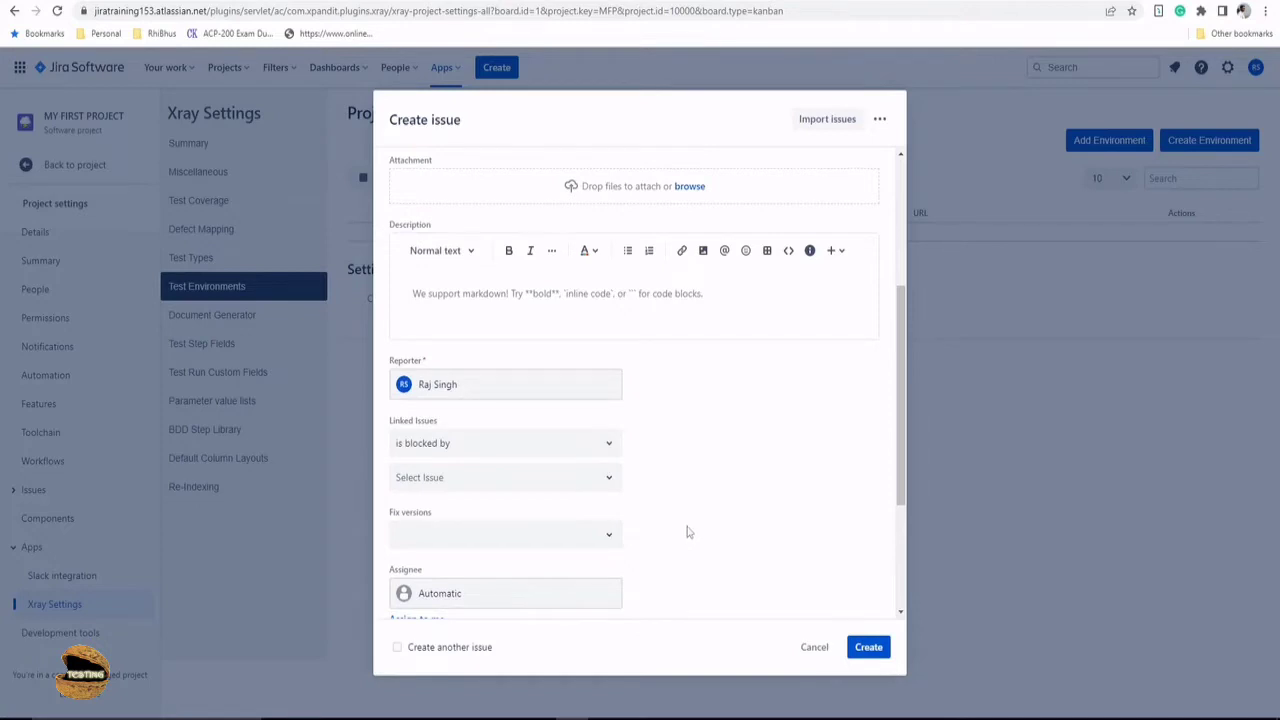
pyautogui.moveTo(690, 442)
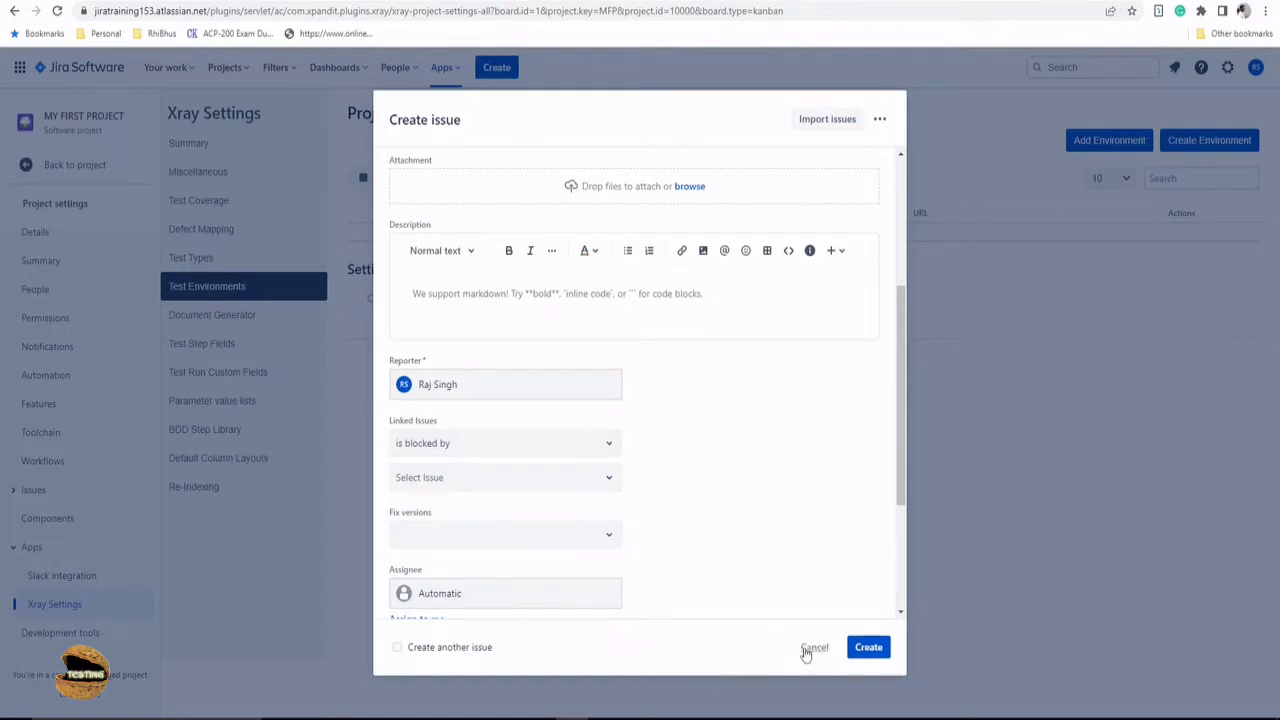
pyautogui.moveTo(660, 508)
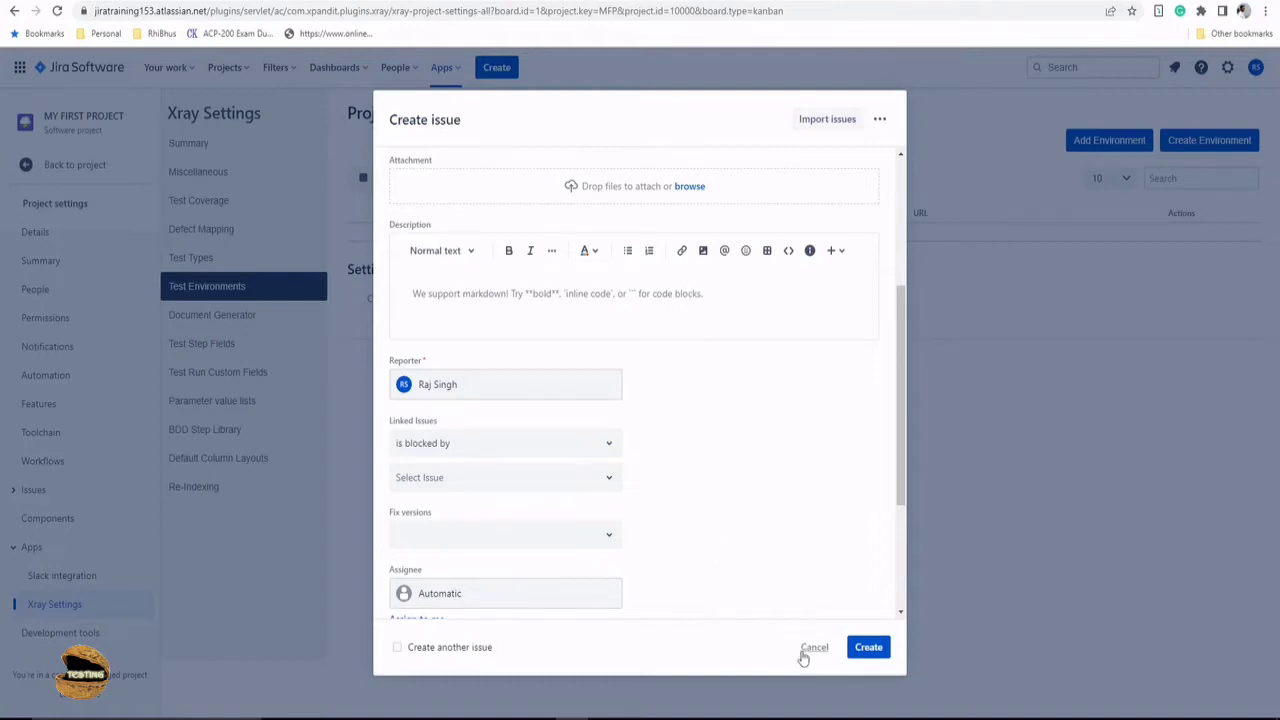
# - Cancel the unfinished issue and bring up the Create Test Environment dialog
pyautogui.click(814, 648)
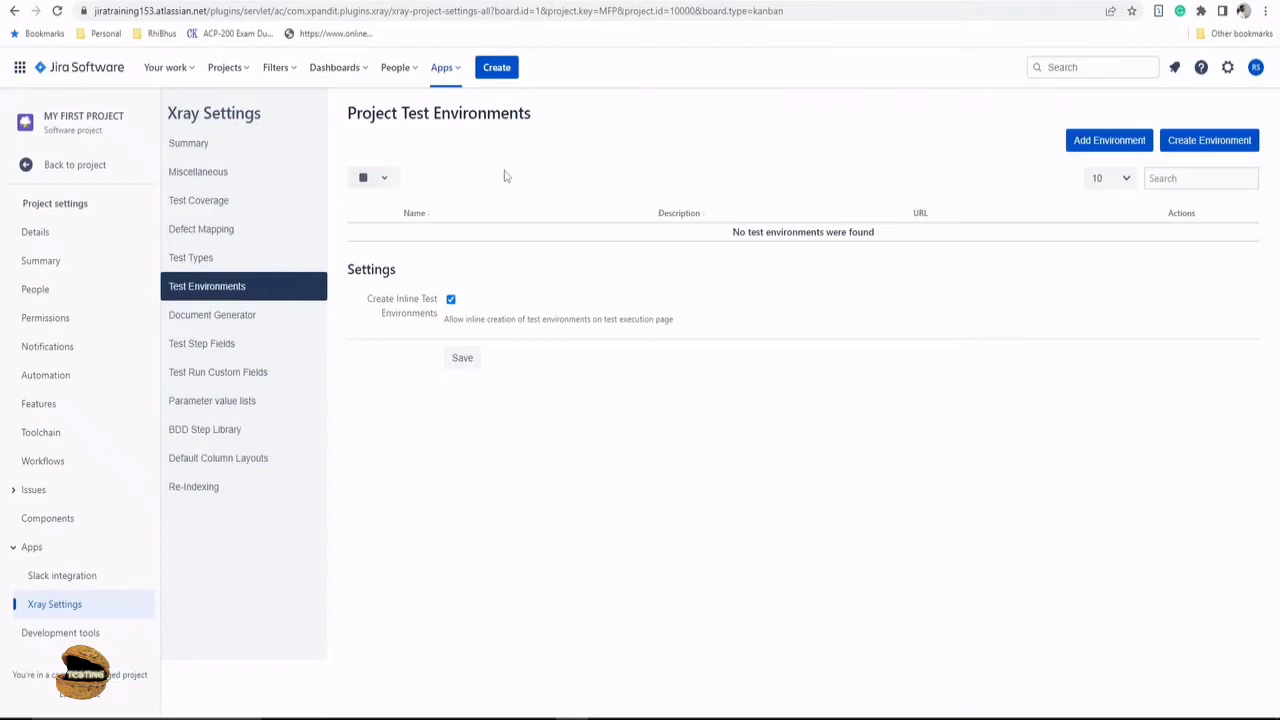
pyautogui.moveTo(500, 182)
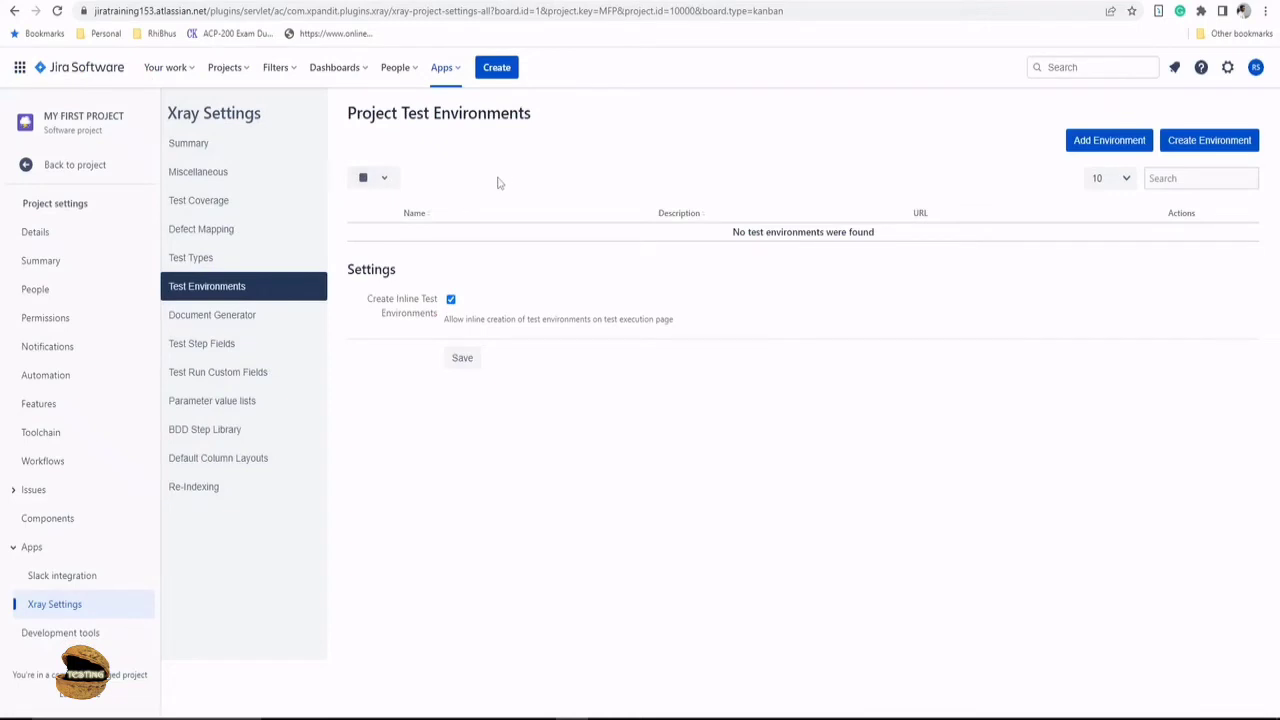
pyautogui.moveTo(1000, 144)
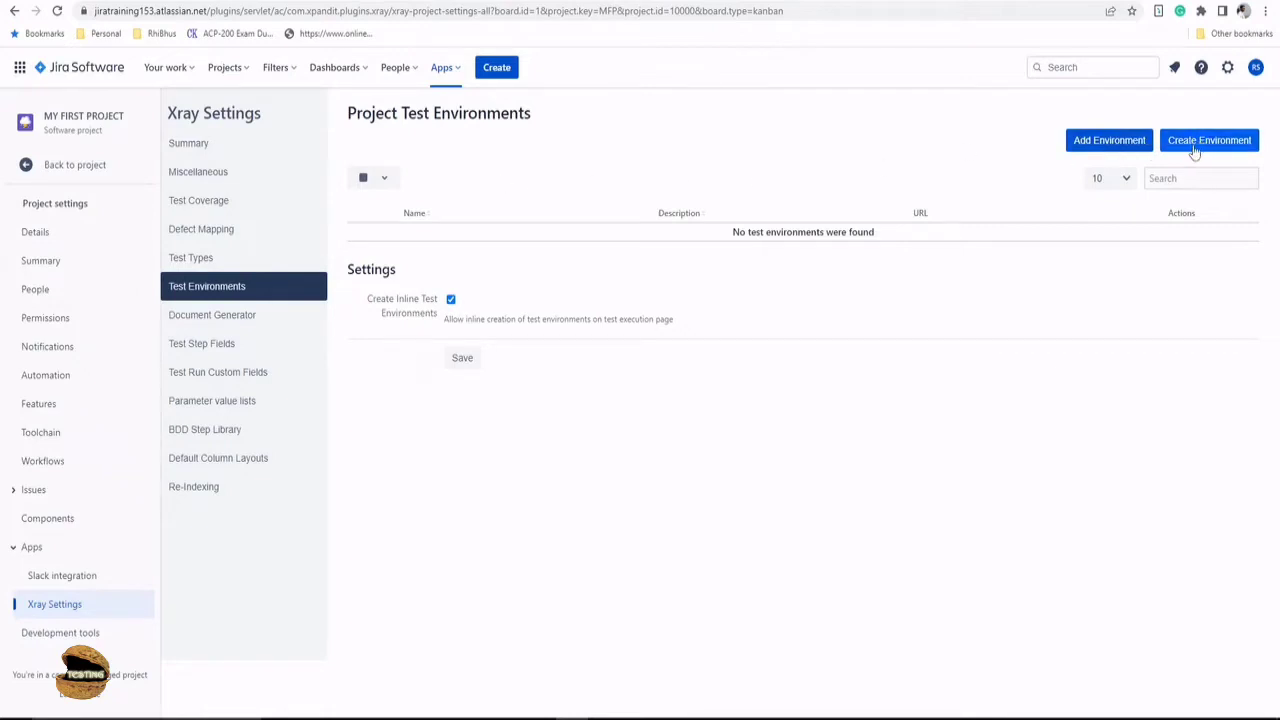
pyautogui.click(1208, 140)
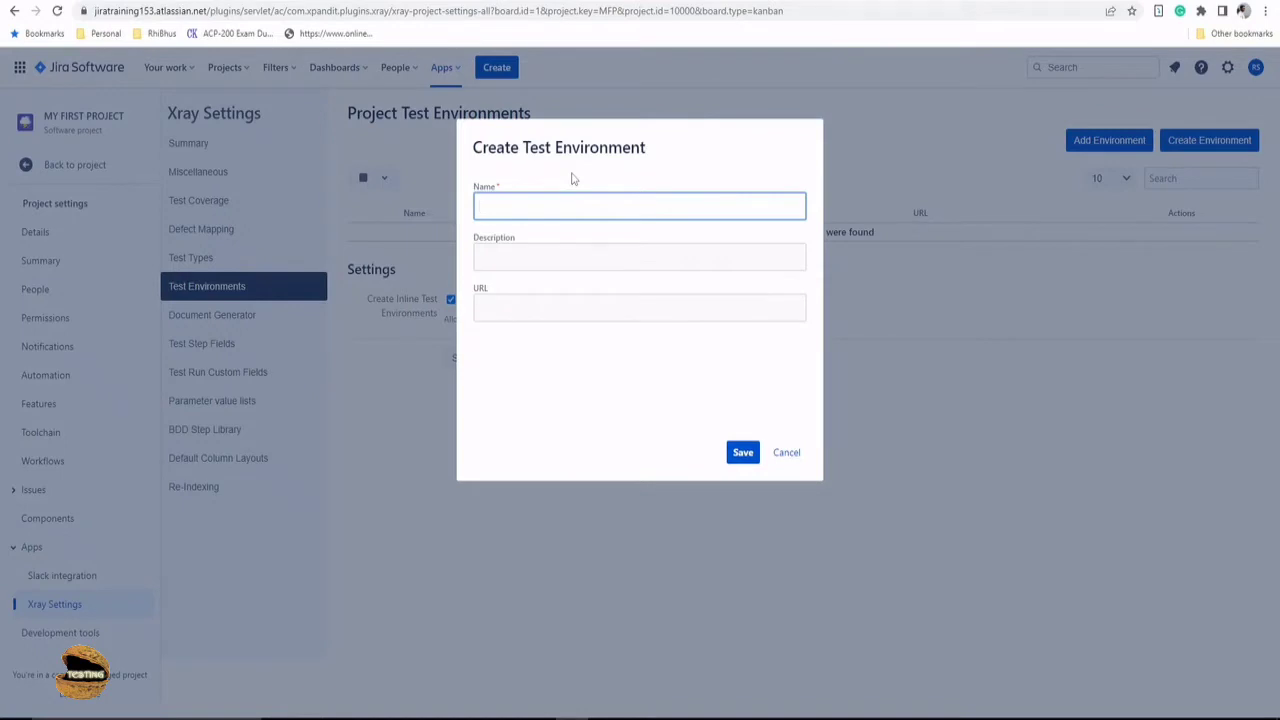
# - Fill in environment name 'Dev' and description 'Development Envt'
pyautogui.click(640, 206)
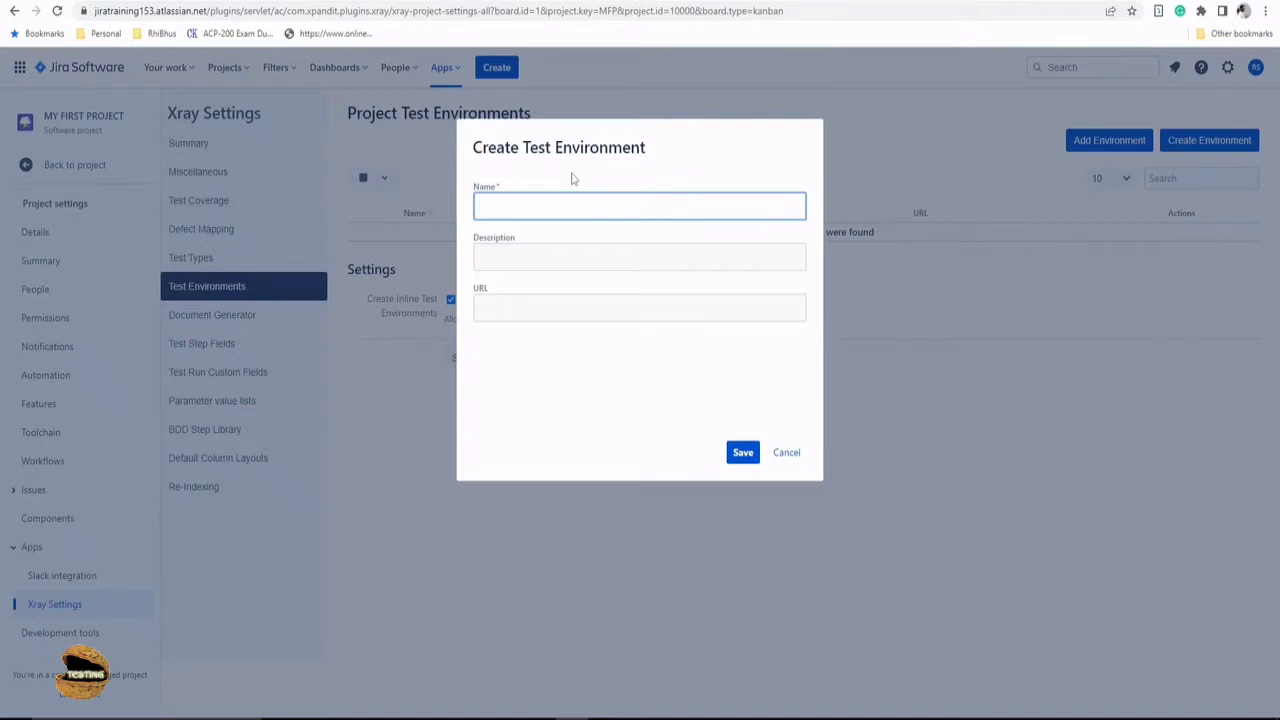
pyautogui.click(640, 206)
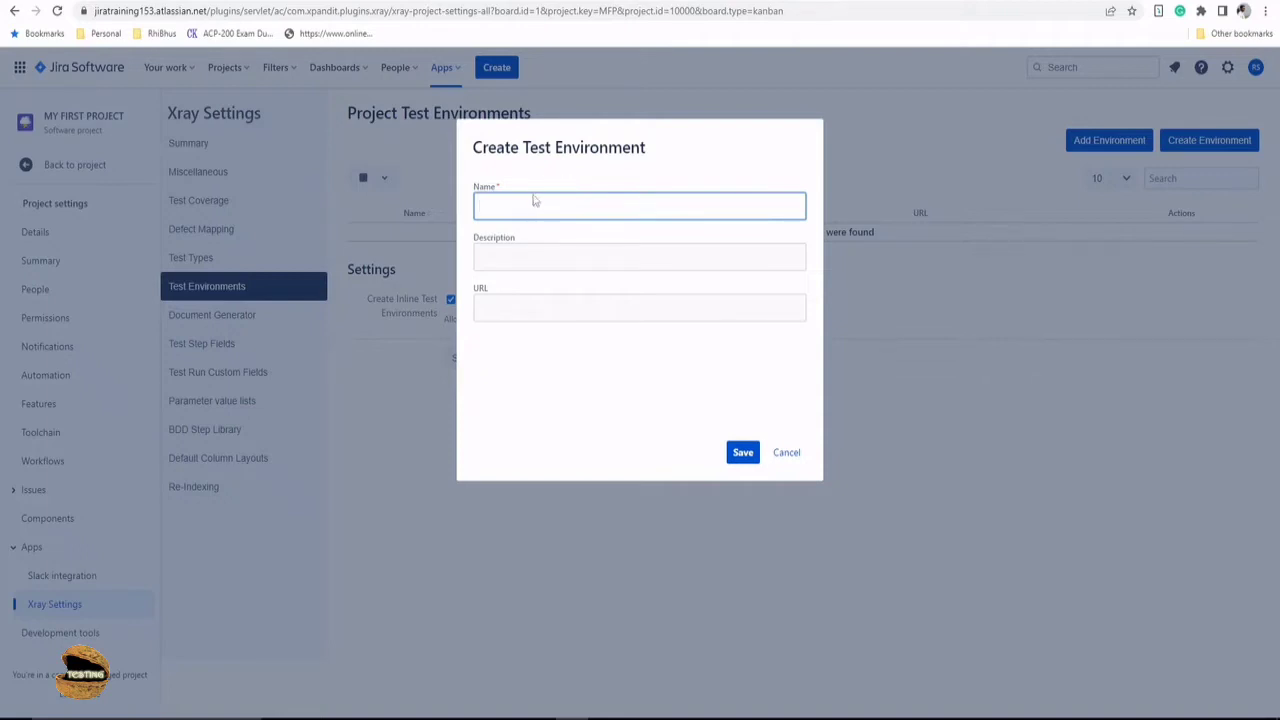
pyautogui.write('Dev')
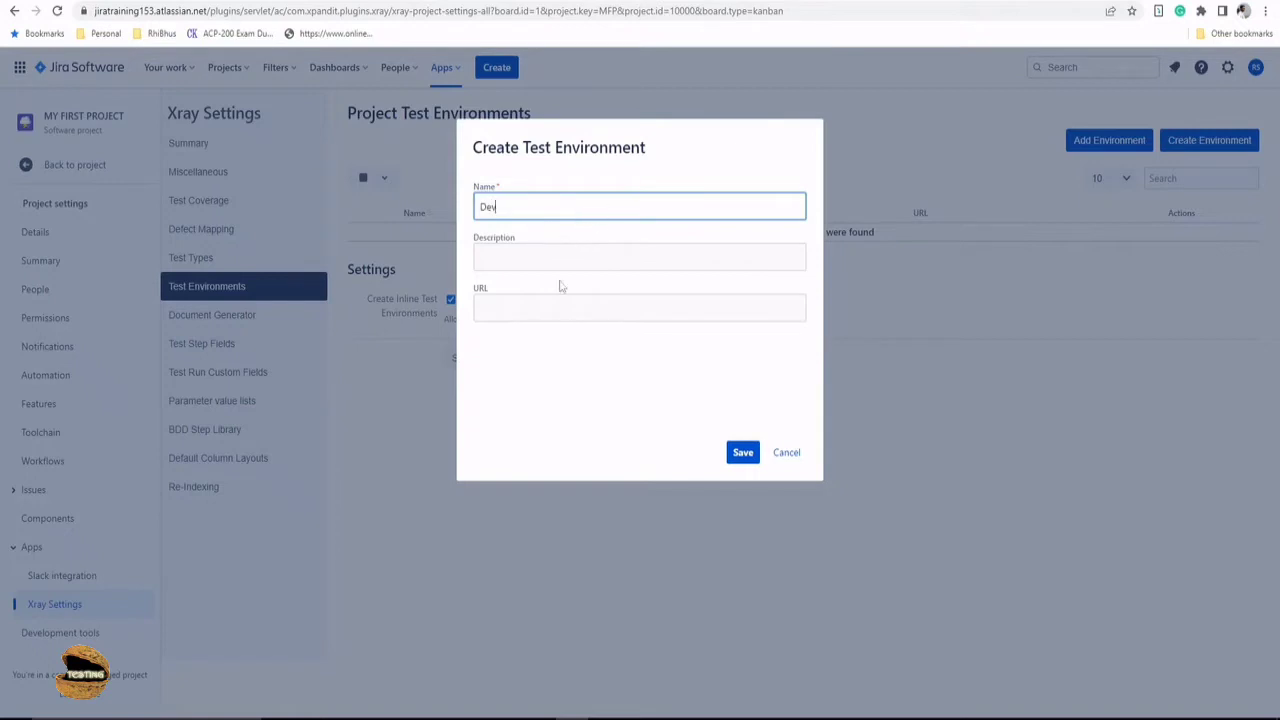
pyautogui.click(640, 256)
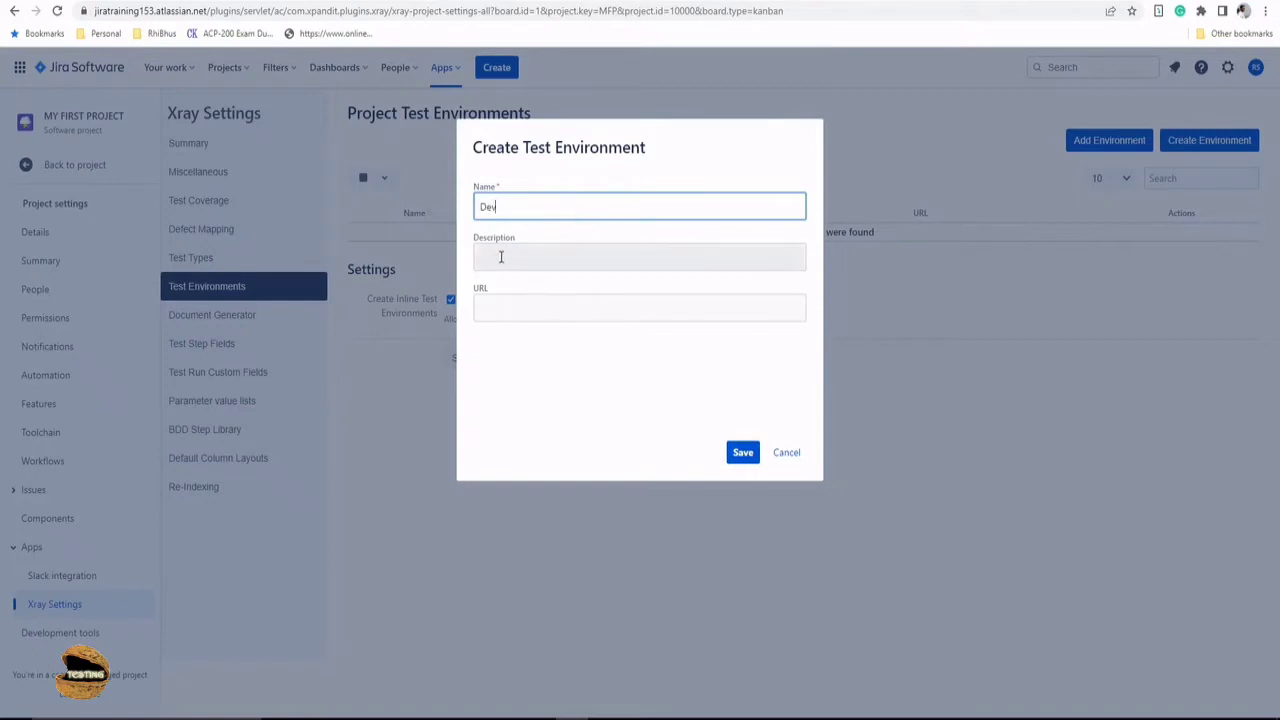
pyautogui.click(640, 256)
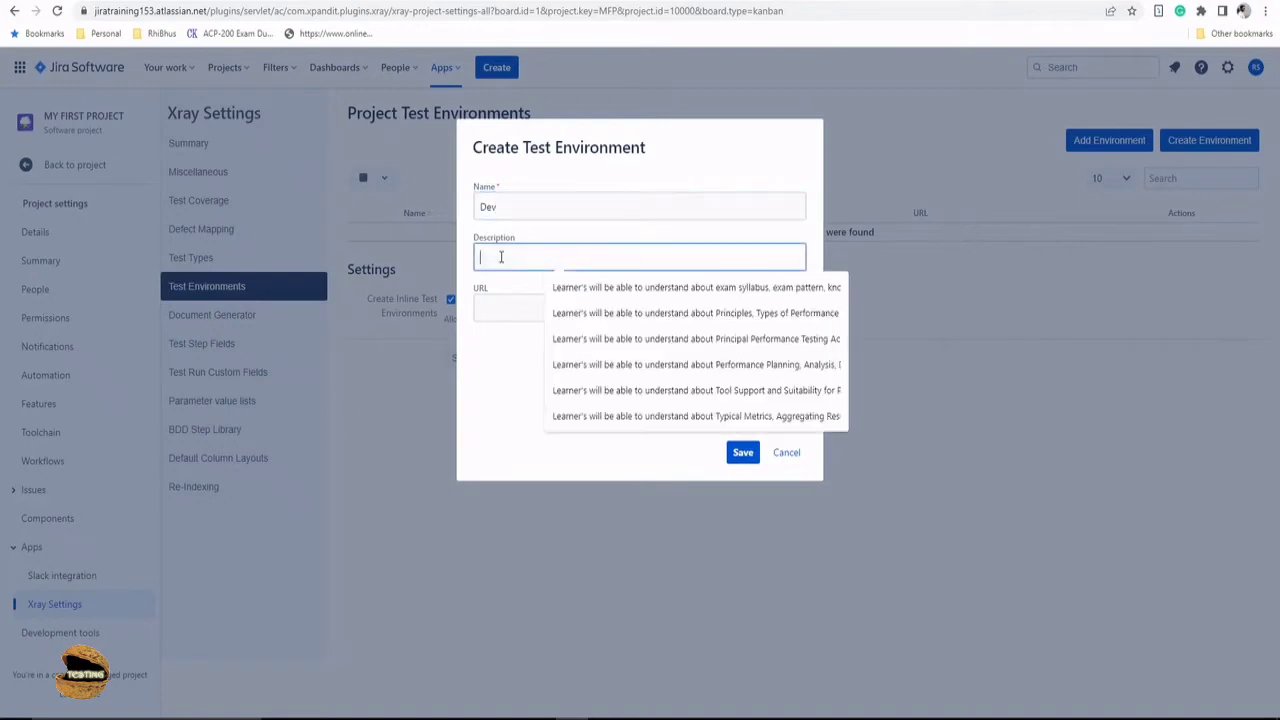
pyautogui.write('Dev')
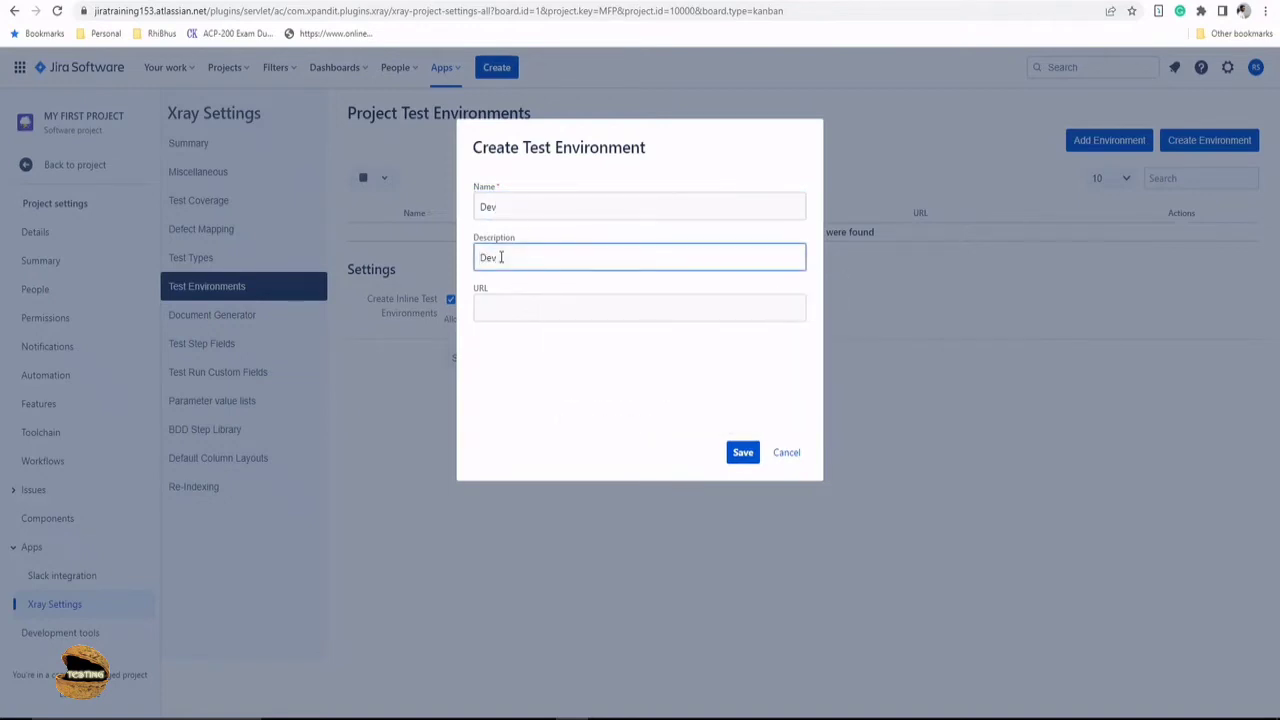
pyautogui.write('Development Env')
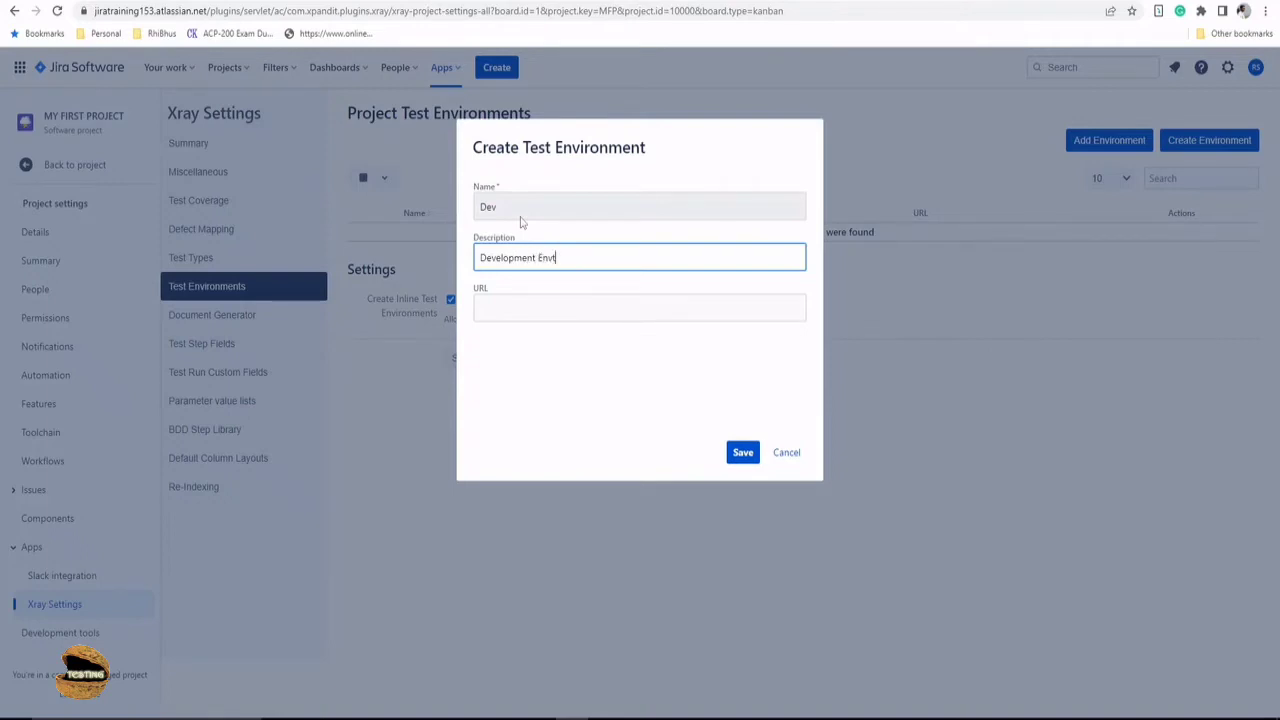
pyautogui.click(640, 308)
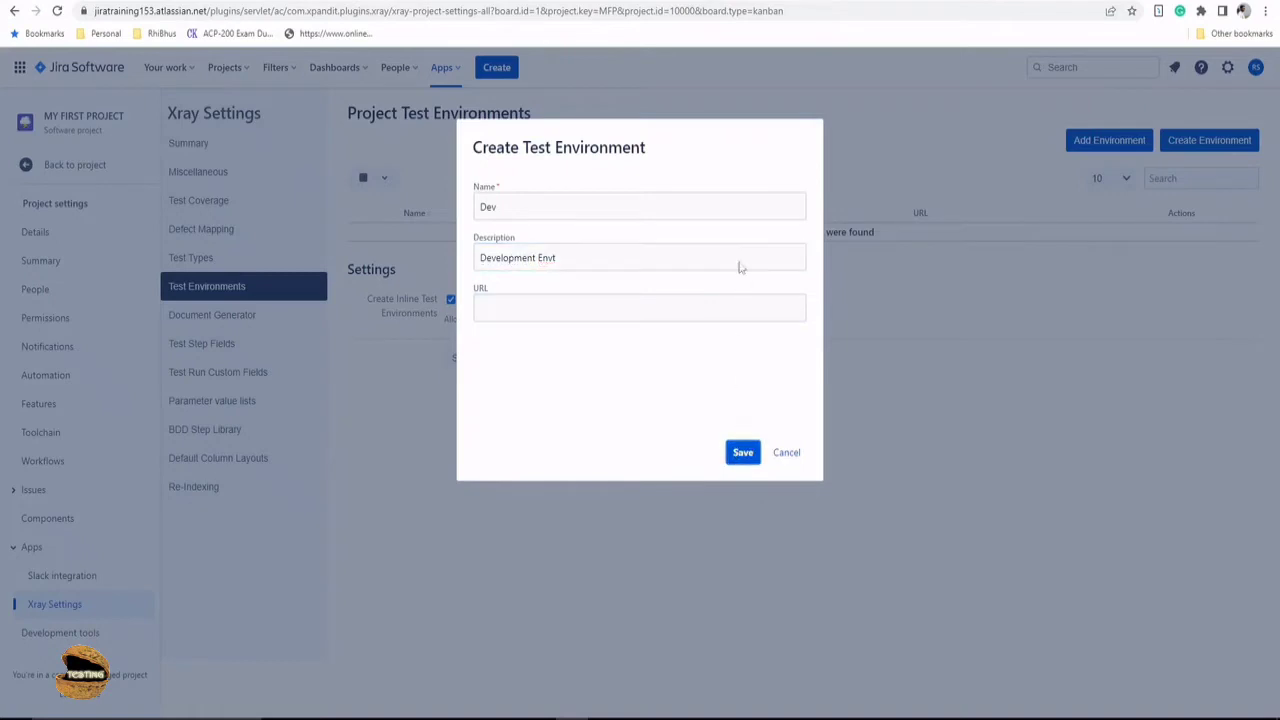
# - Attempt to save the Dev environment and dismiss the 'already exists' warning
pyautogui.click(742, 452)
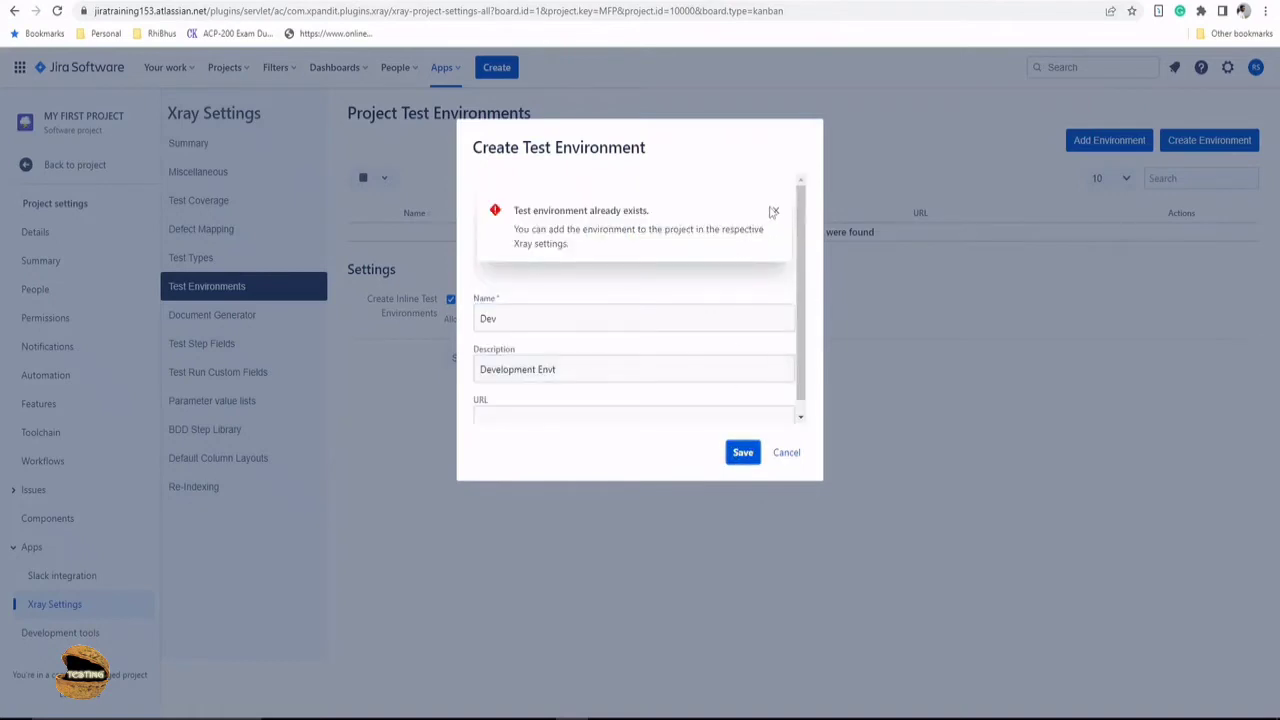
pyautogui.click(772, 212)
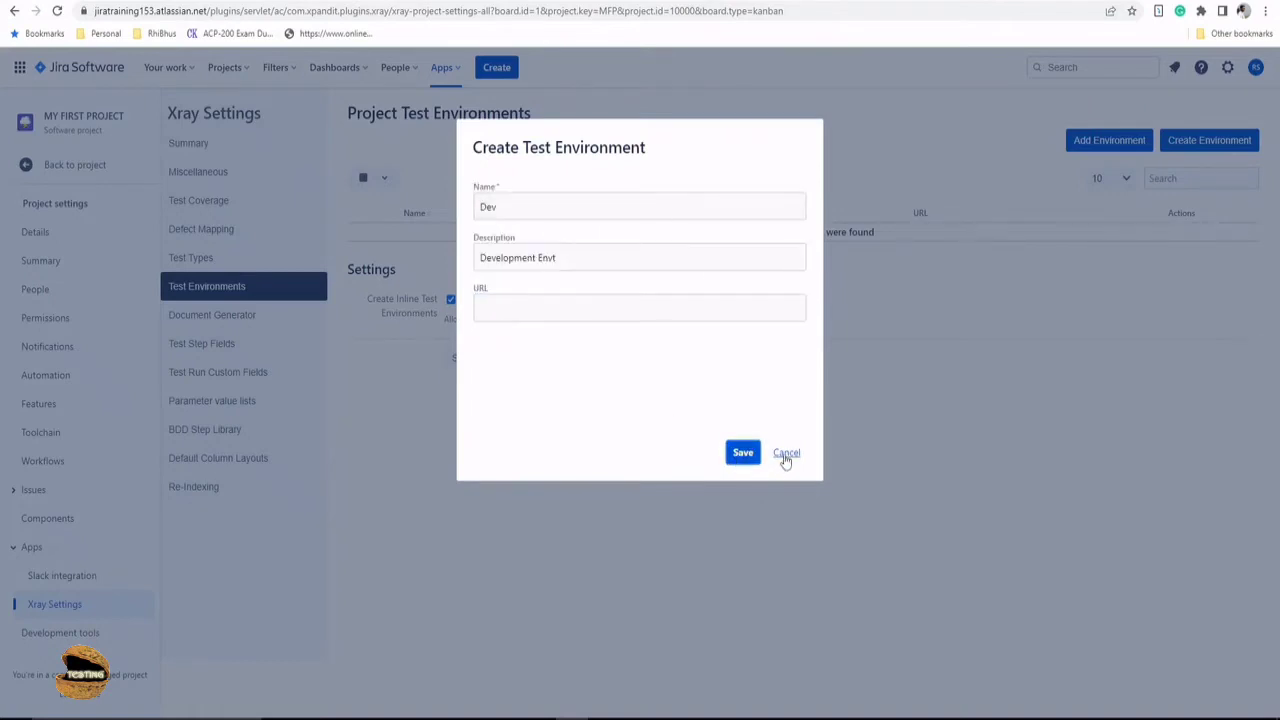
pyautogui.click(786, 452)
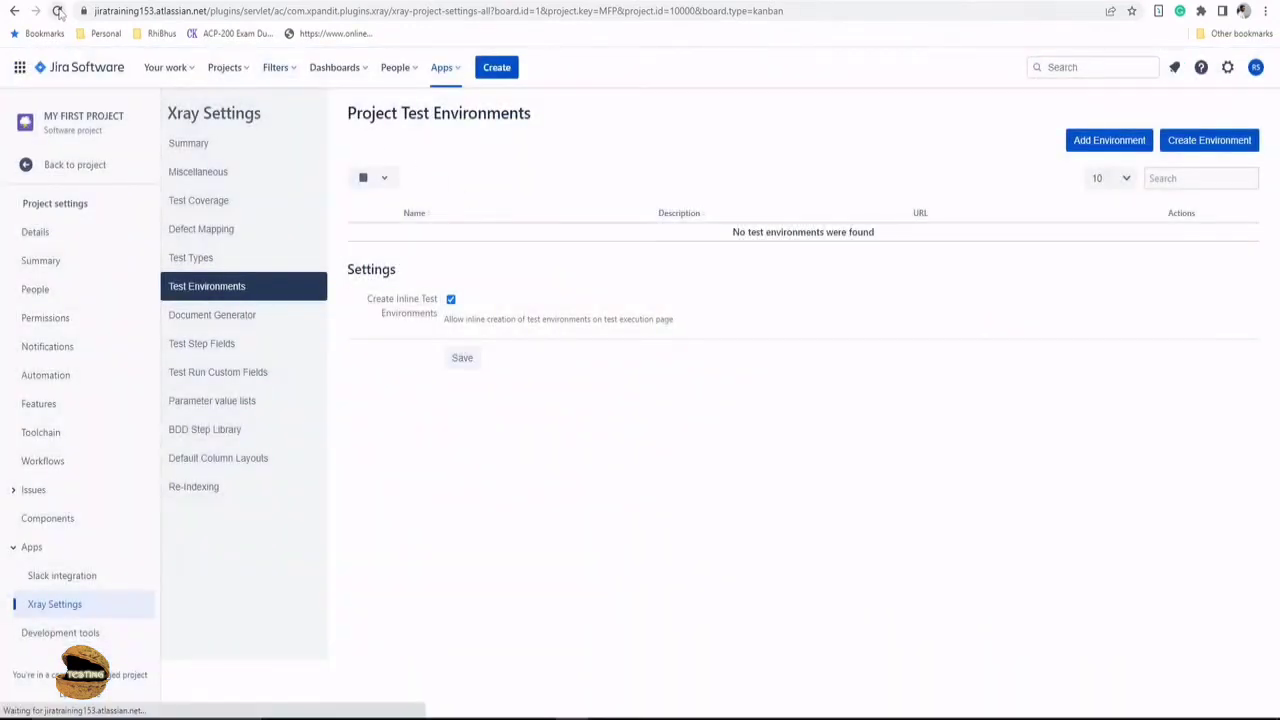
pyautogui.click(56, 12)
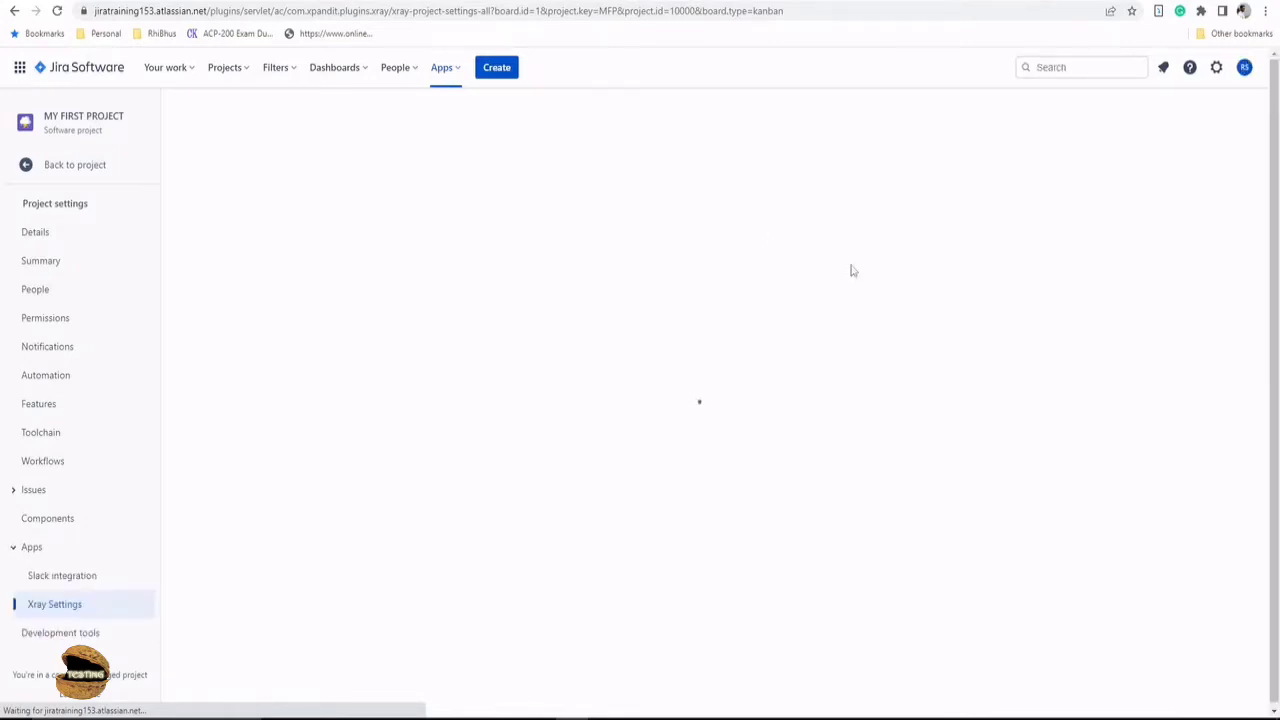
pyautogui.click(54, 604)
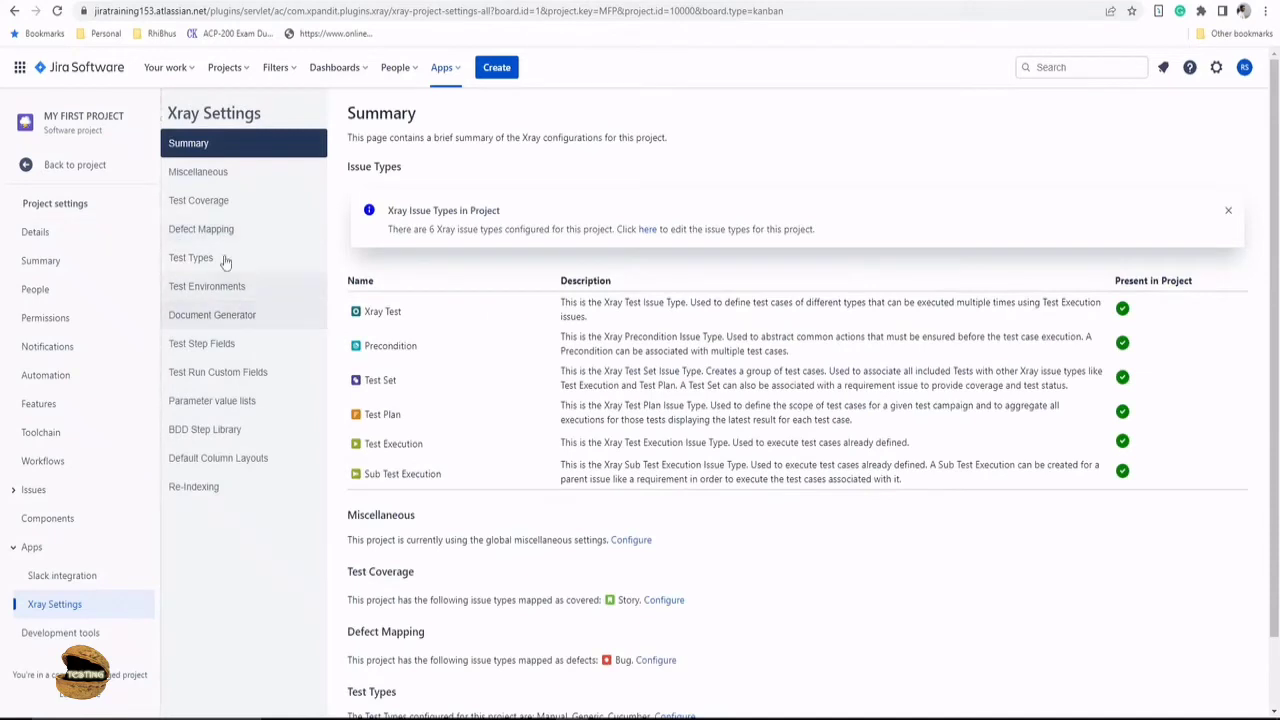
pyautogui.click(208, 286)
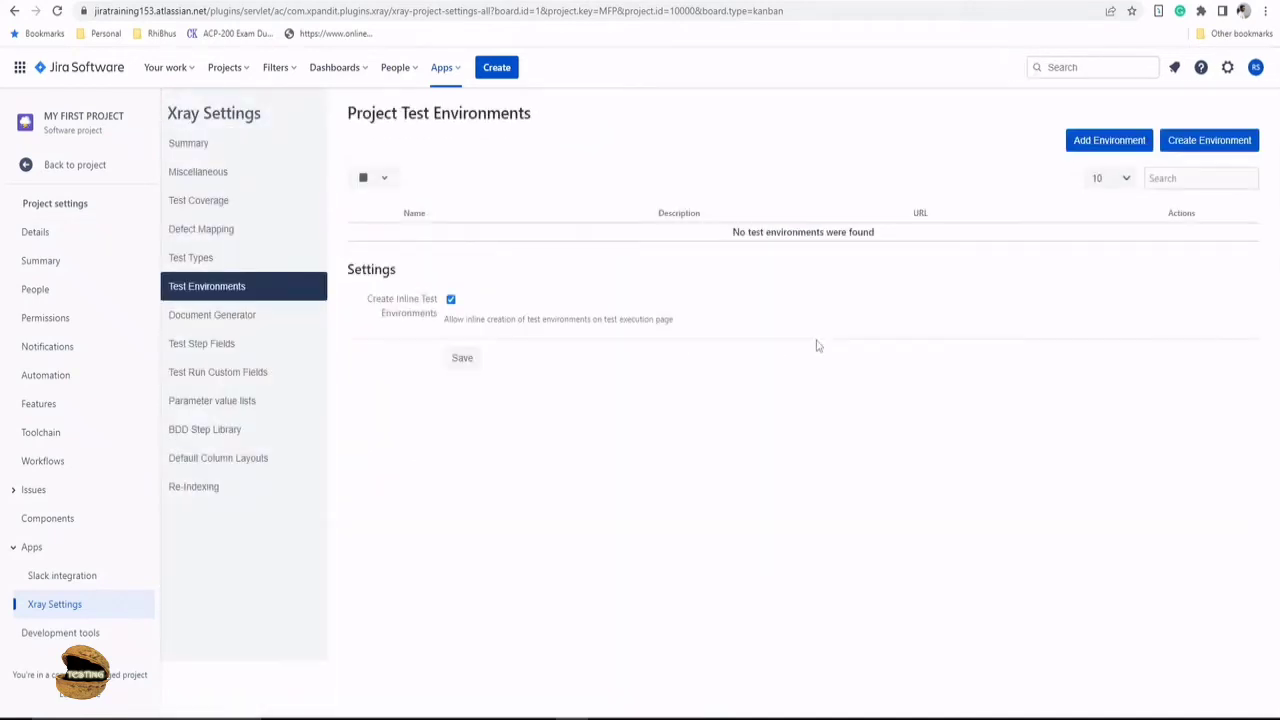
pyautogui.click(1208, 140)
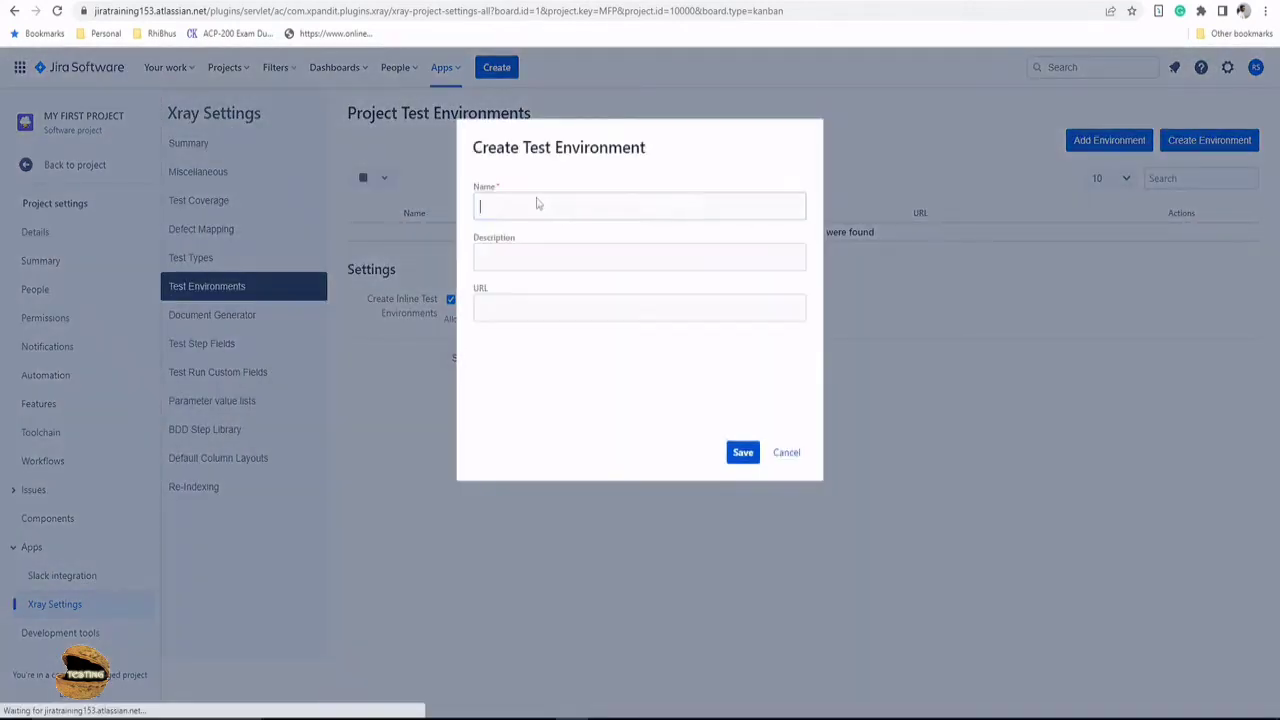
pyautogui.write('Dev')
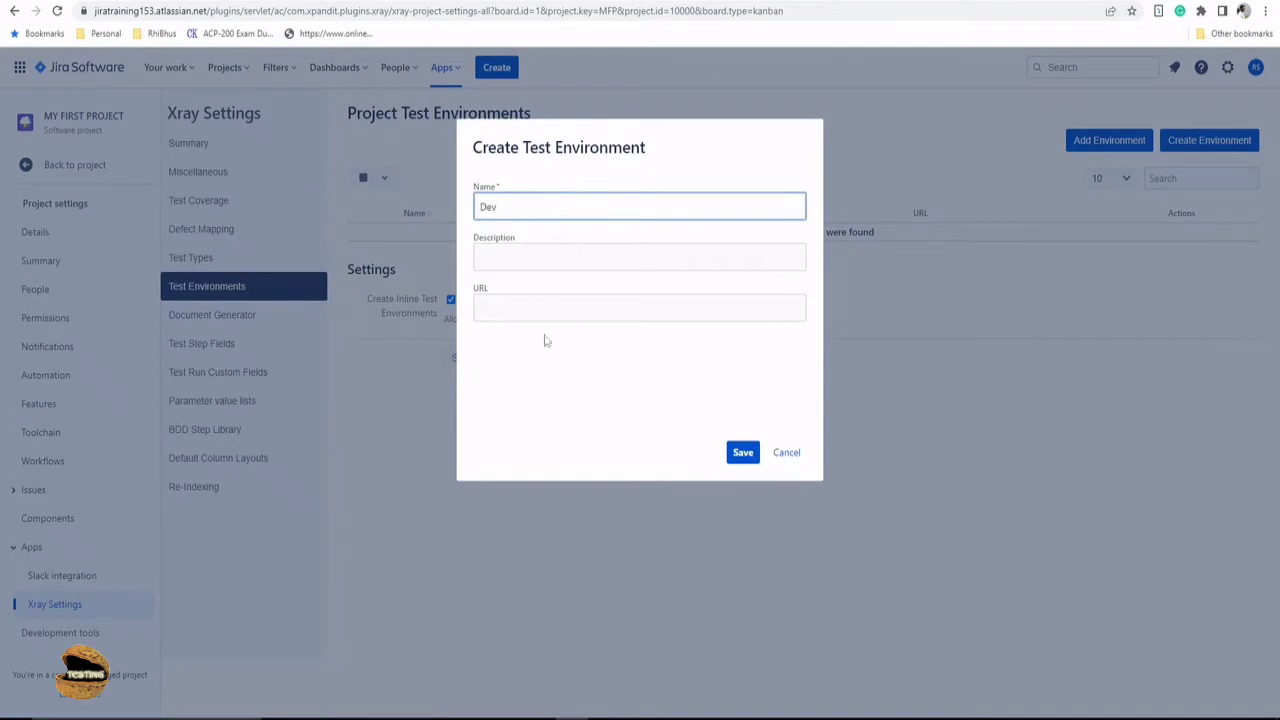
pyautogui.click(742, 452)
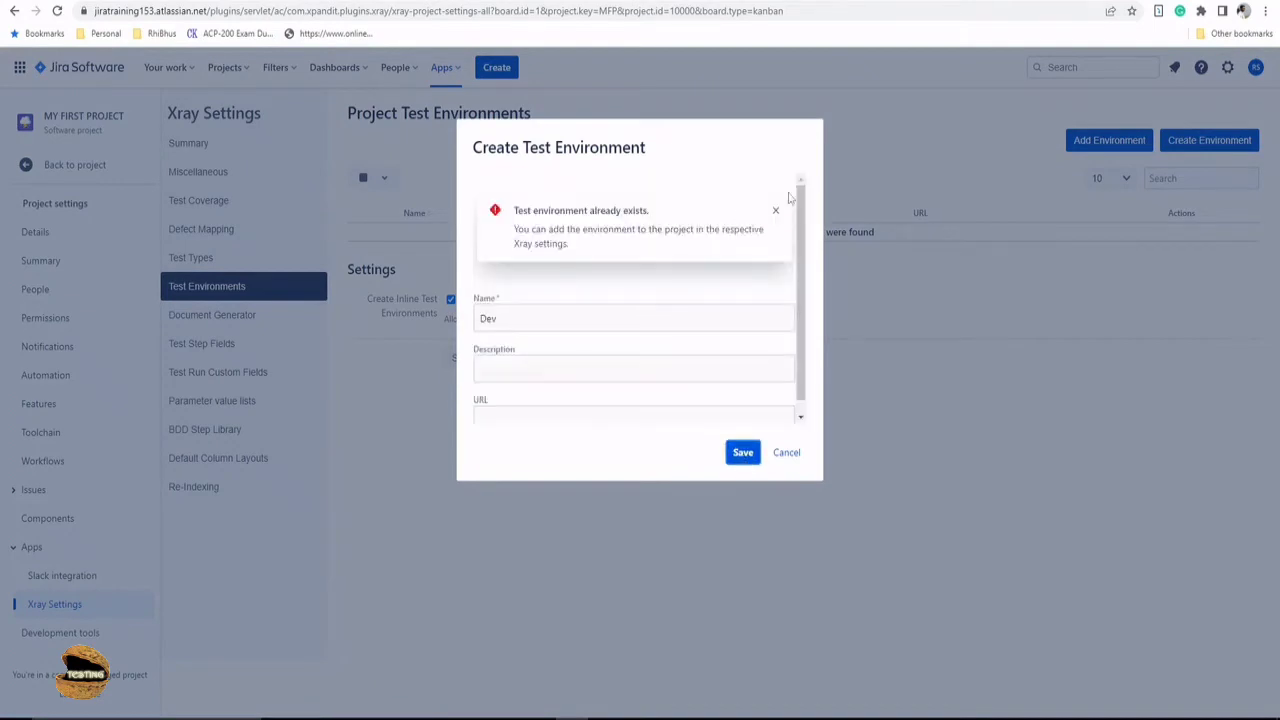
pyautogui.click(786, 452)
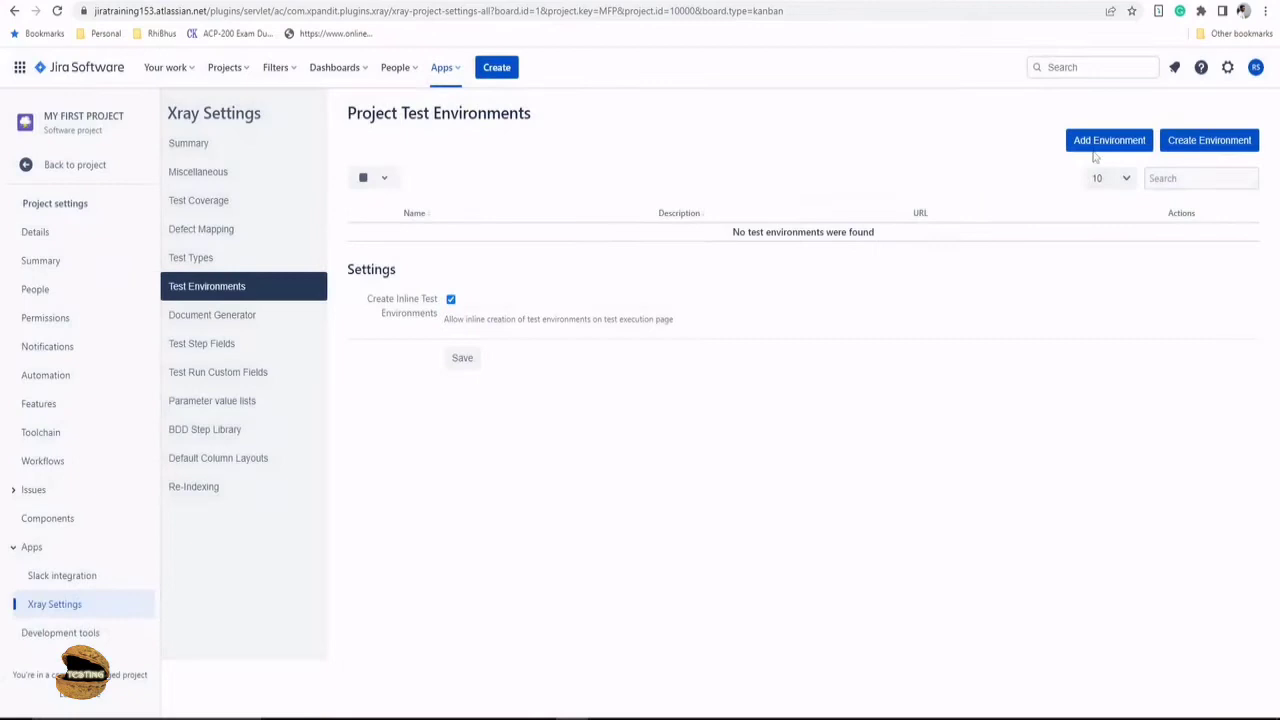
pyautogui.click(1108, 140)
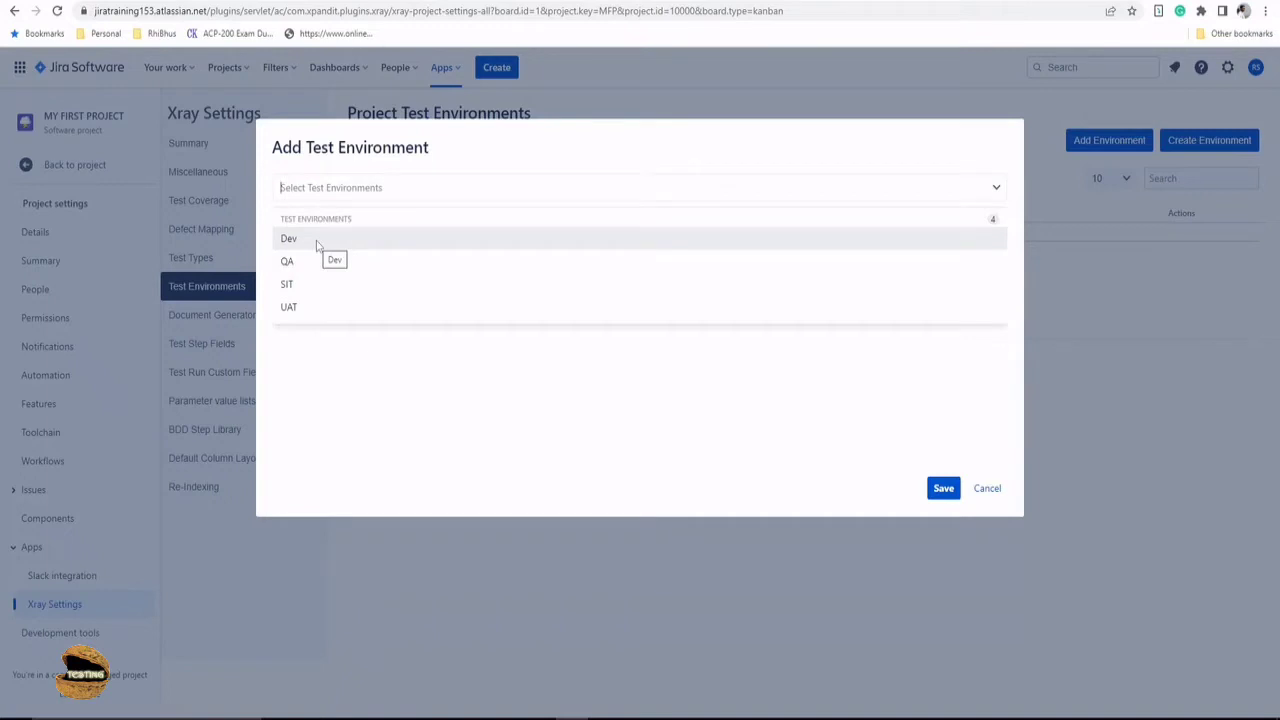
pyautogui.moveTo(320, 244)
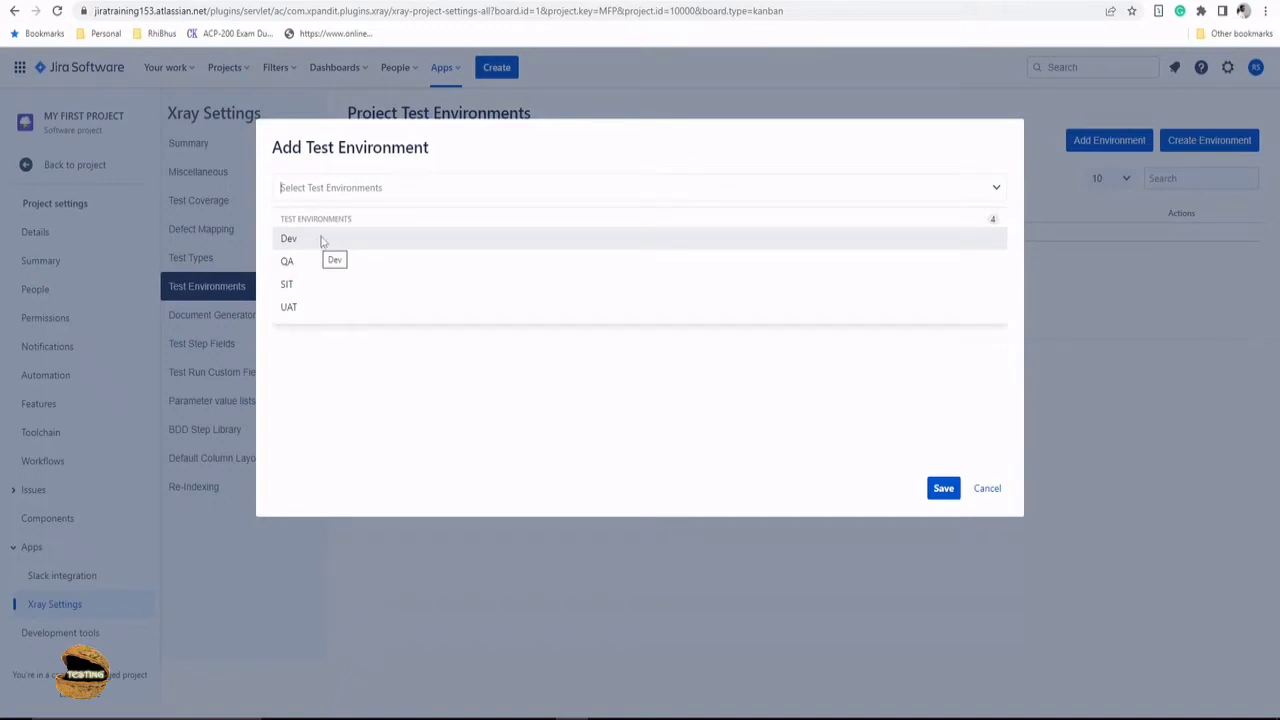
# - Select the Dev, QA, SIT and UAT environments and save them to the project
pyautogui.click(288, 238)
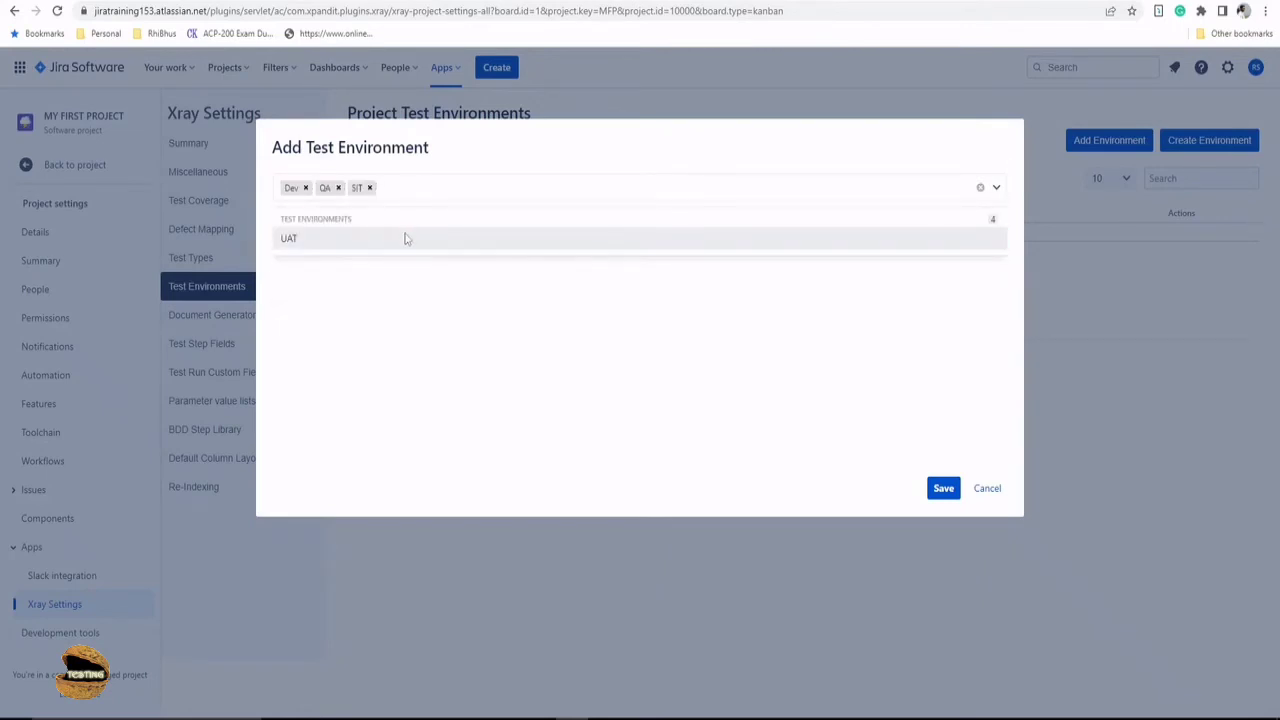
pyautogui.click(288, 238)
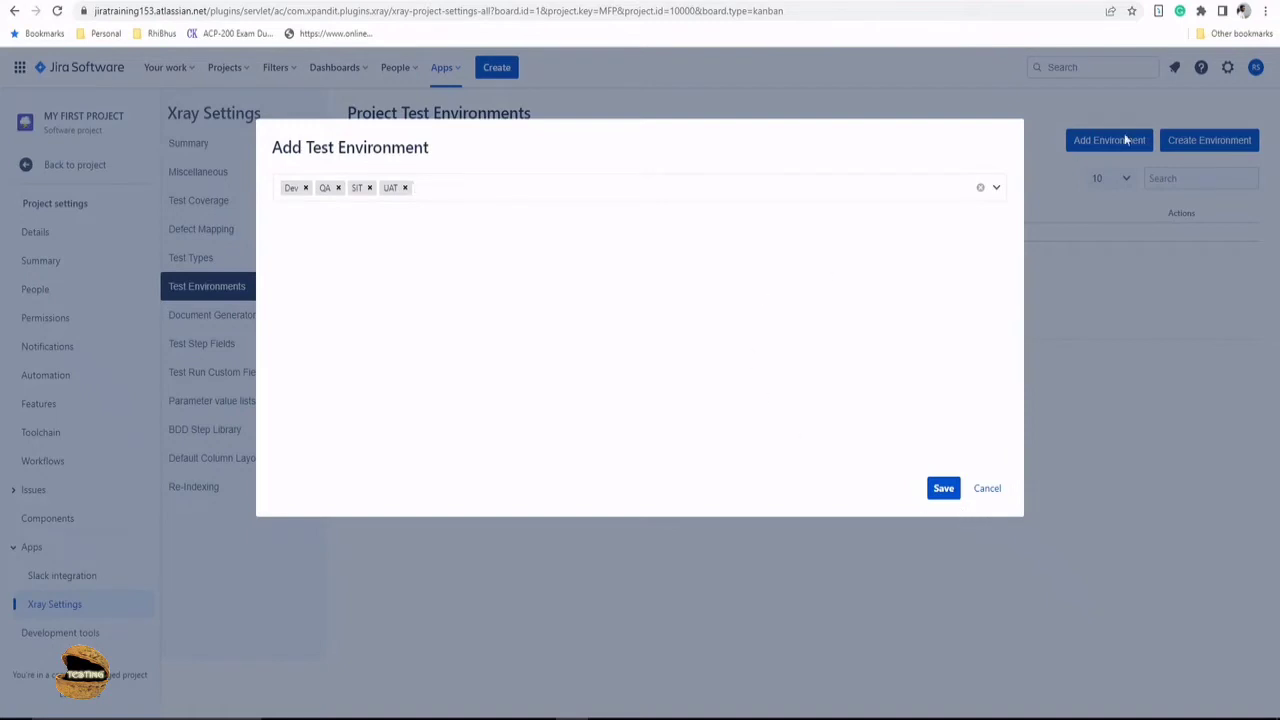
pyautogui.moveTo(1172, 140)
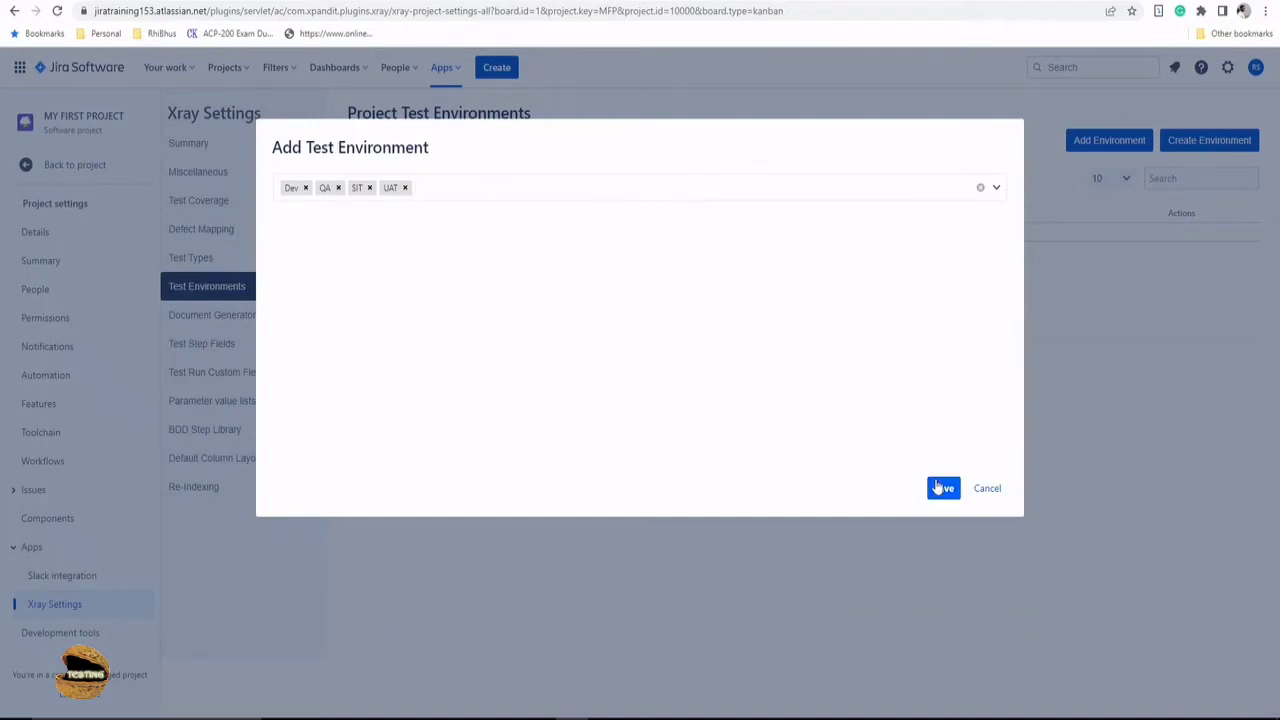
pyautogui.click(942, 488)
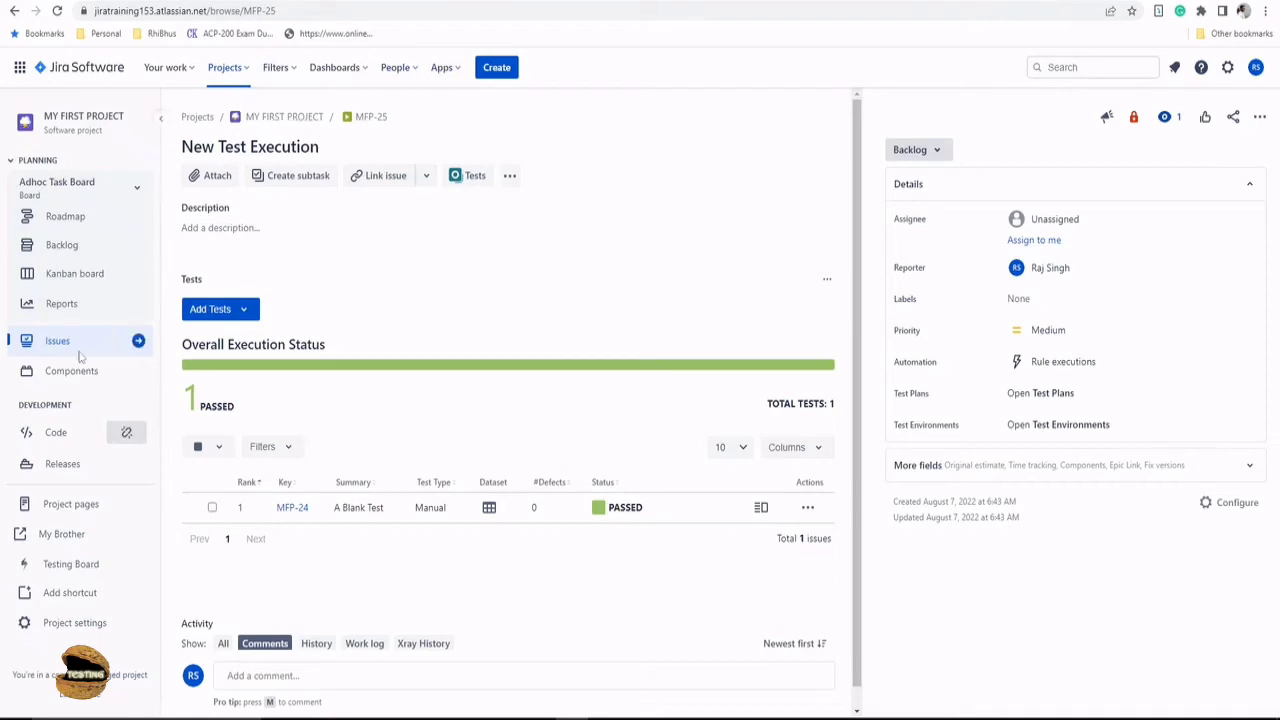
# - From the issue list, view story MFP-31 and expand its test details
pyautogui.click(56, 340)
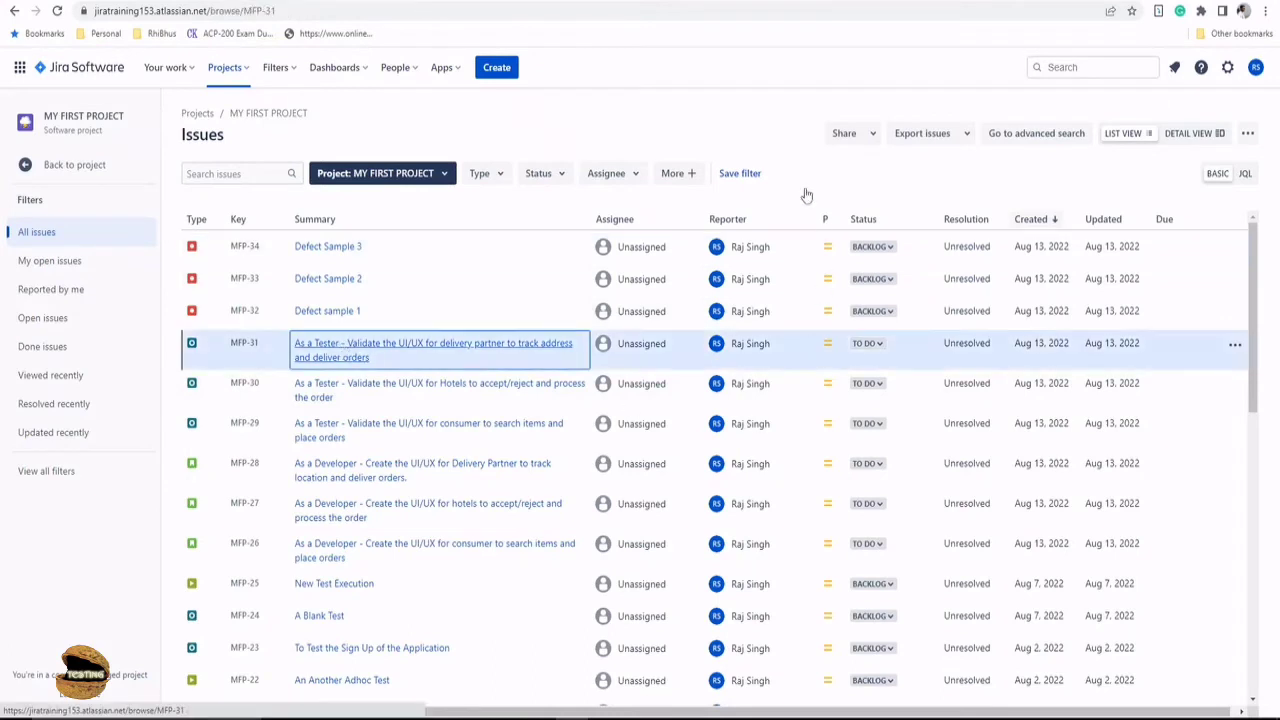
pyautogui.click(432, 350)
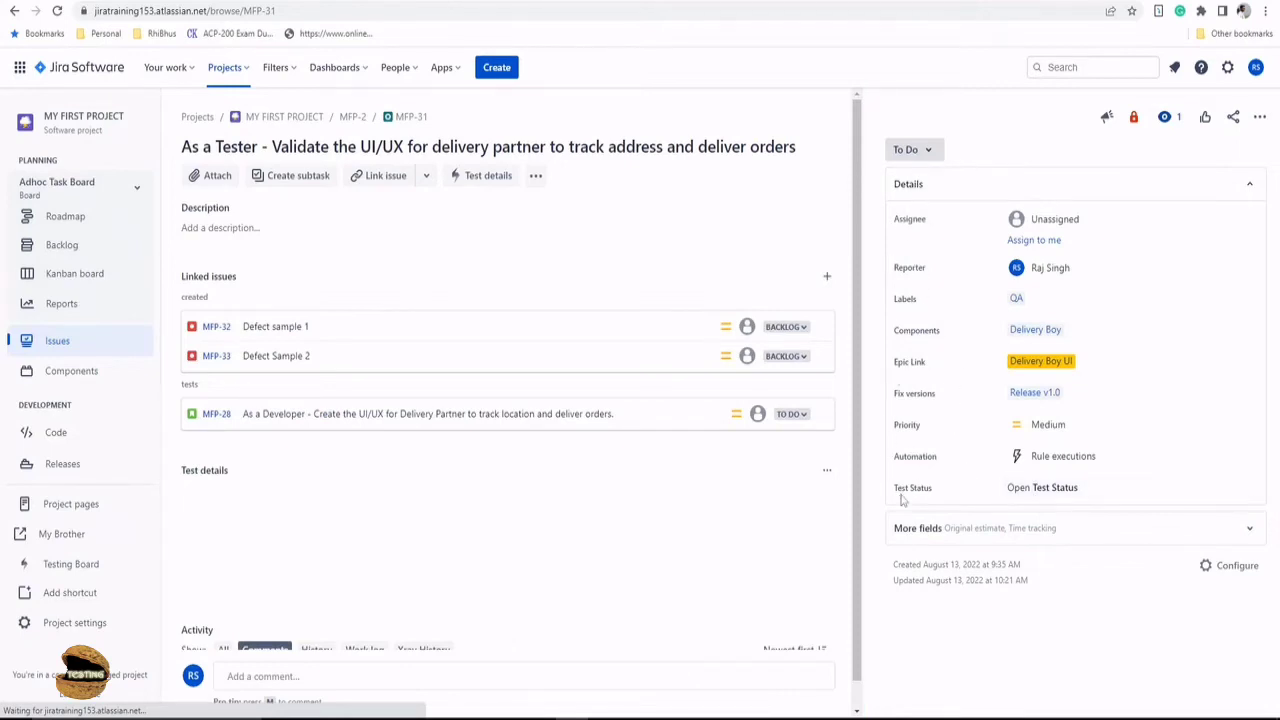
pyautogui.click(488, 176)
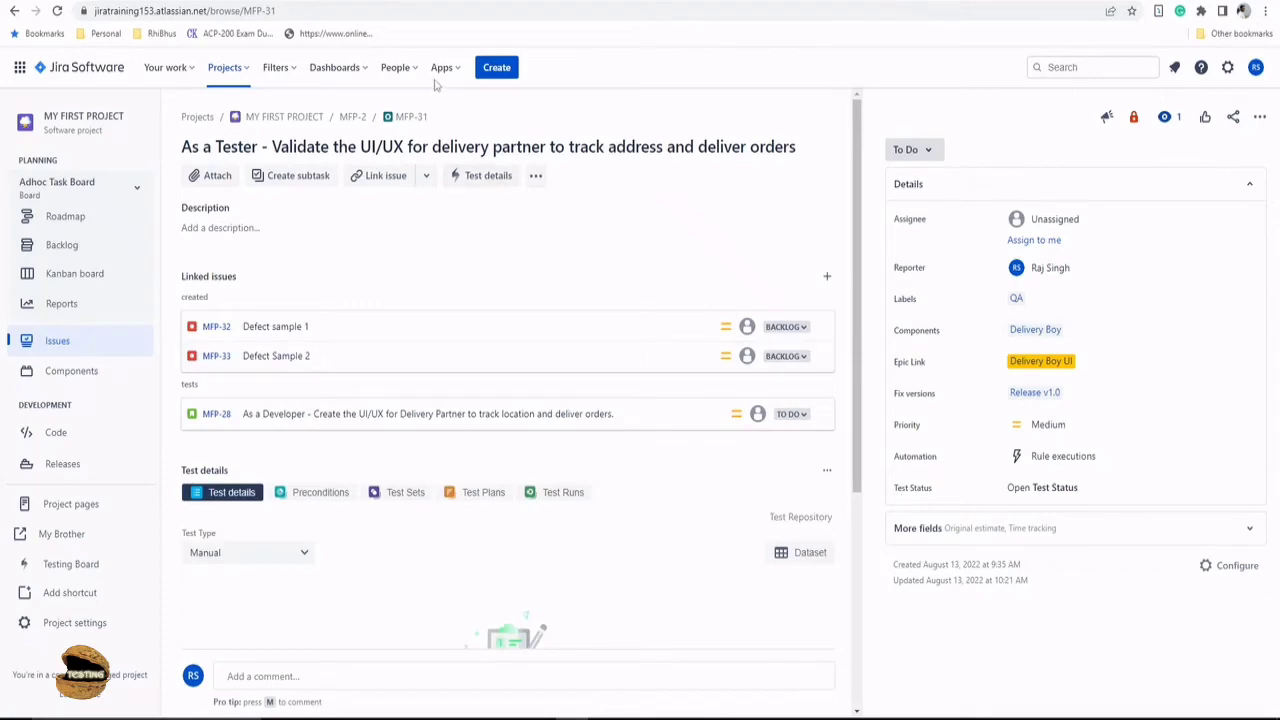
# - Return to all project issues and view the New Test Execution MFP-25
pyautogui.click(56, 340)
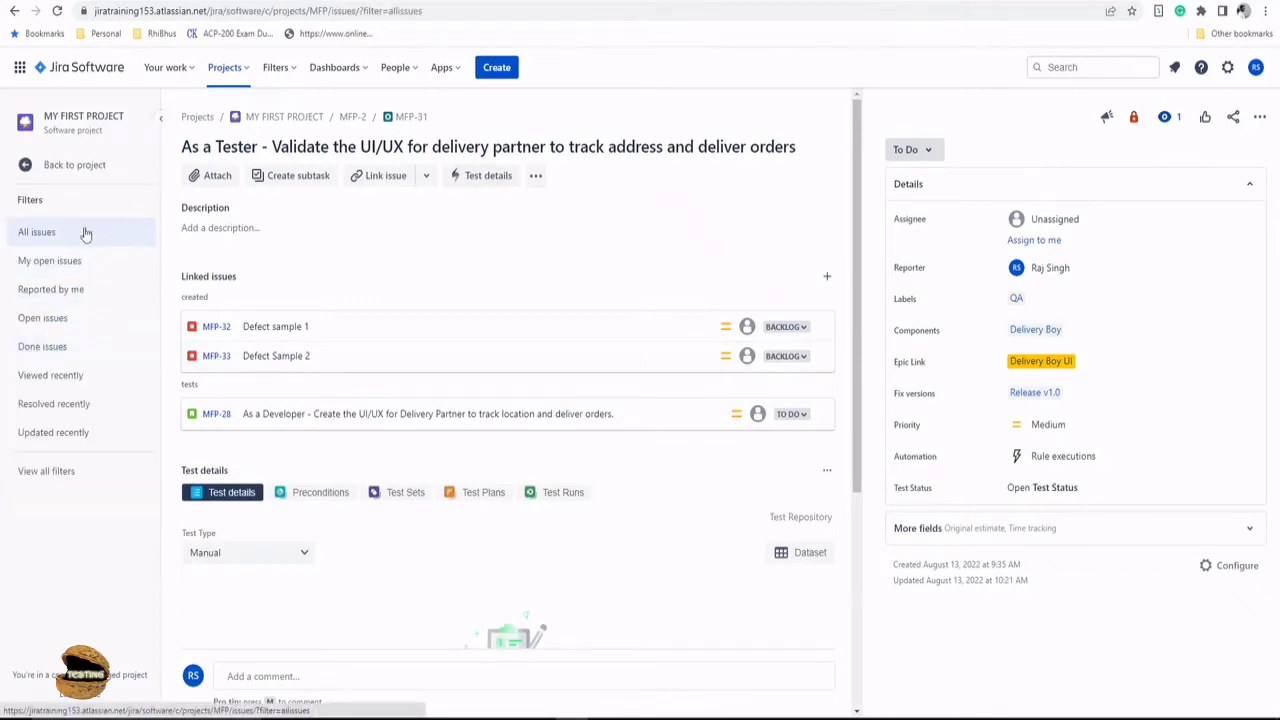
pyautogui.click(36, 232)
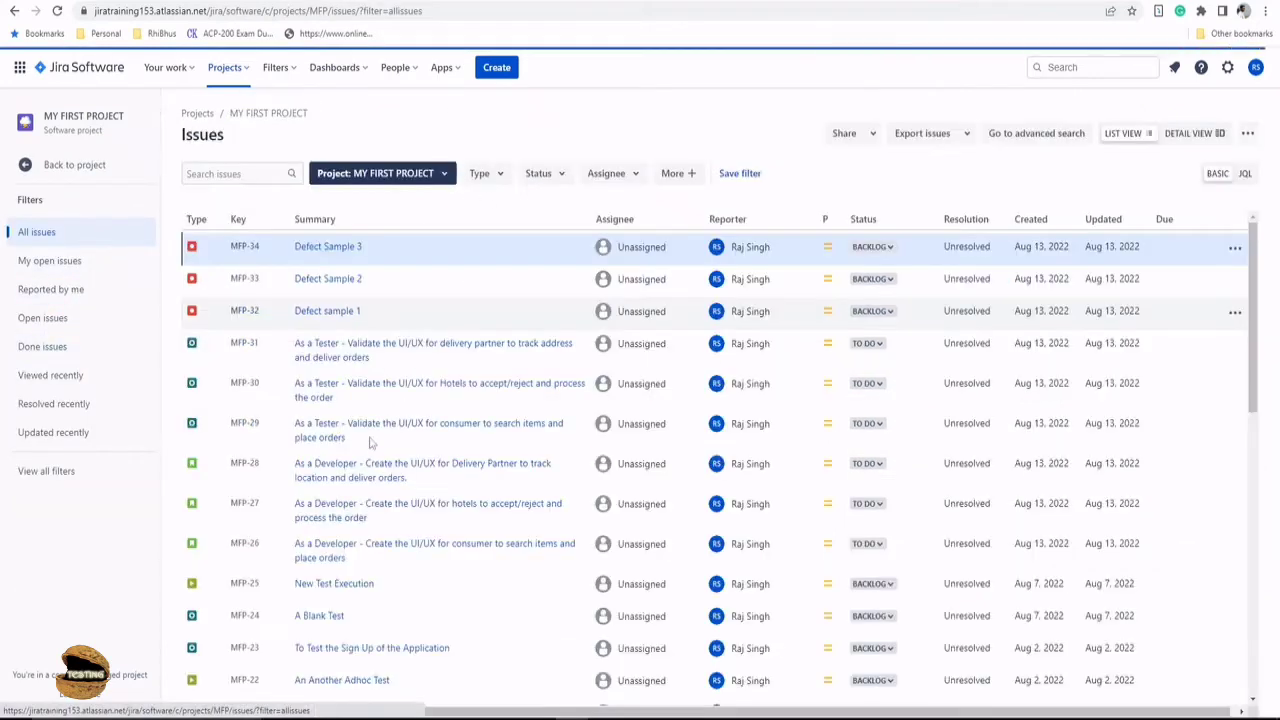
pyautogui.click(334, 584)
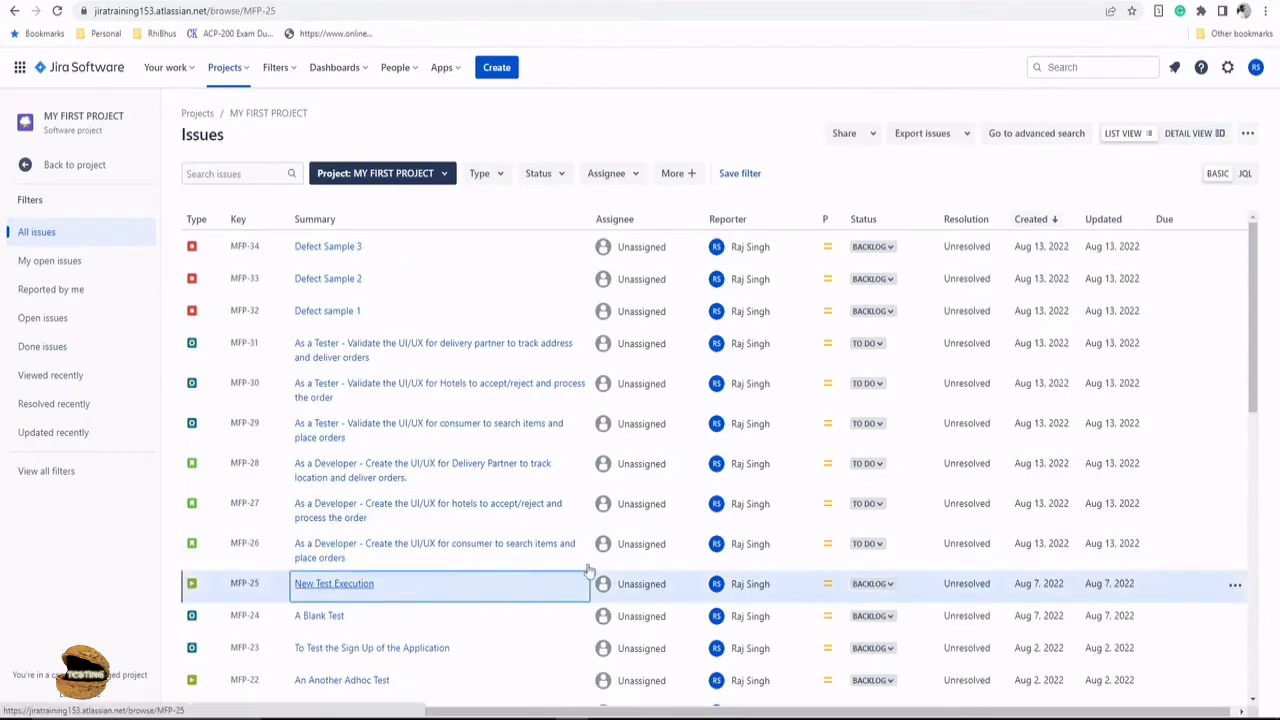
pyautogui.click(332, 584)
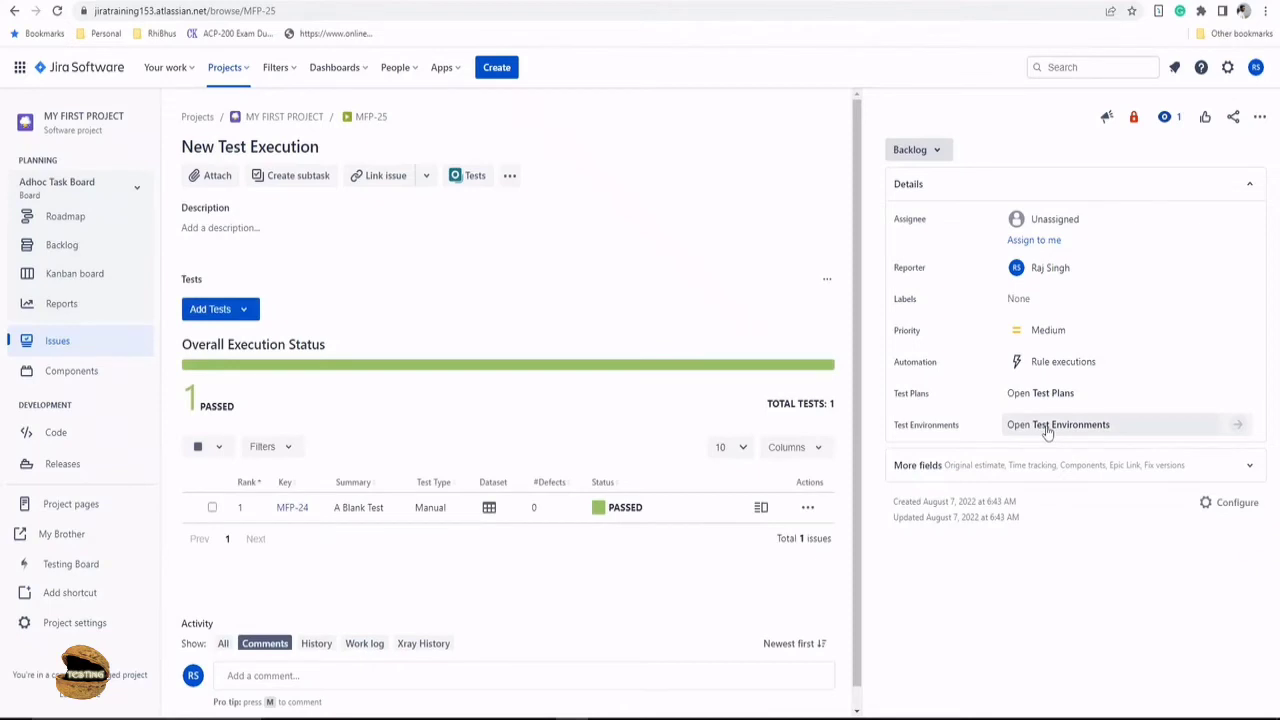
# - Associate the Dev and QA test environments with execution MFP-25 and confirm
pyautogui.click(1056, 424)
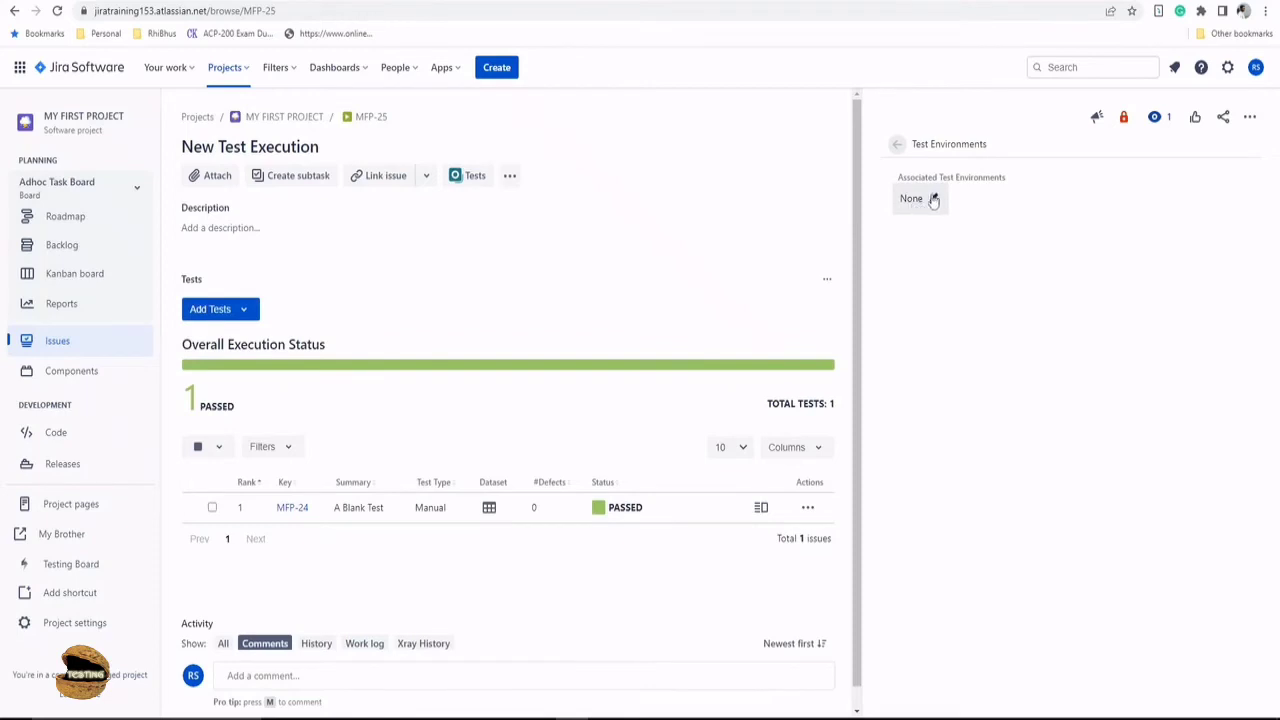
pyautogui.click(912, 198)
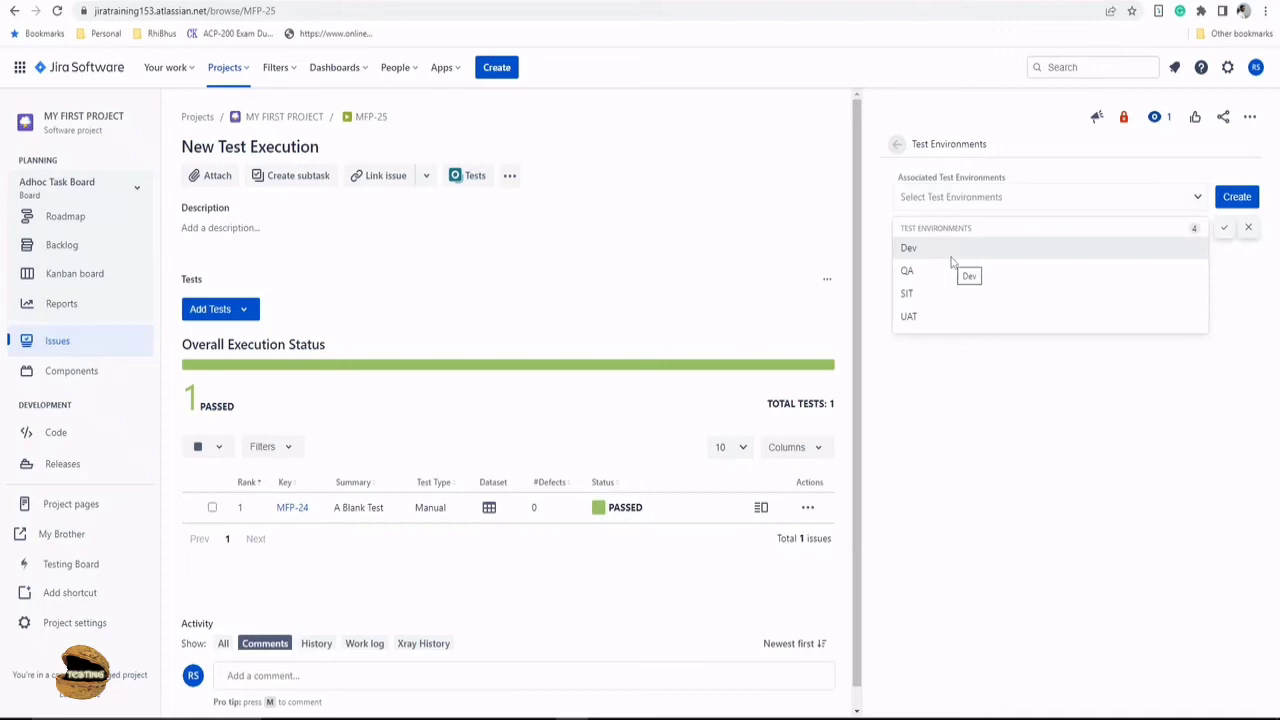
pyautogui.click(908, 248)
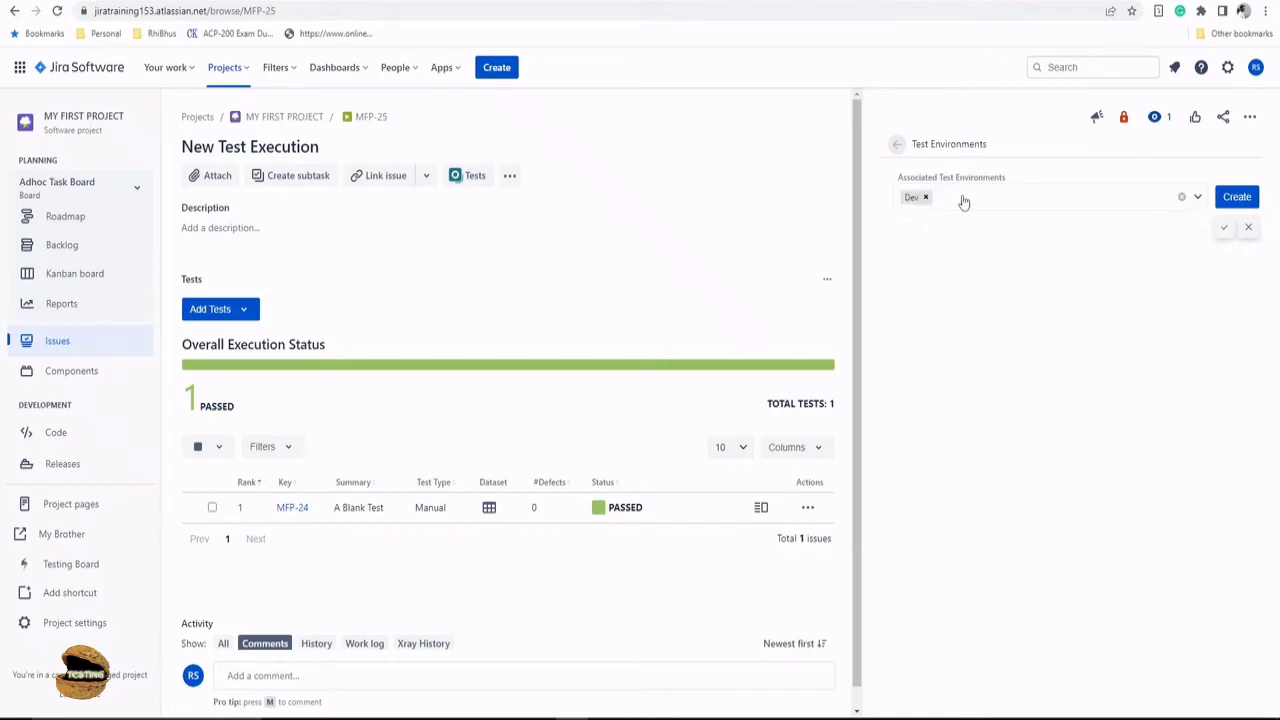
pyautogui.moveTo(958, 204)
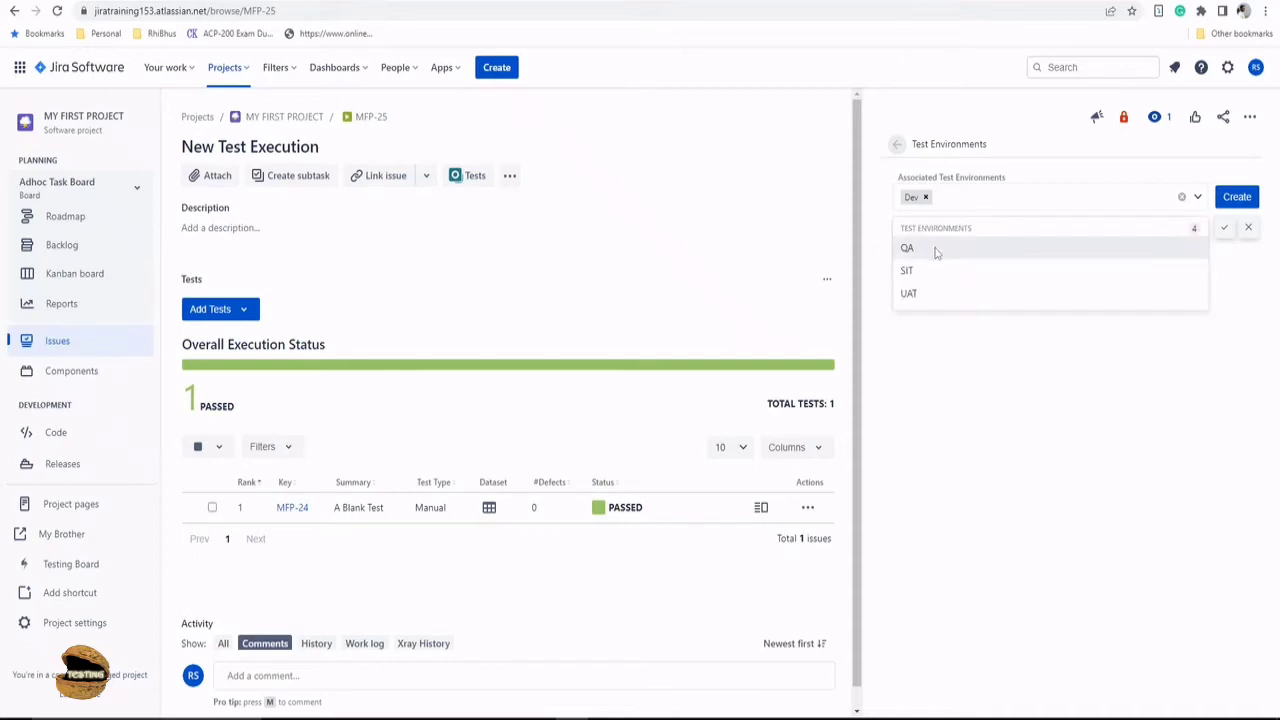
pyautogui.click(908, 248)
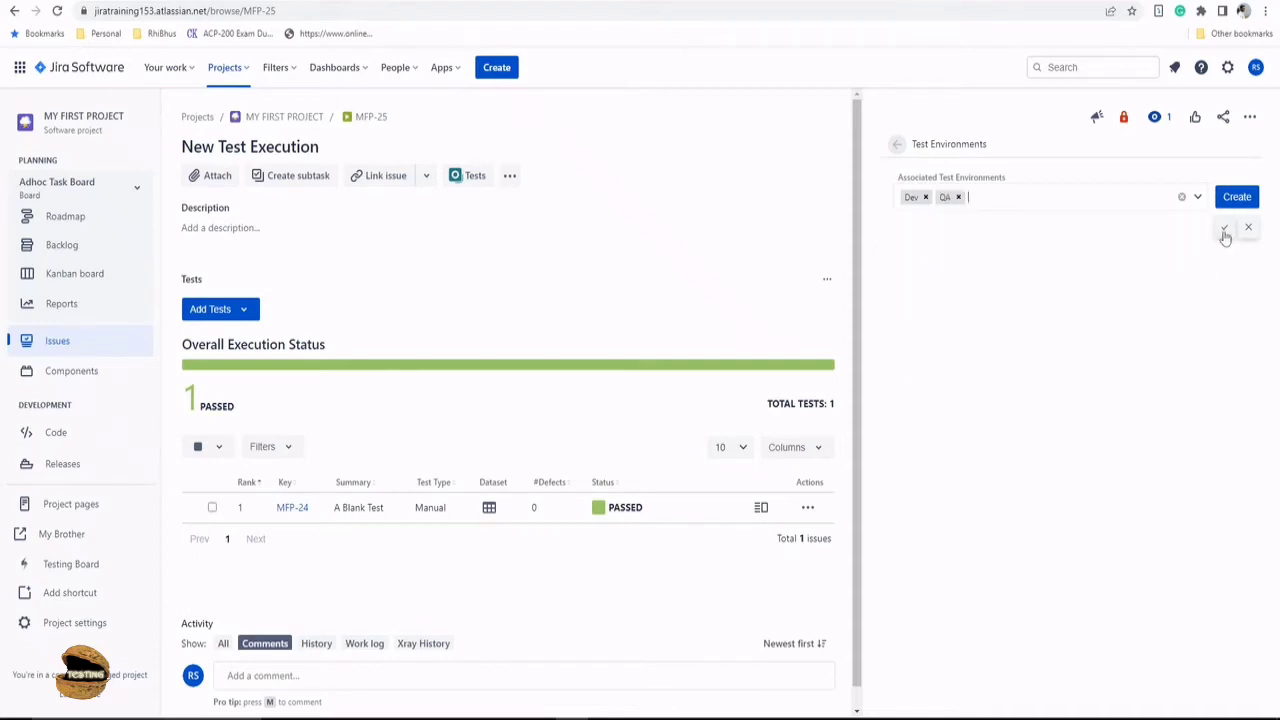
pyautogui.click(1224, 228)
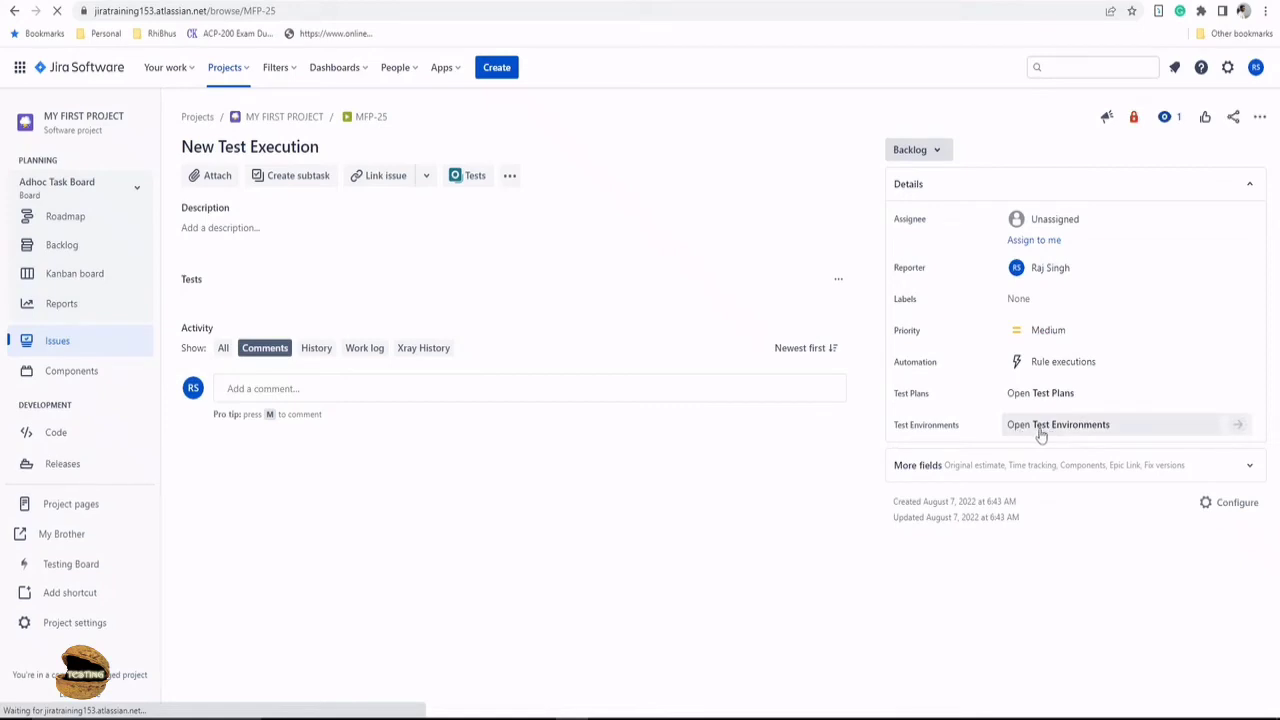
pyautogui.click(1056, 424)
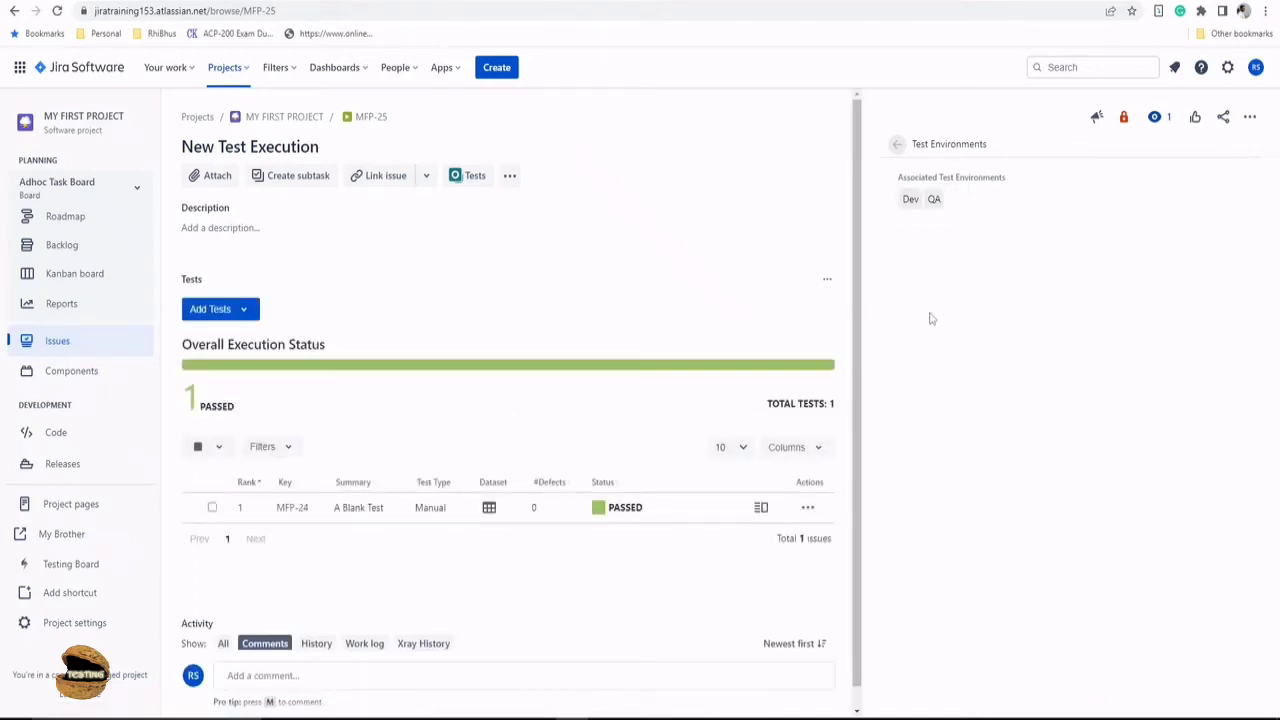
pyautogui.scroll(-3)
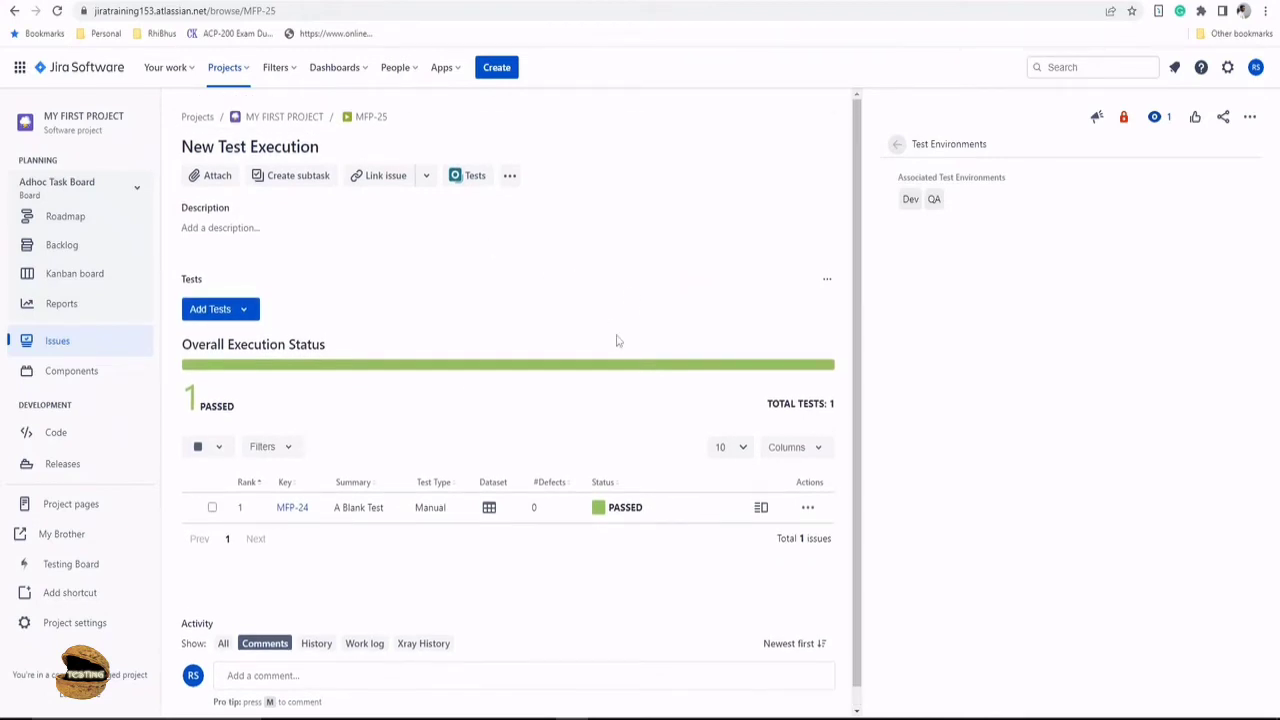
pyautogui.moveTo(420, 324)
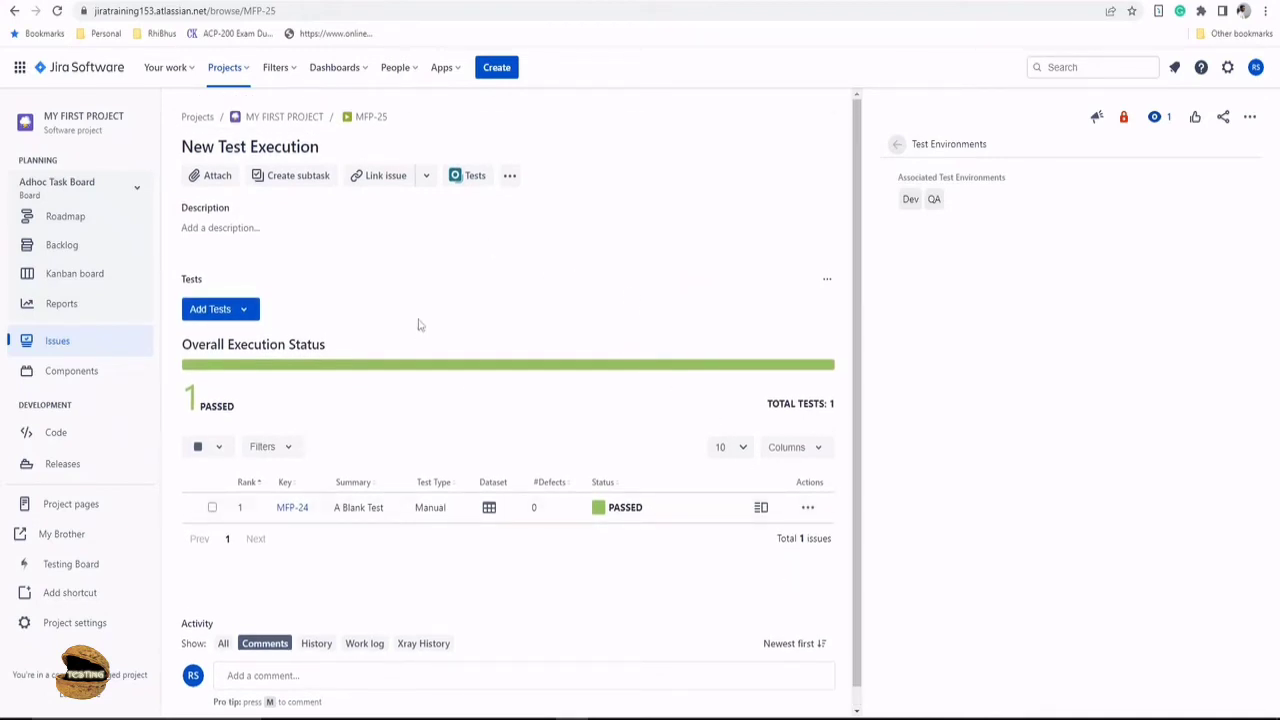
pyautogui.moveTo(496, 68)
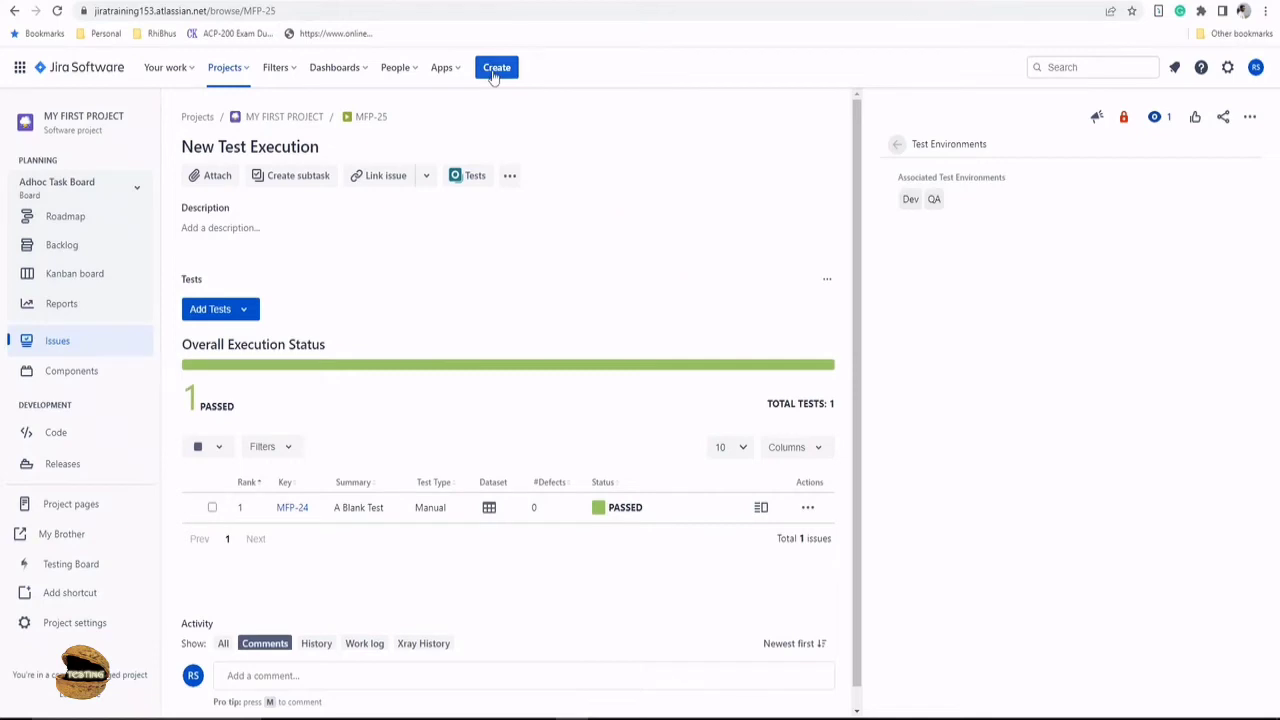
pyautogui.moveTo(400, 292)
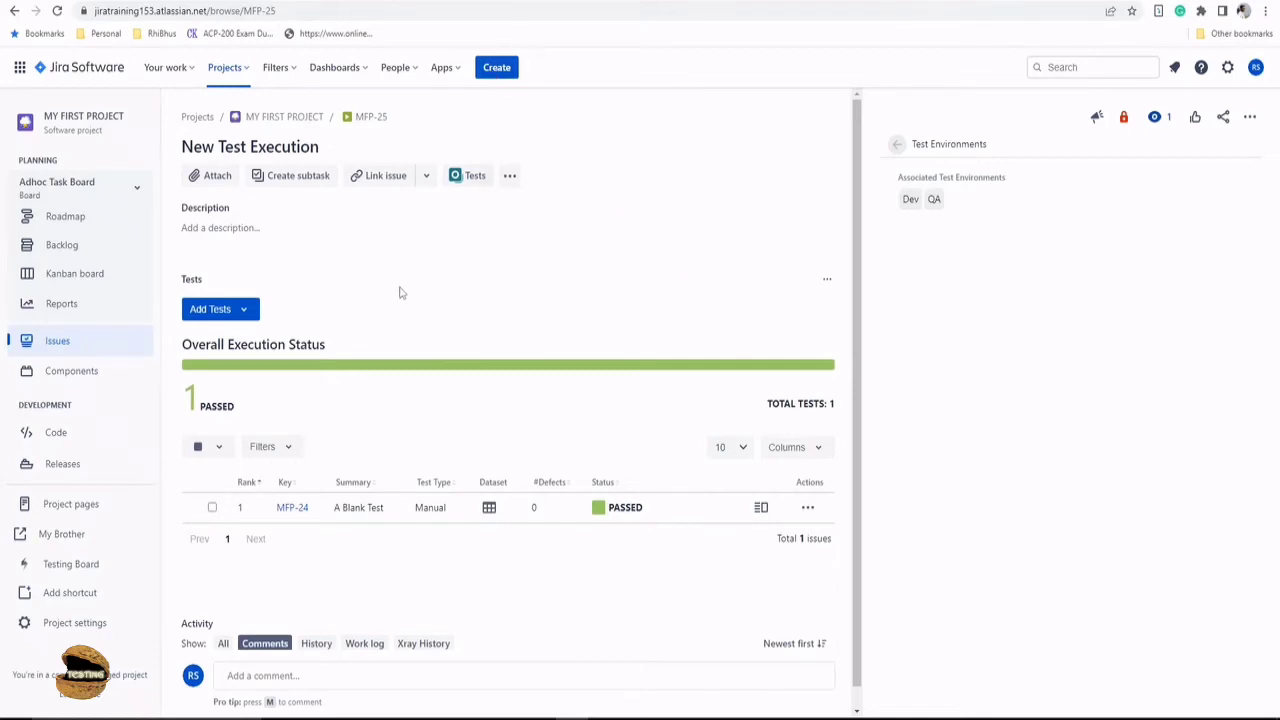
pyautogui.moveTo(968, 232)
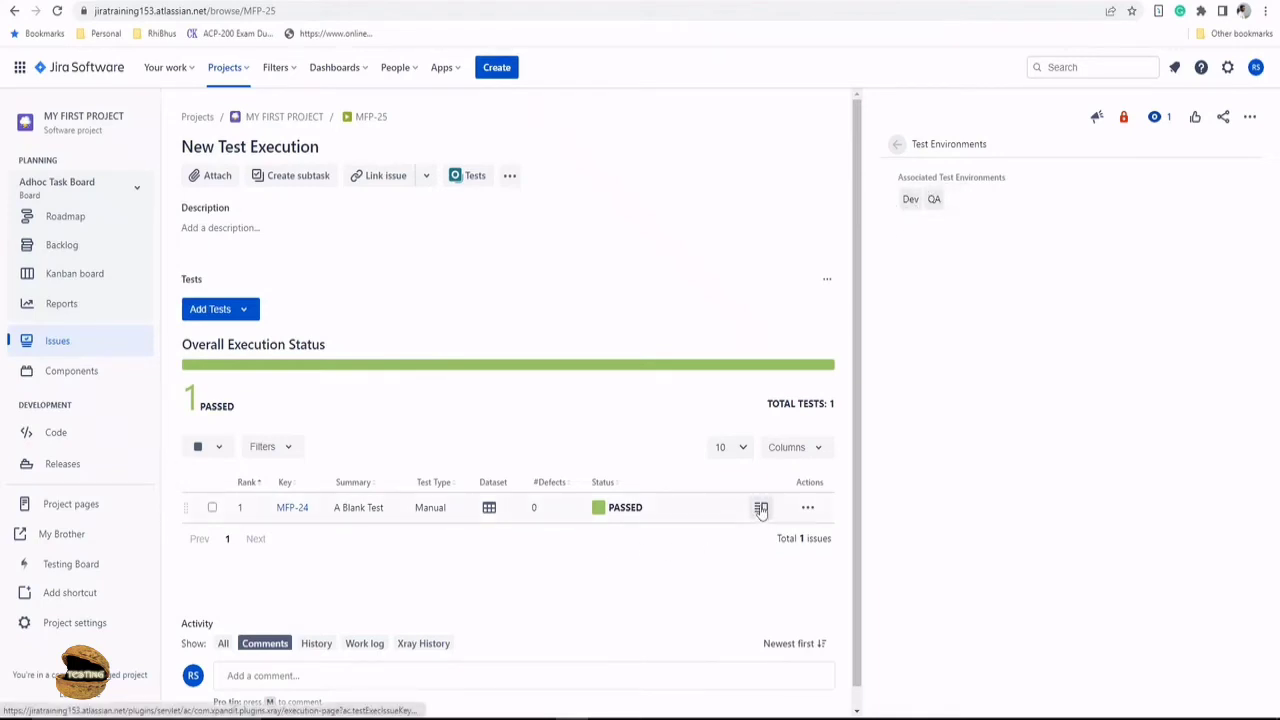
# - View the execution details of MFP-24 A Blank Test, passed under Dev and QA
pyautogui.click(760, 508)
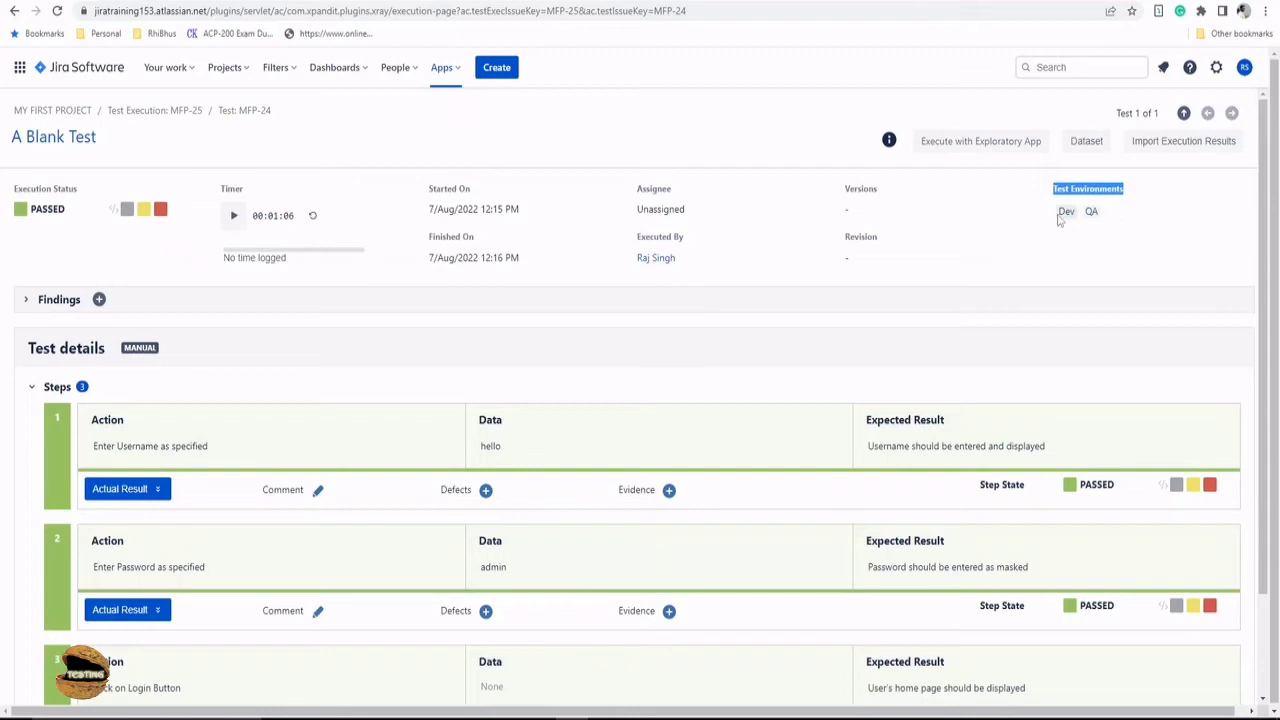
pyautogui.moveTo(1078, 222)
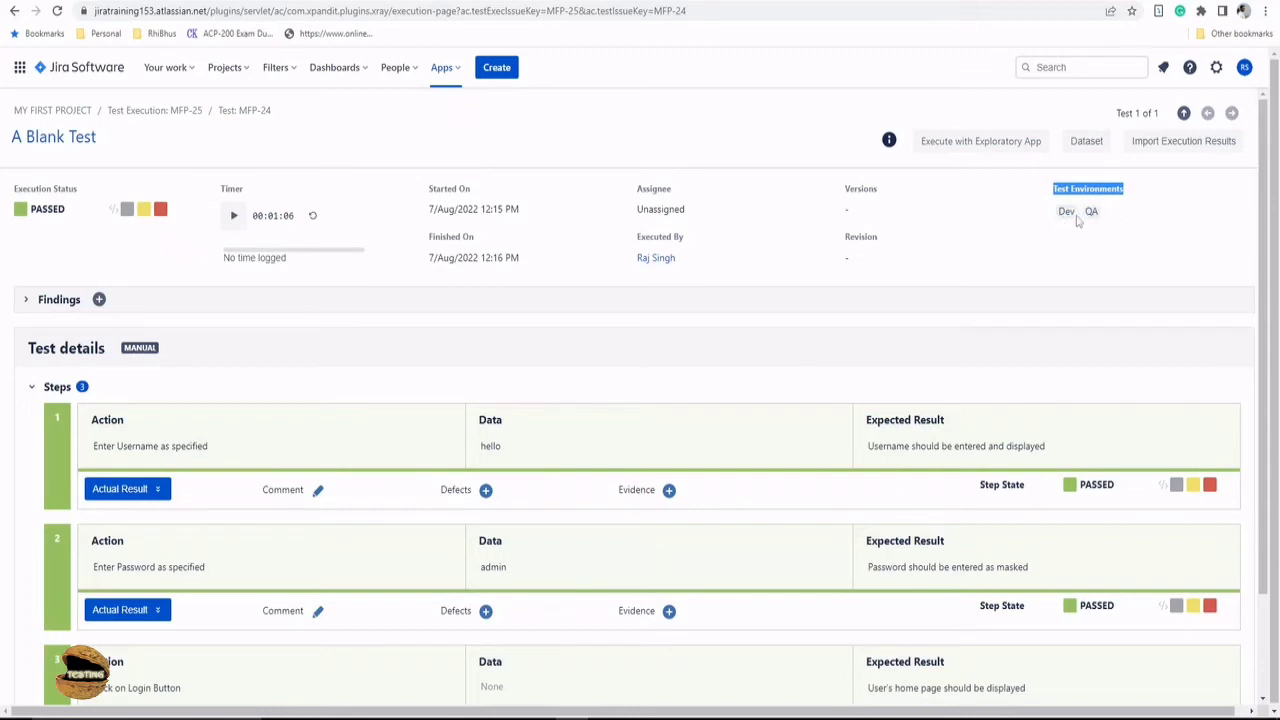
pyautogui.moveTo(1072, 216)
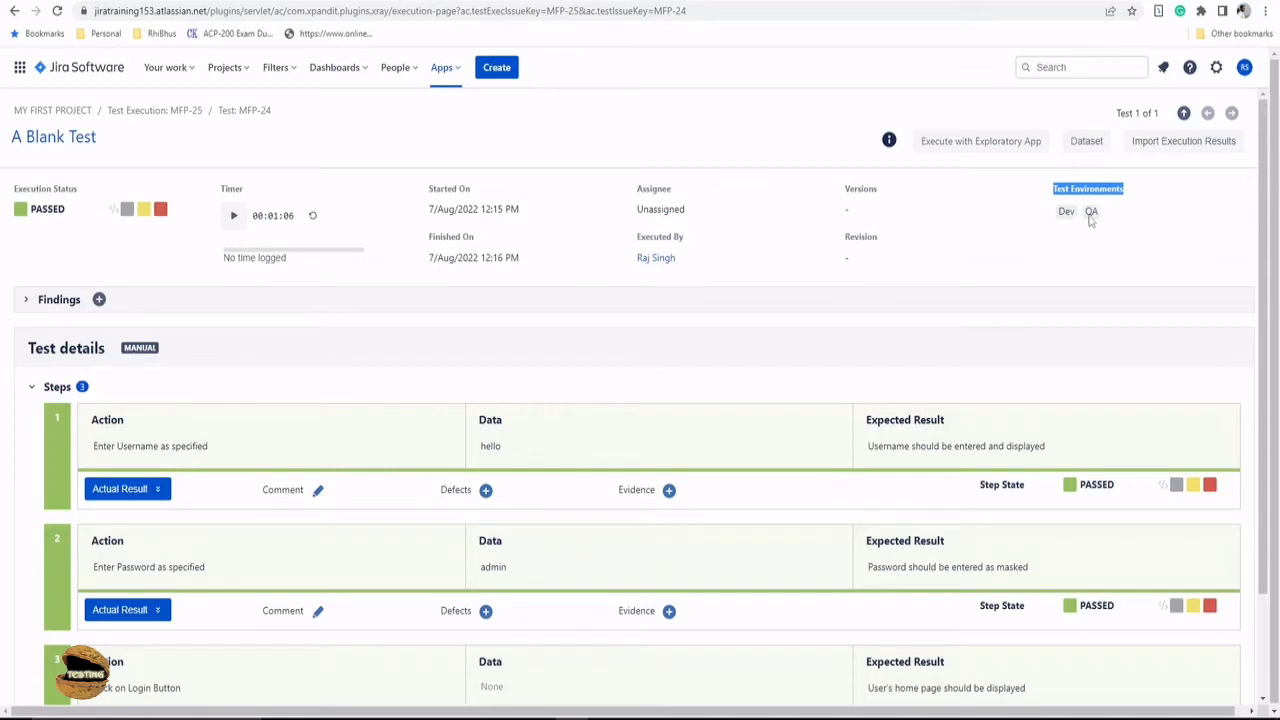
pyautogui.scroll(-3)
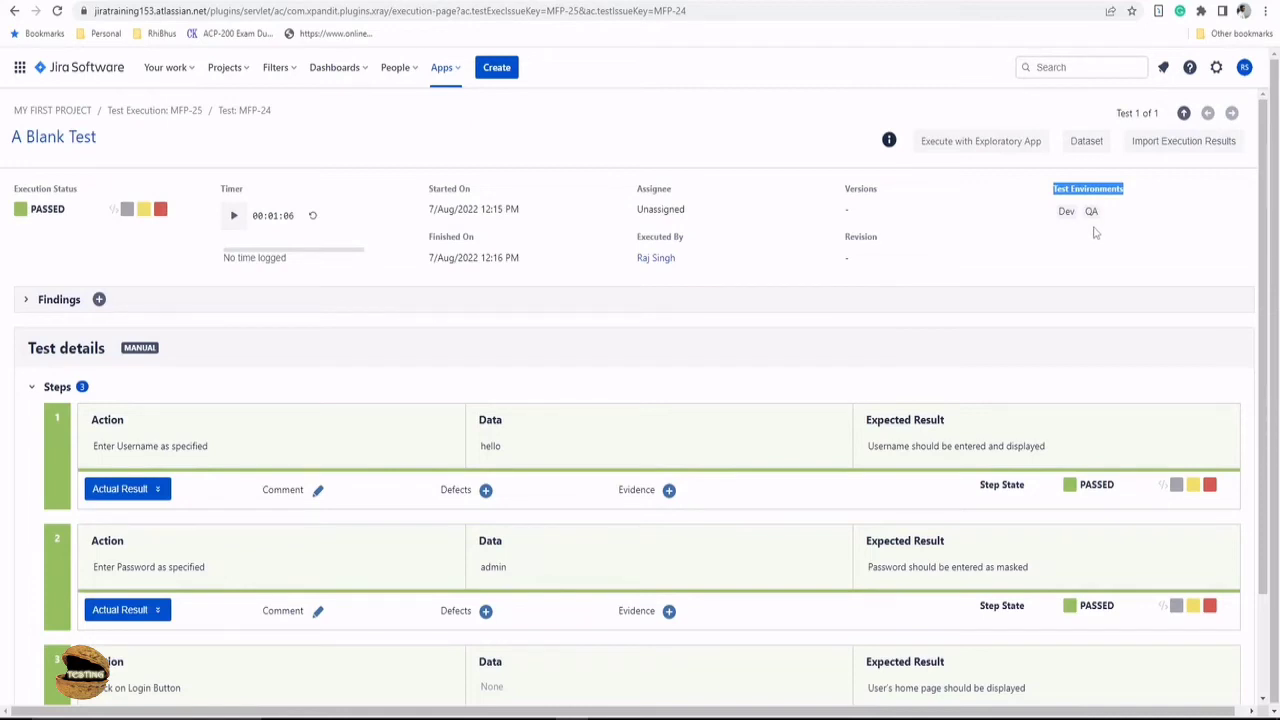
pyautogui.moveTo(1088, 232)
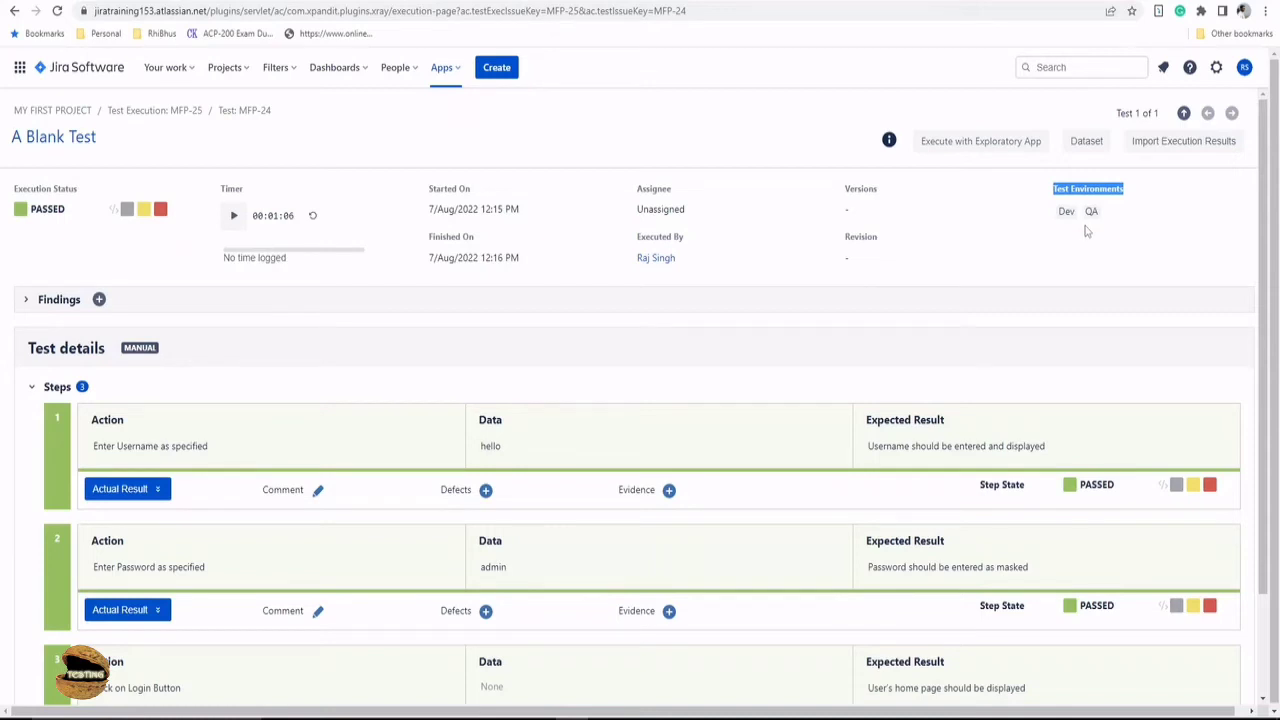
pyautogui.moveTo(224, 68)
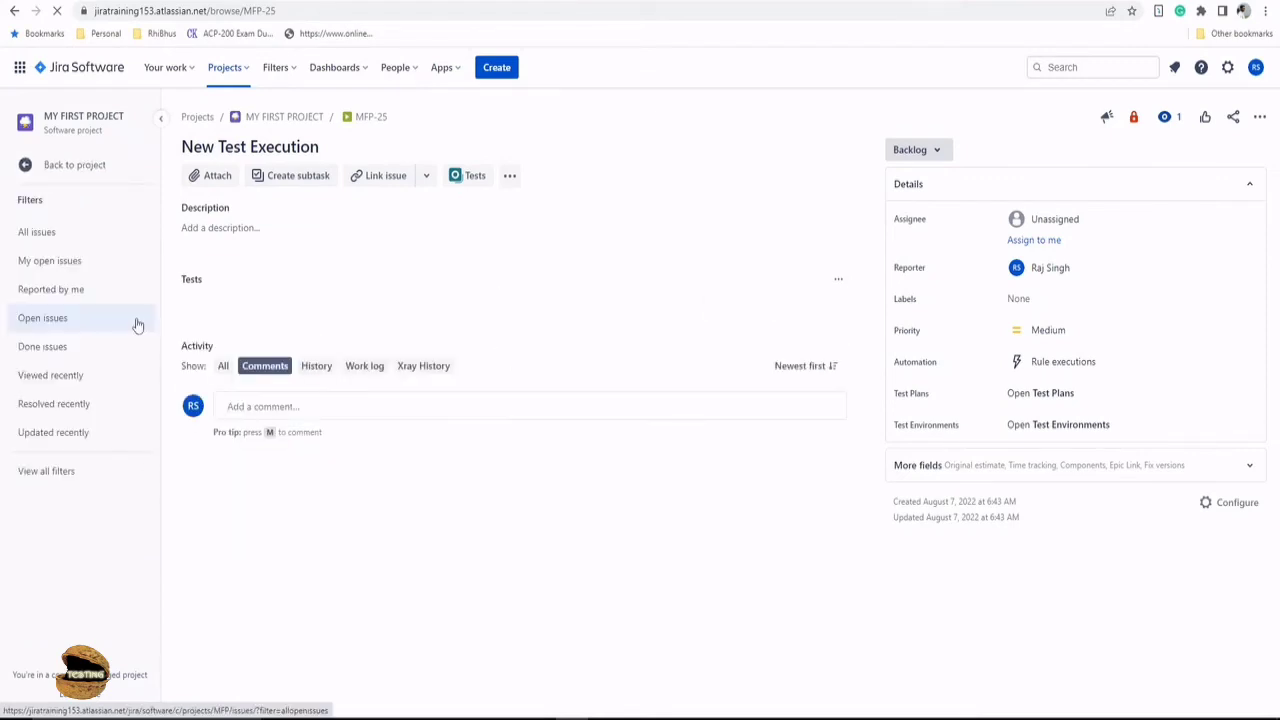
# - Via all issues and MFP-31, navigate to linked developer story MFP-28's Test Coverage
pyautogui.click(474, 176)
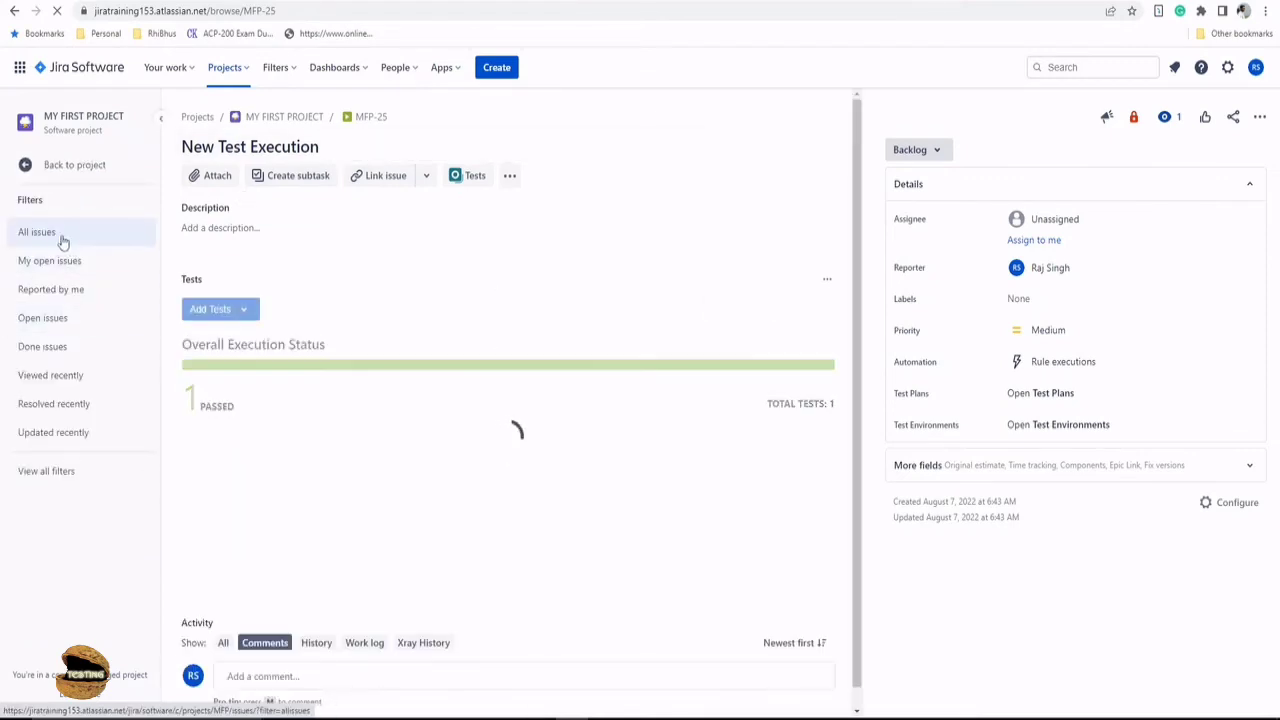
pyautogui.click(36, 232)
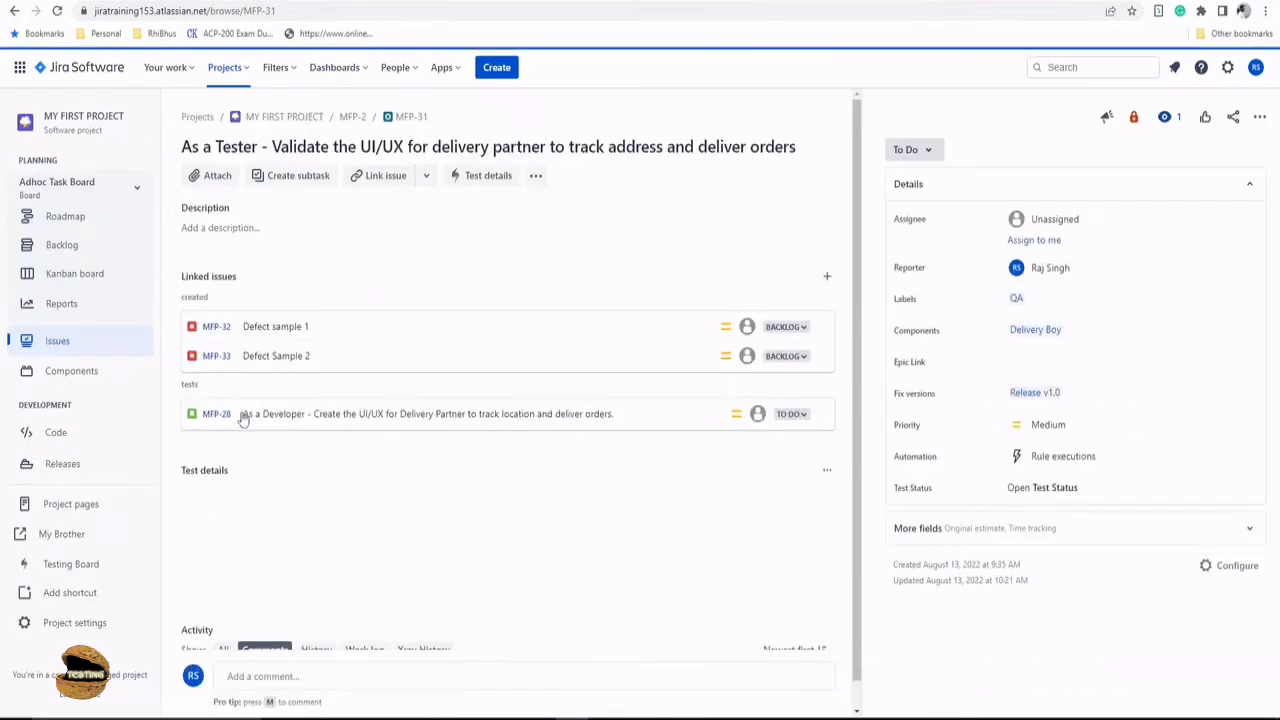
pyautogui.click(216, 412)
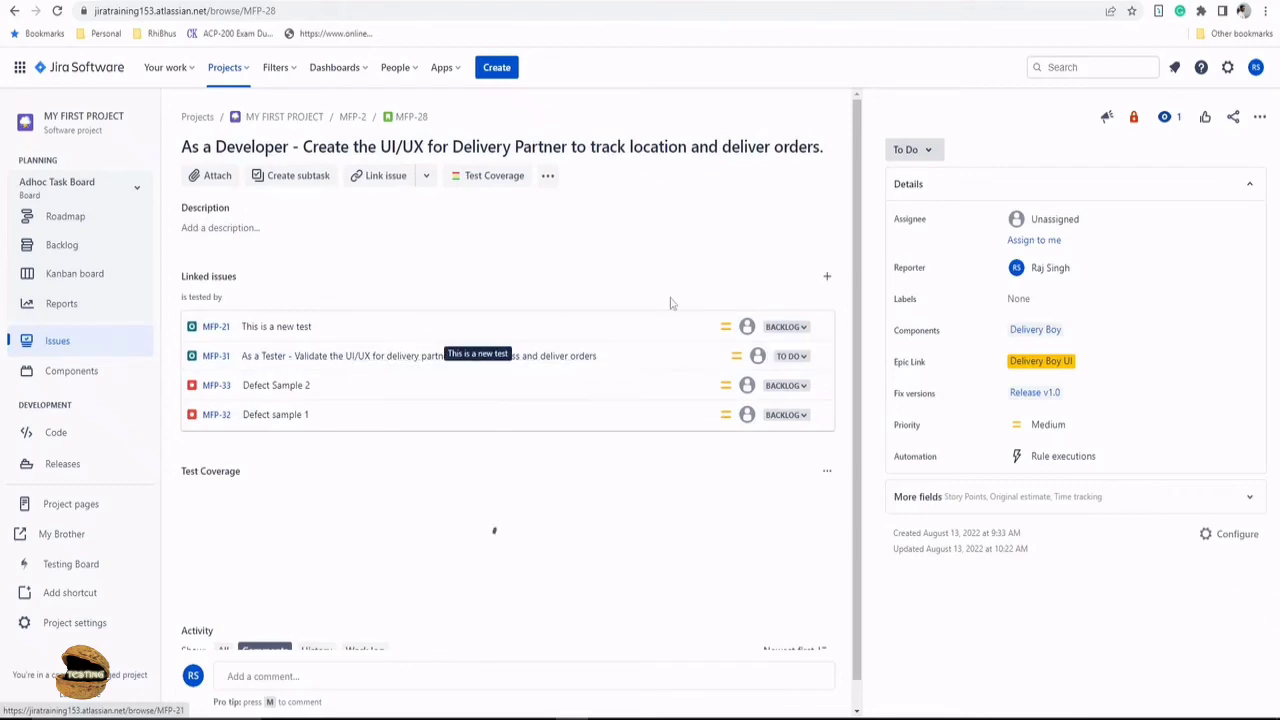
# - Scope MFP-28's Test Coverage to the Dev environment and apply it
pyautogui.scroll(-3)
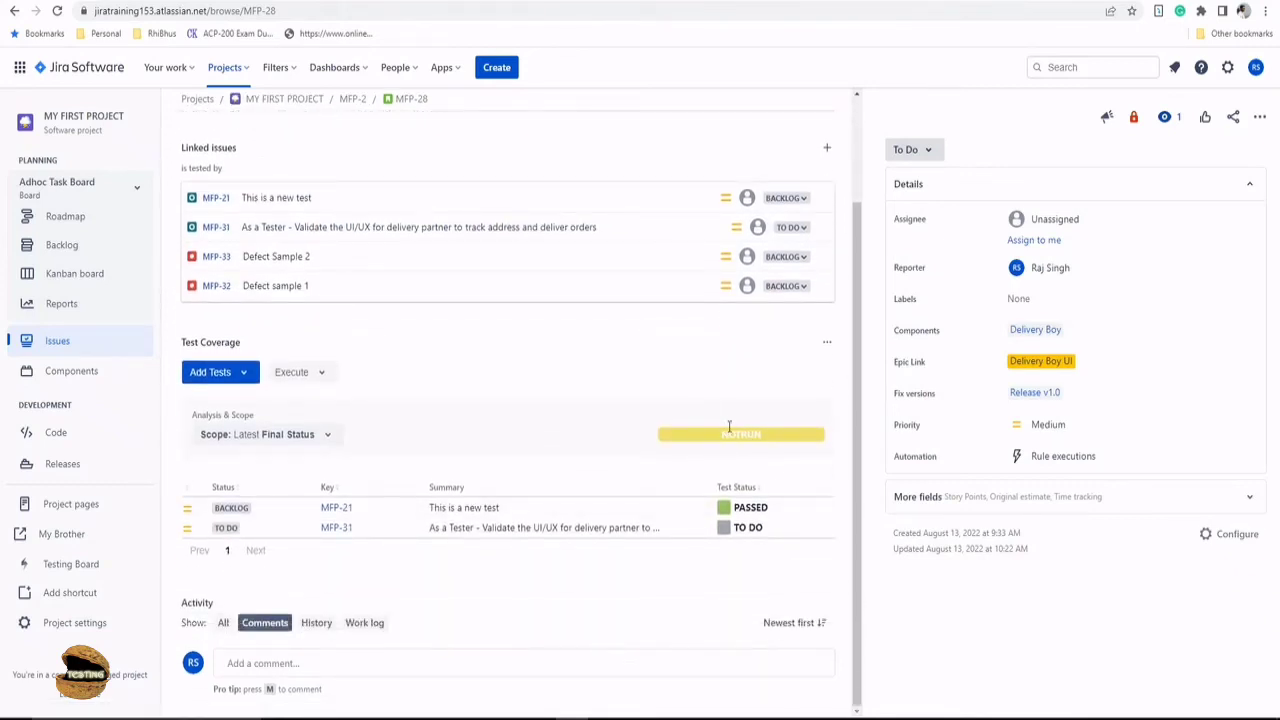
pyautogui.moveTo(528, 570)
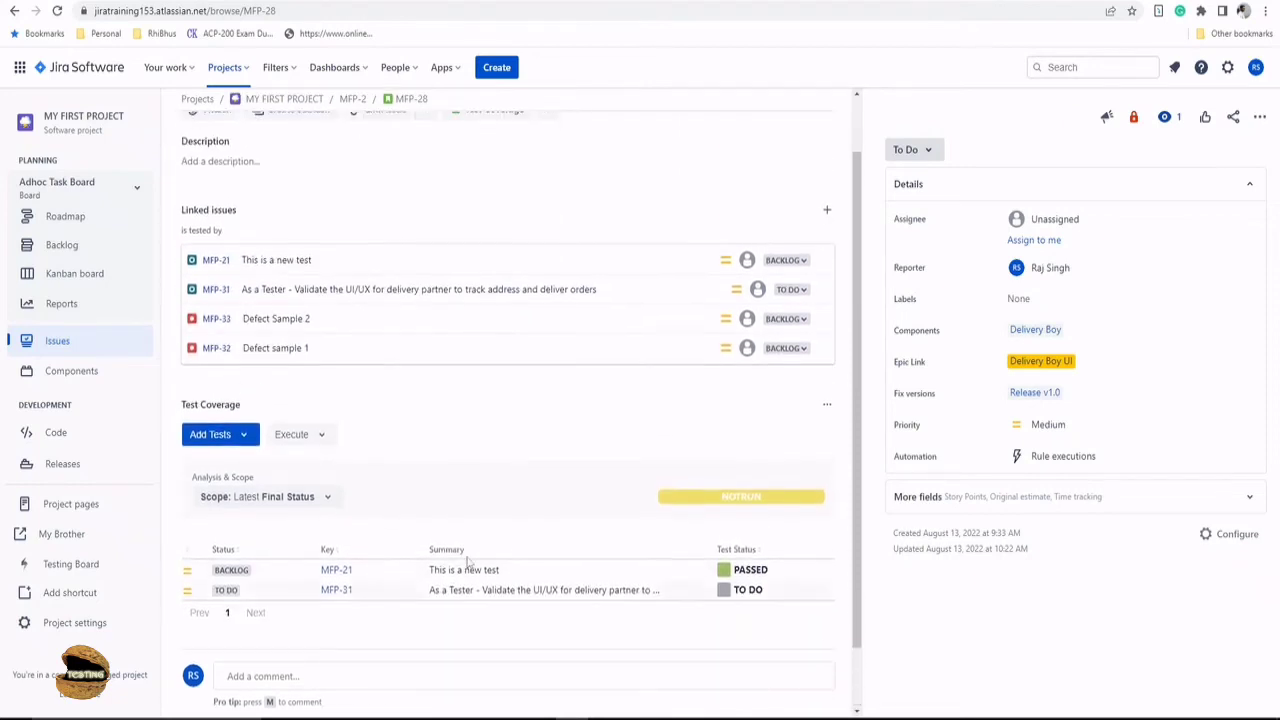
pyautogui.click(266, 496)
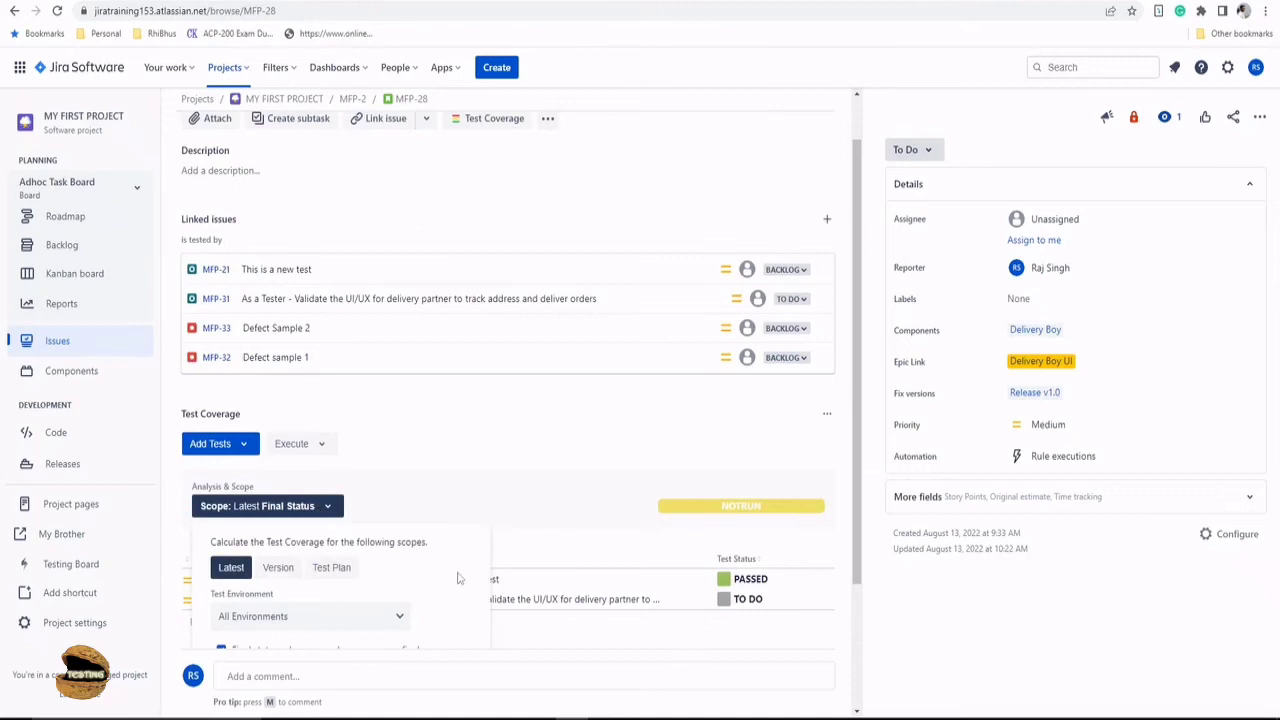
pyautogui.click(310, 472)
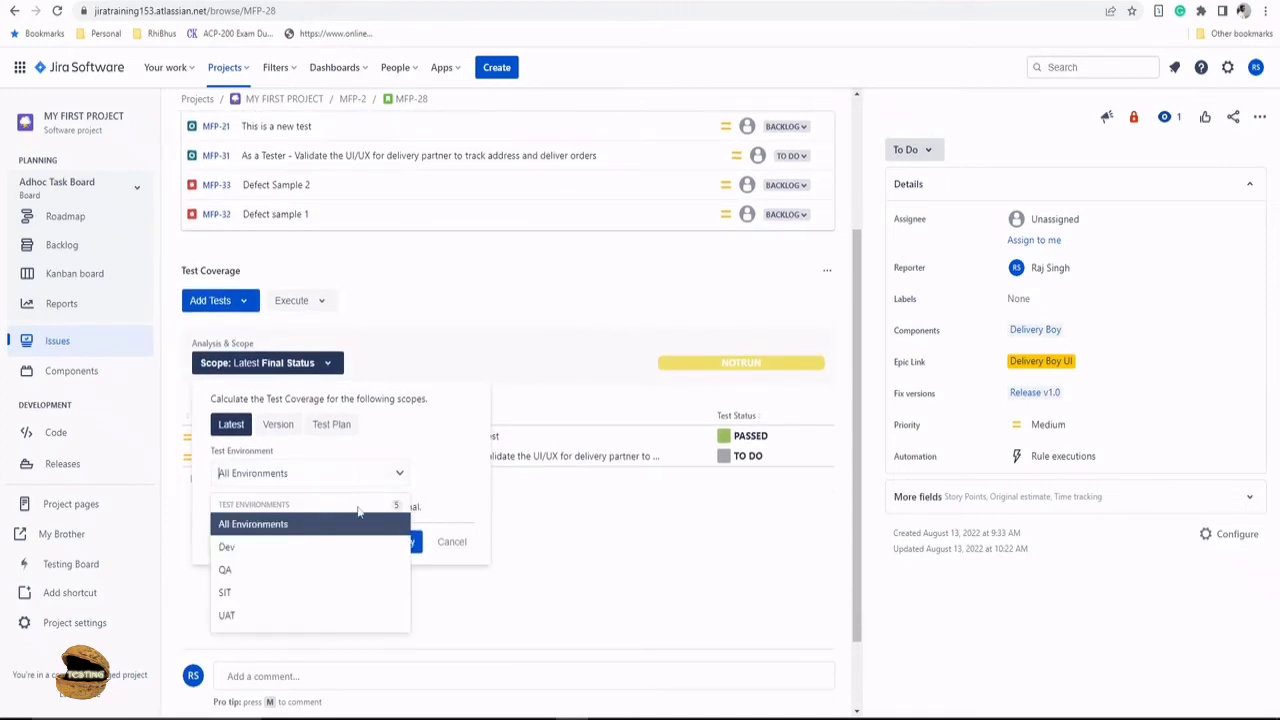
pyautogui.click(228, 546)
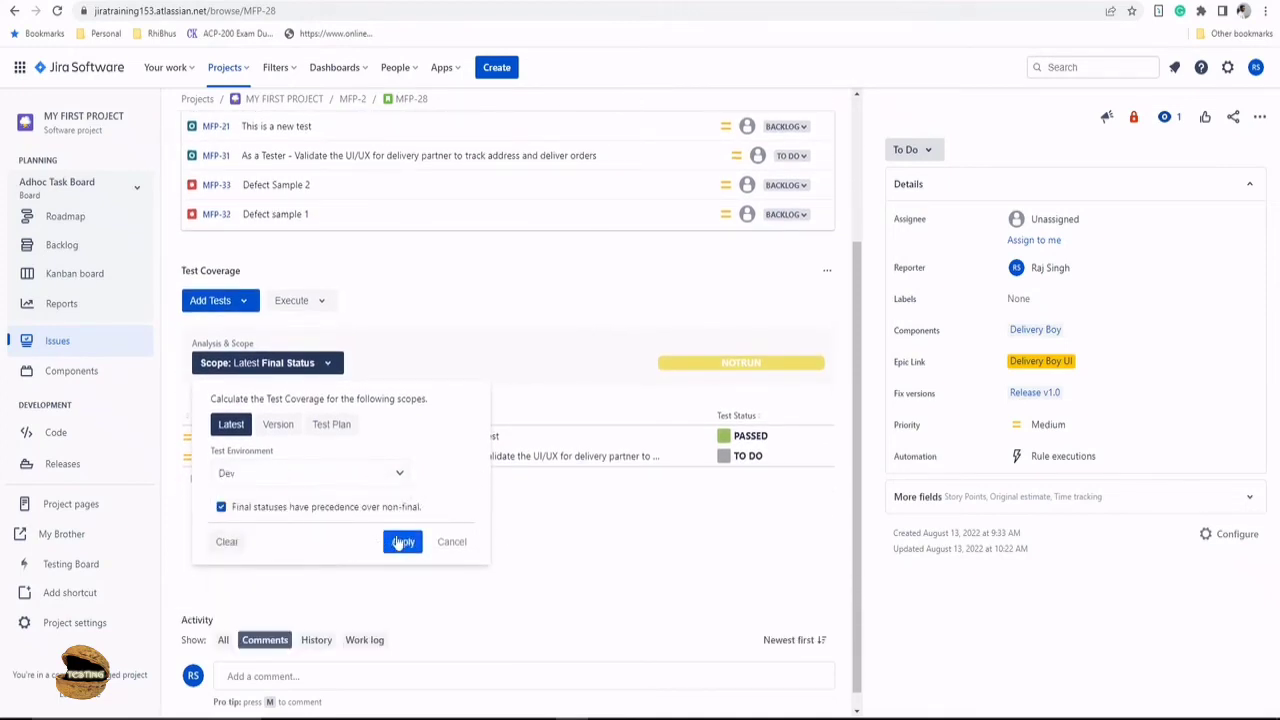
pyautogui.click(402, 540)
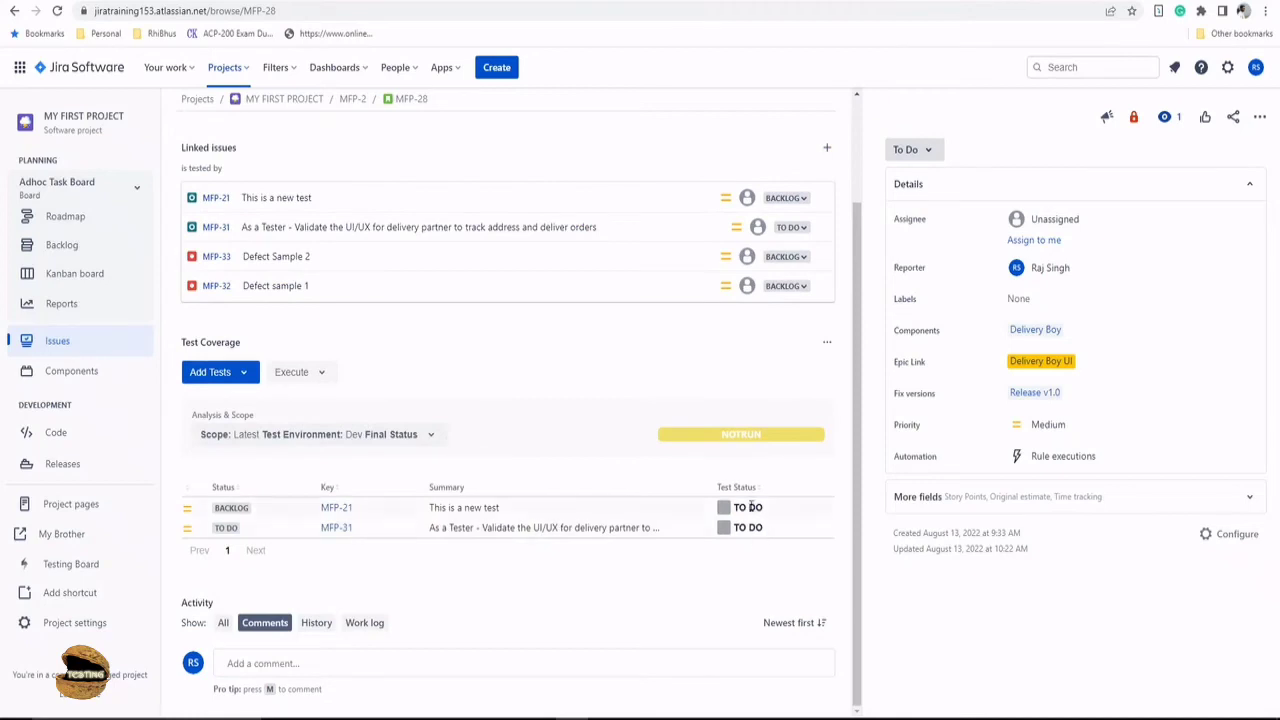
# - Switch the coverage scope to the QA environment, then go to parent story MFP-2
pyautogui.scroll(-3)
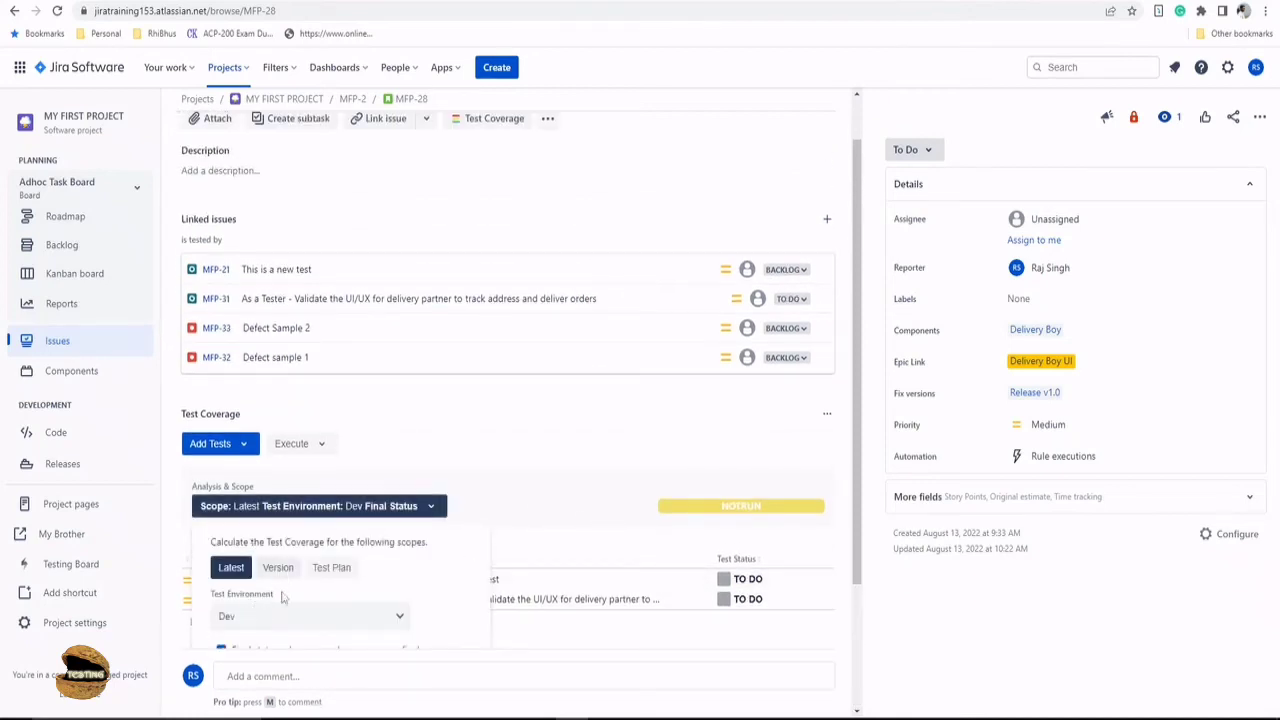
pyautogui.click(310, 472)
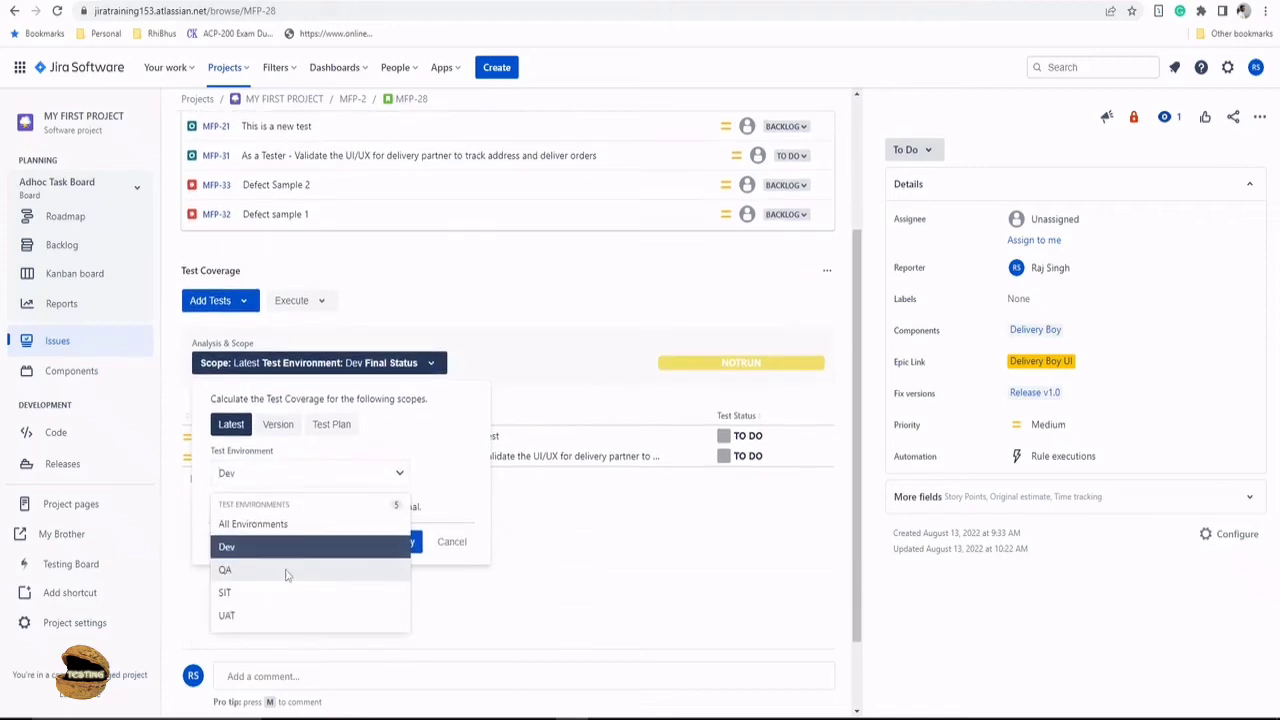
pyautogui.click(224, 568)
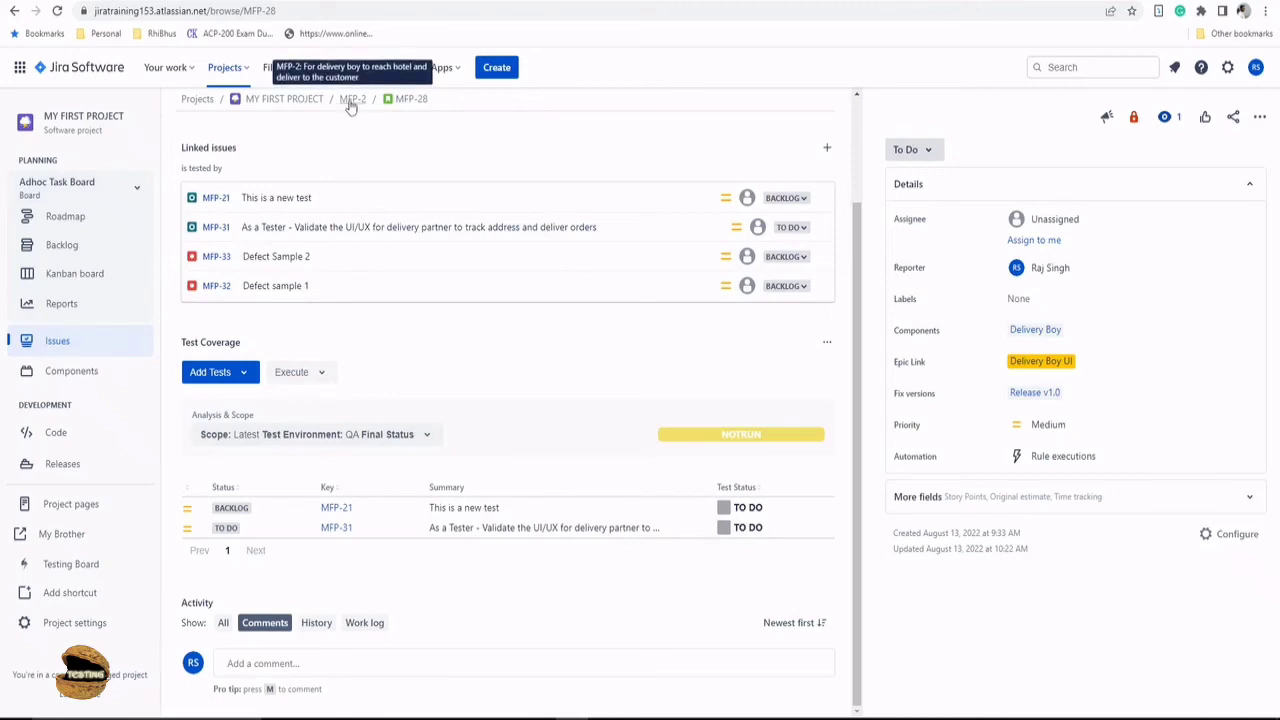
pyautogui.click(352, 98)
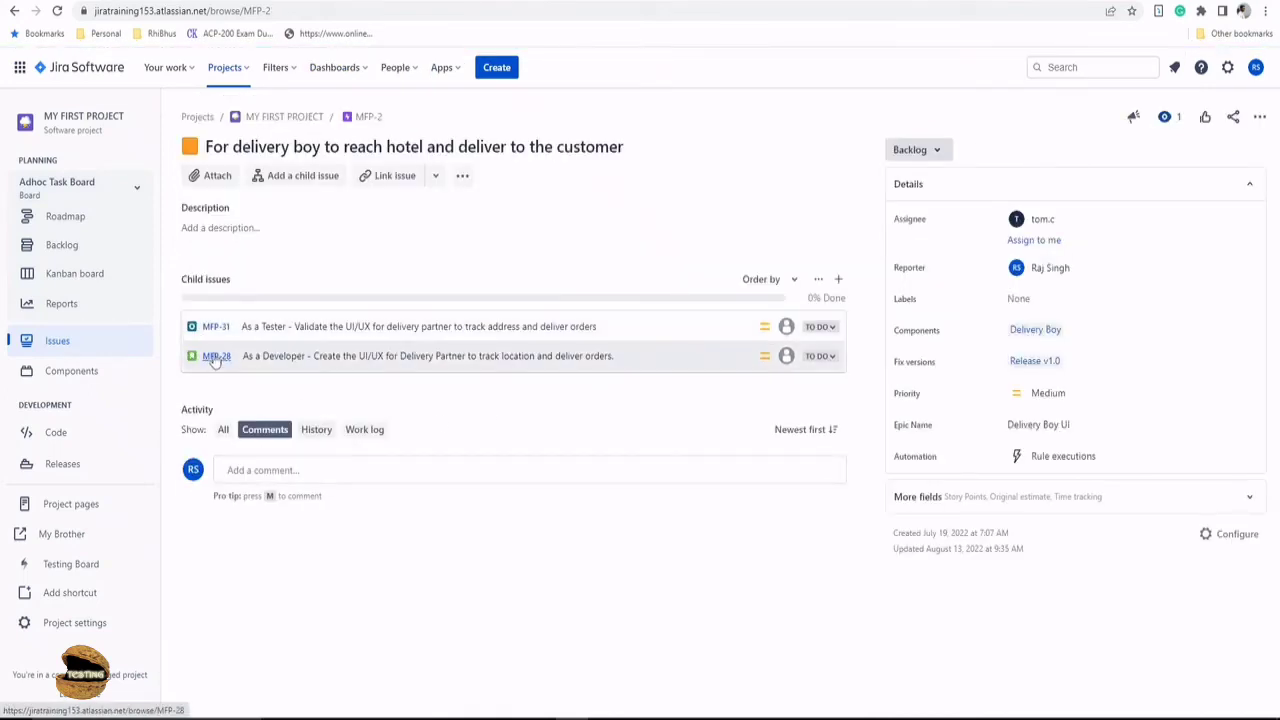
# - Return to the MY FIRST PROJECT all-issues list from the story view
pyautogui.click(56, 340)
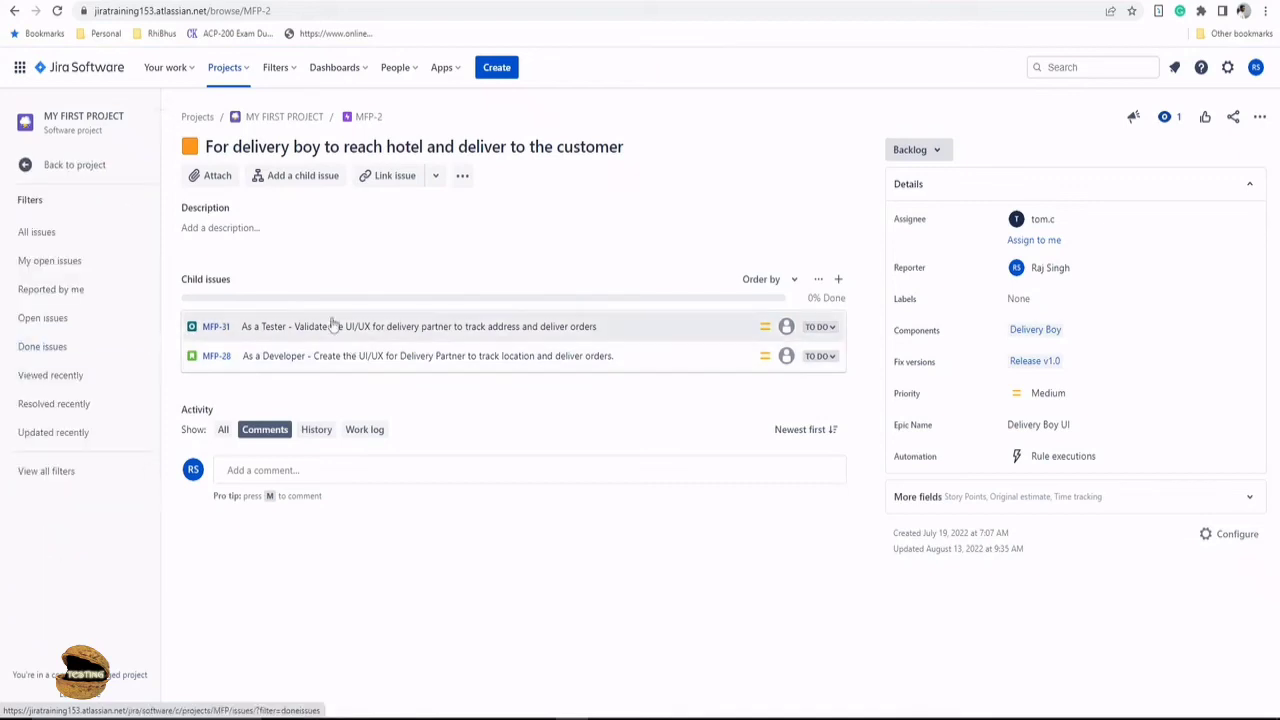
pyautogui.click(74, 164)
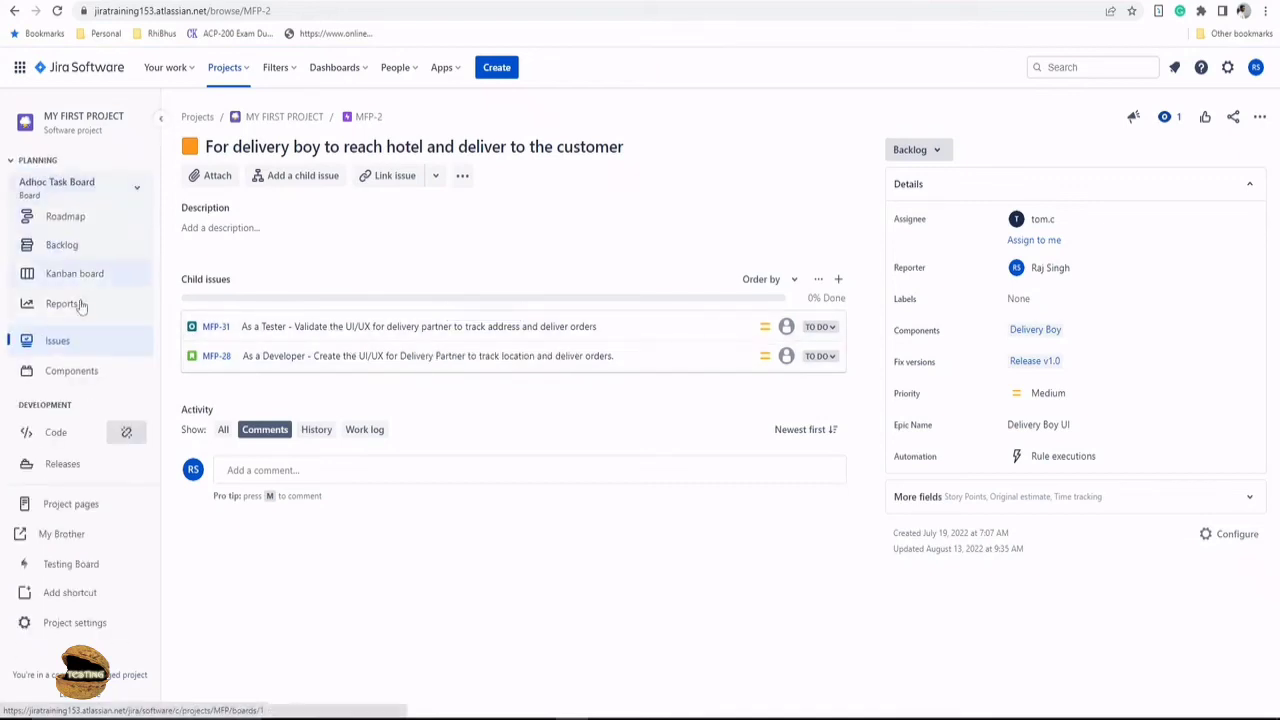
pyautogui.click(56, 340)
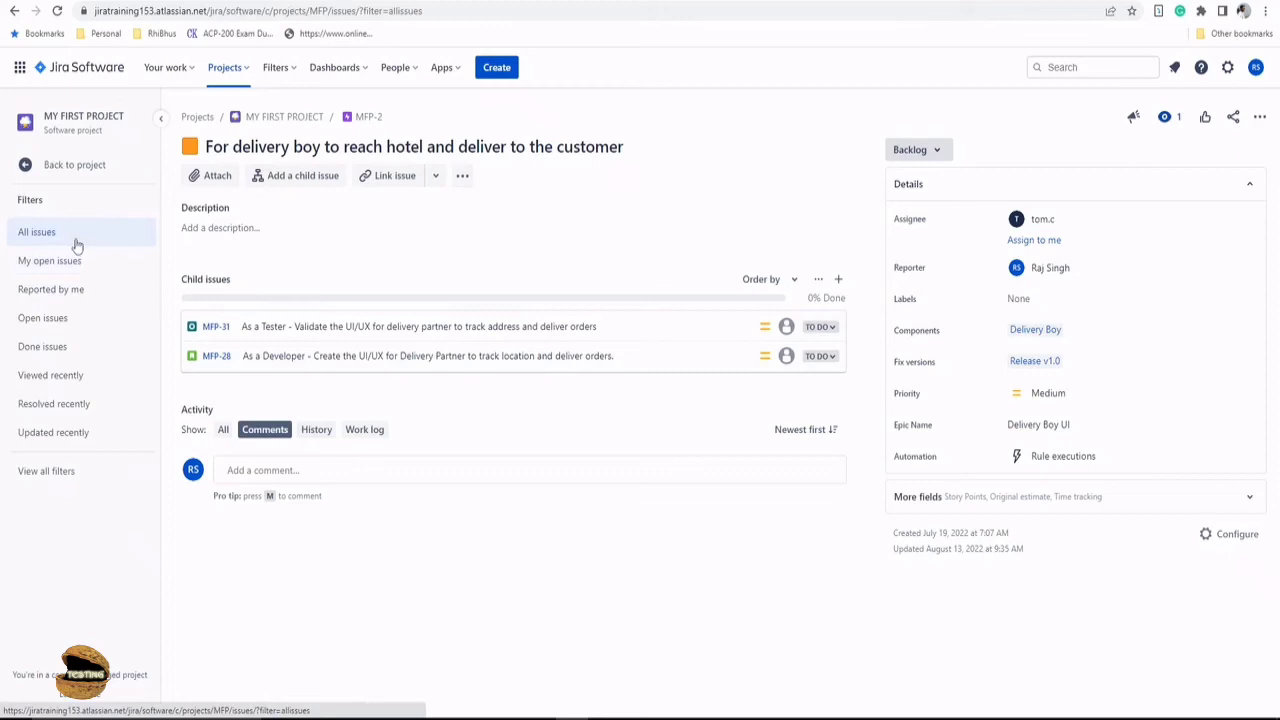
pyautogui.click(36, 232)
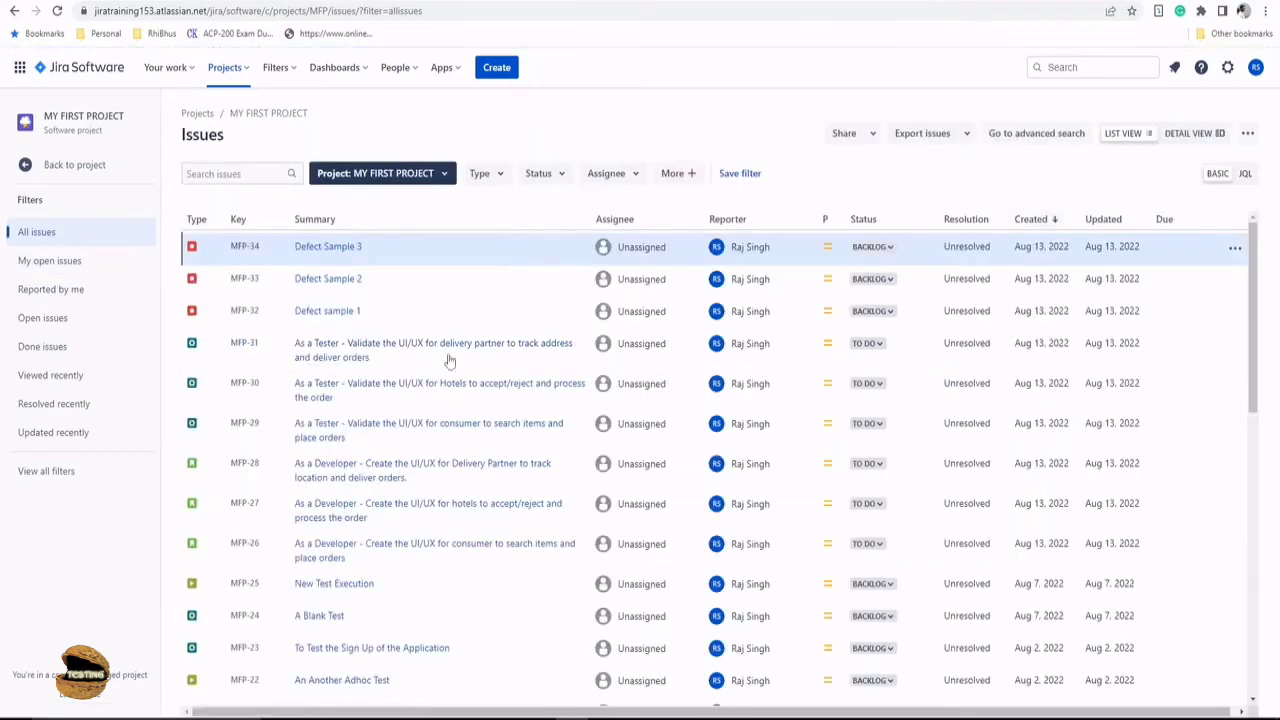
# - Check developer story MFP-27's uncovered Test Coverage, then go back to the issue list
pyautogui.scroll(-3)
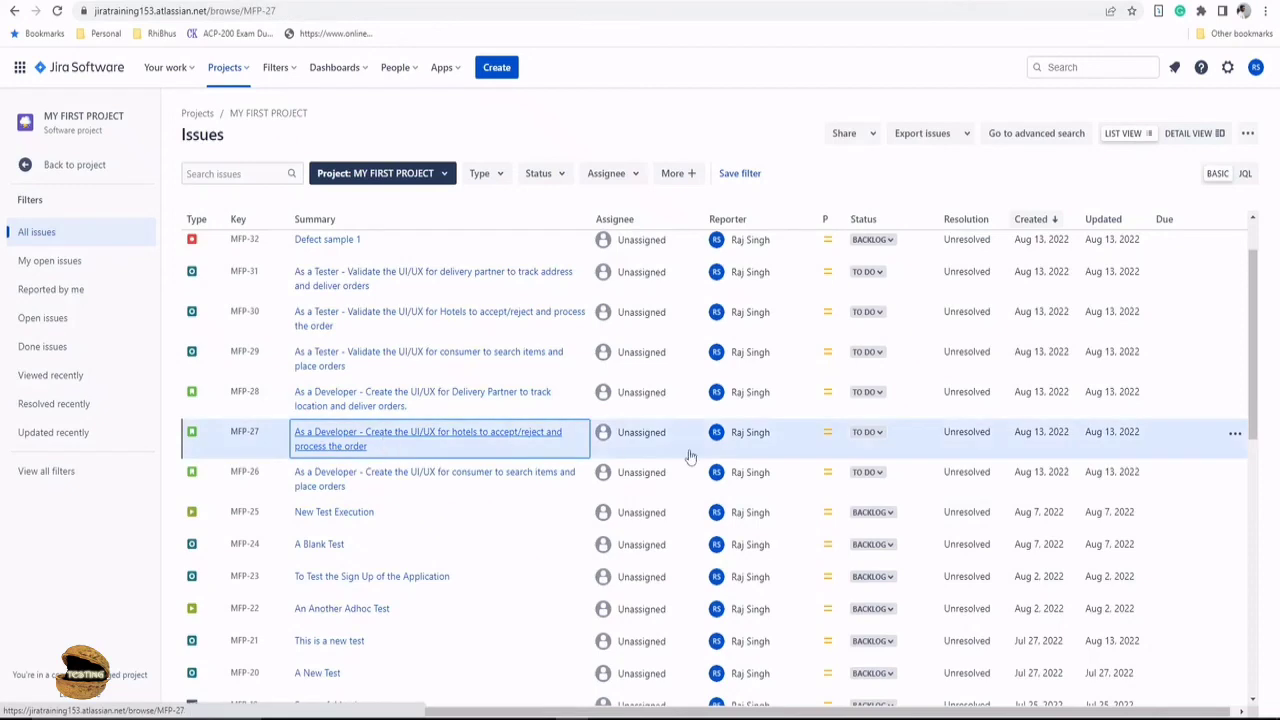
pyautogui.click(428, 438)
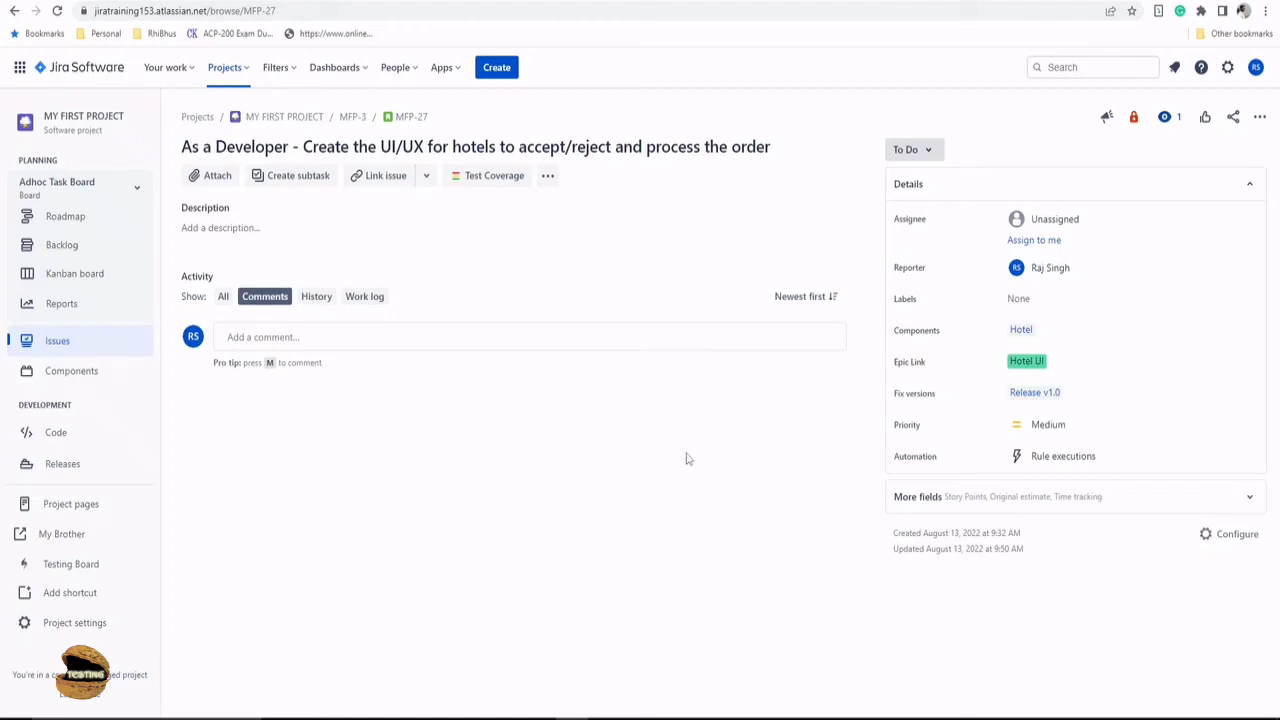
pyautogui.click(494, 176)
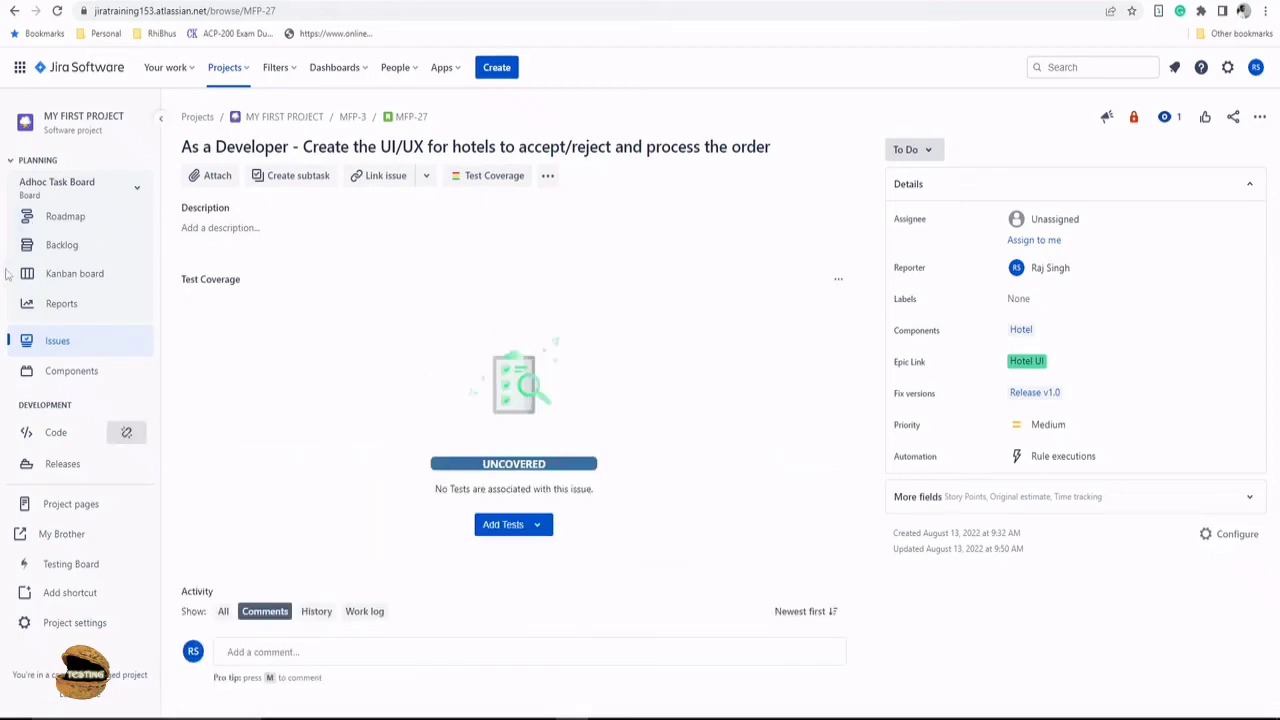
pyautogui.click(56, 340)
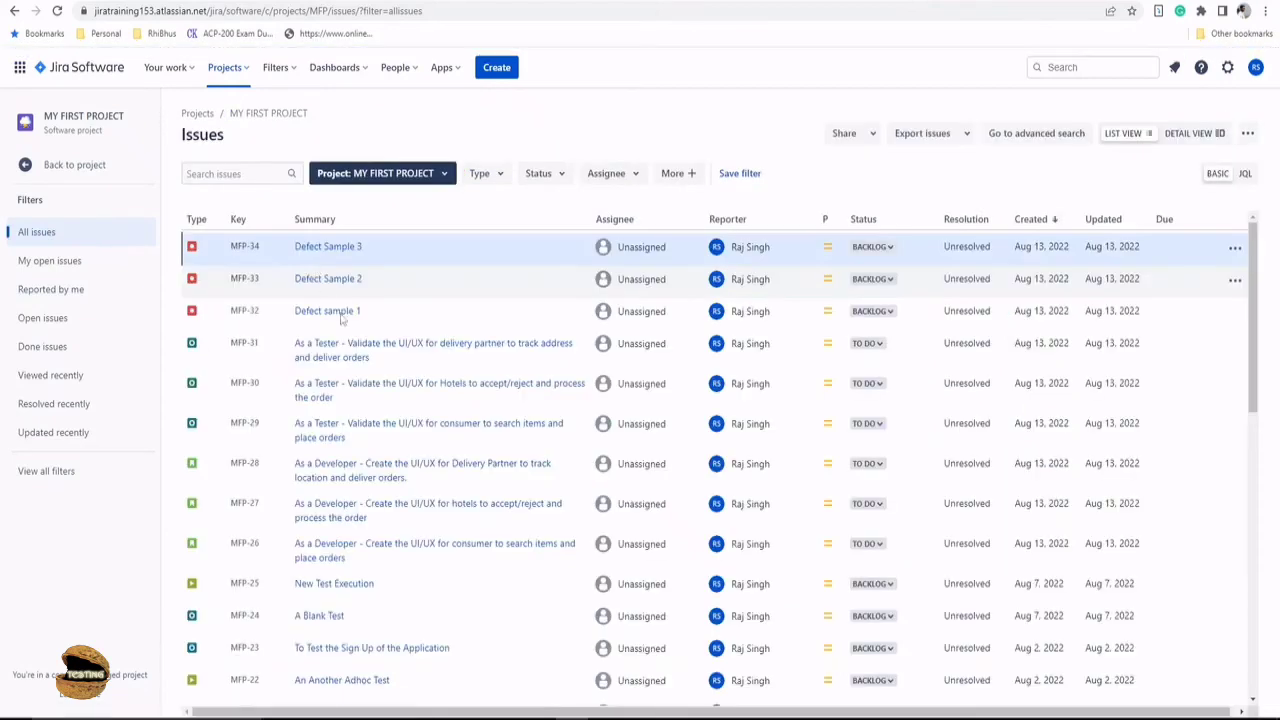
# - Set MFP-26's Test Coverage scope to All Environments so MFP-21 shows passed and MFP-29 To Do
pyautogui.click(434, 550)
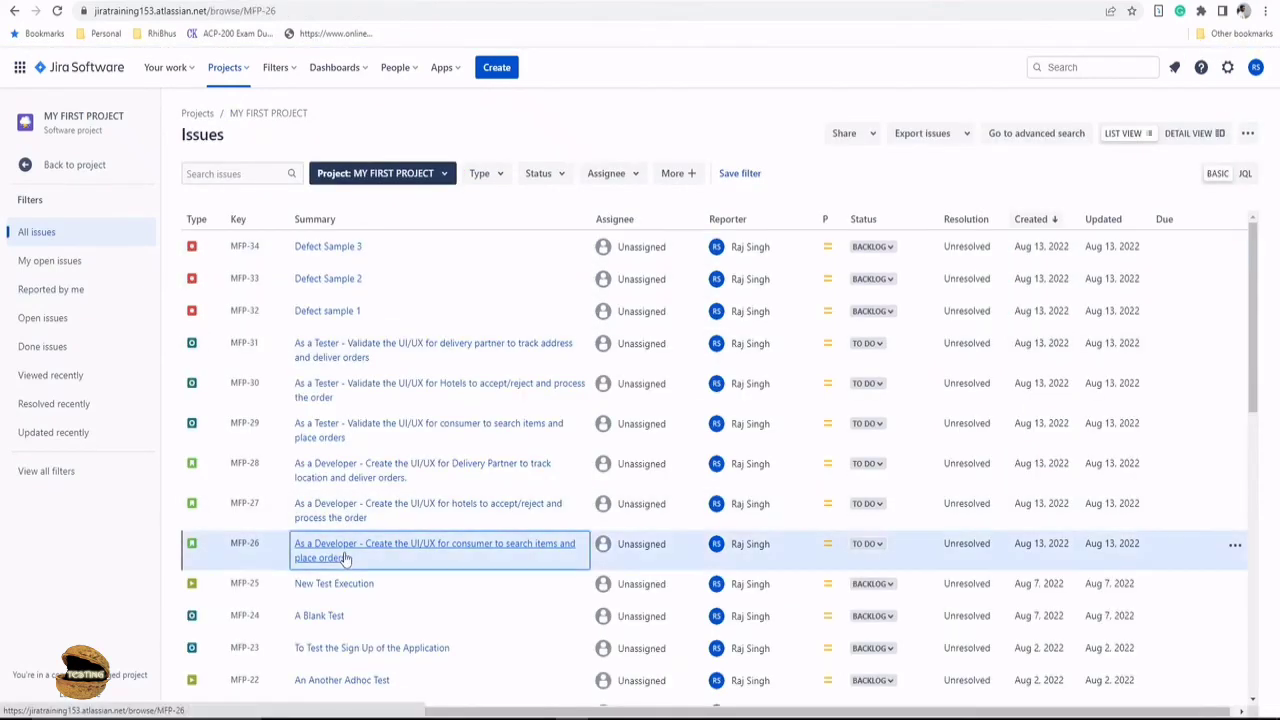
pyautogui.click(436, 544)
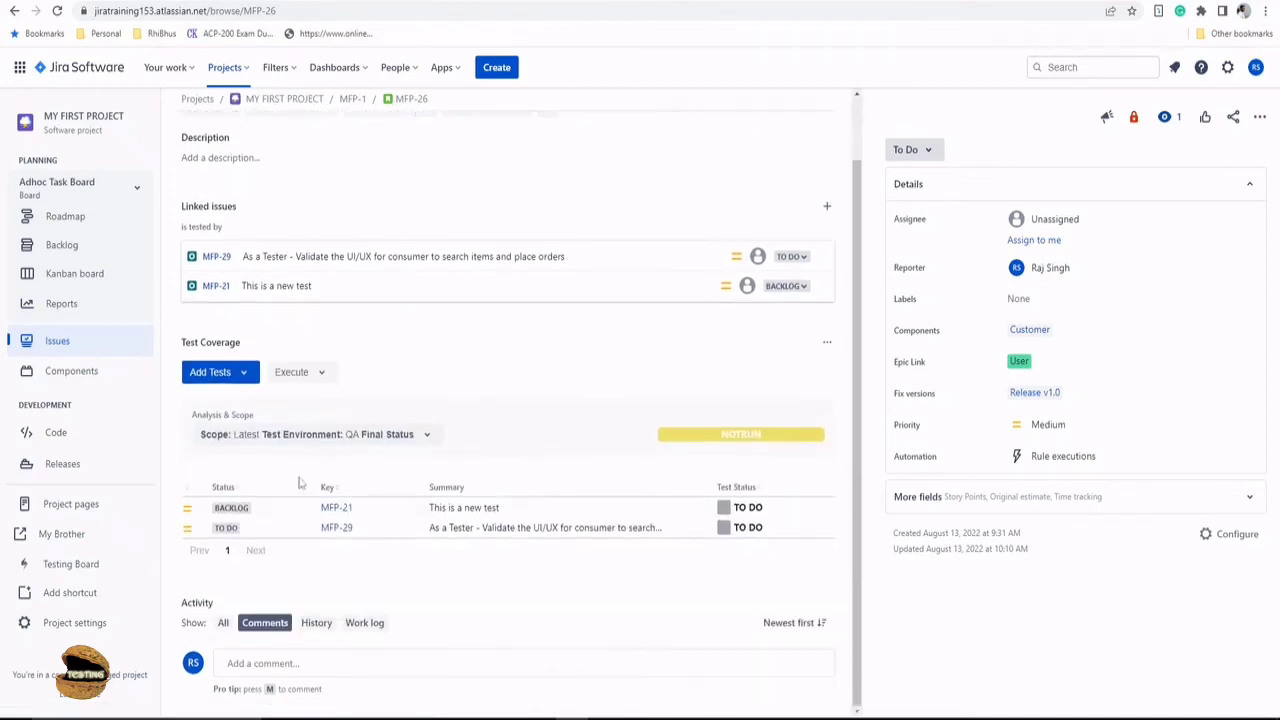
pyautogui.click(312, 434)
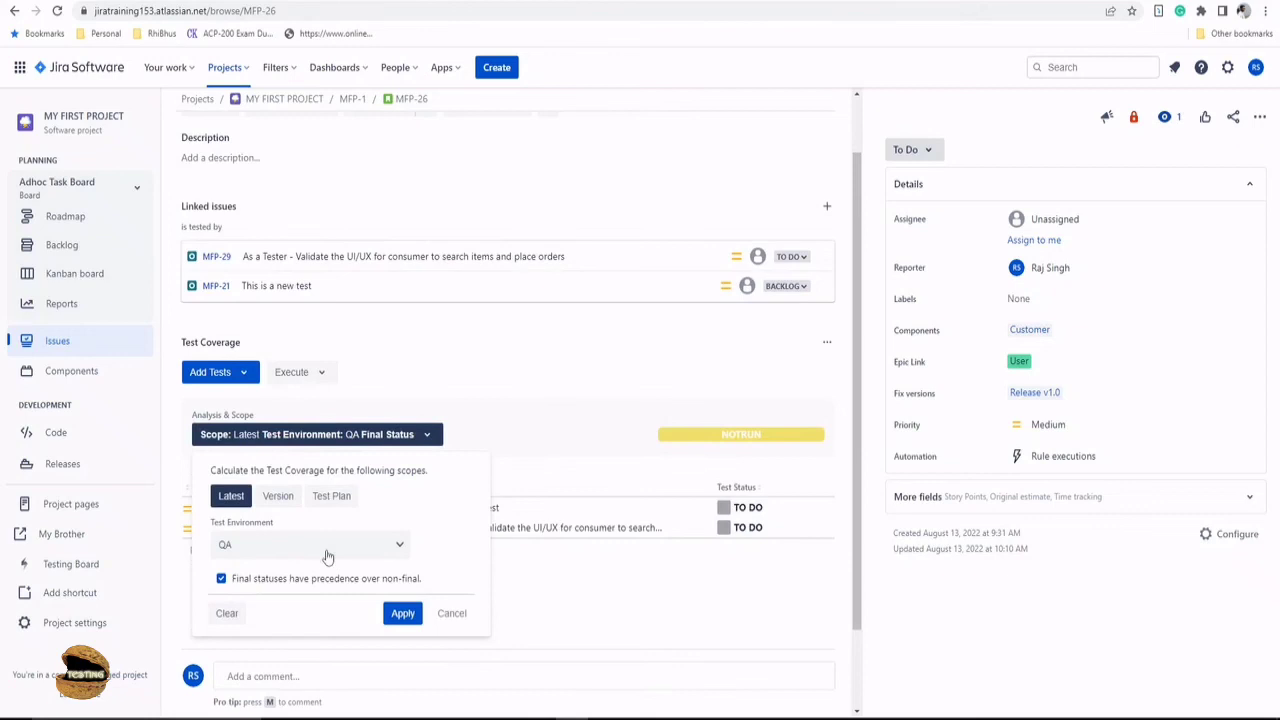
pyautogui.click(310, 544)
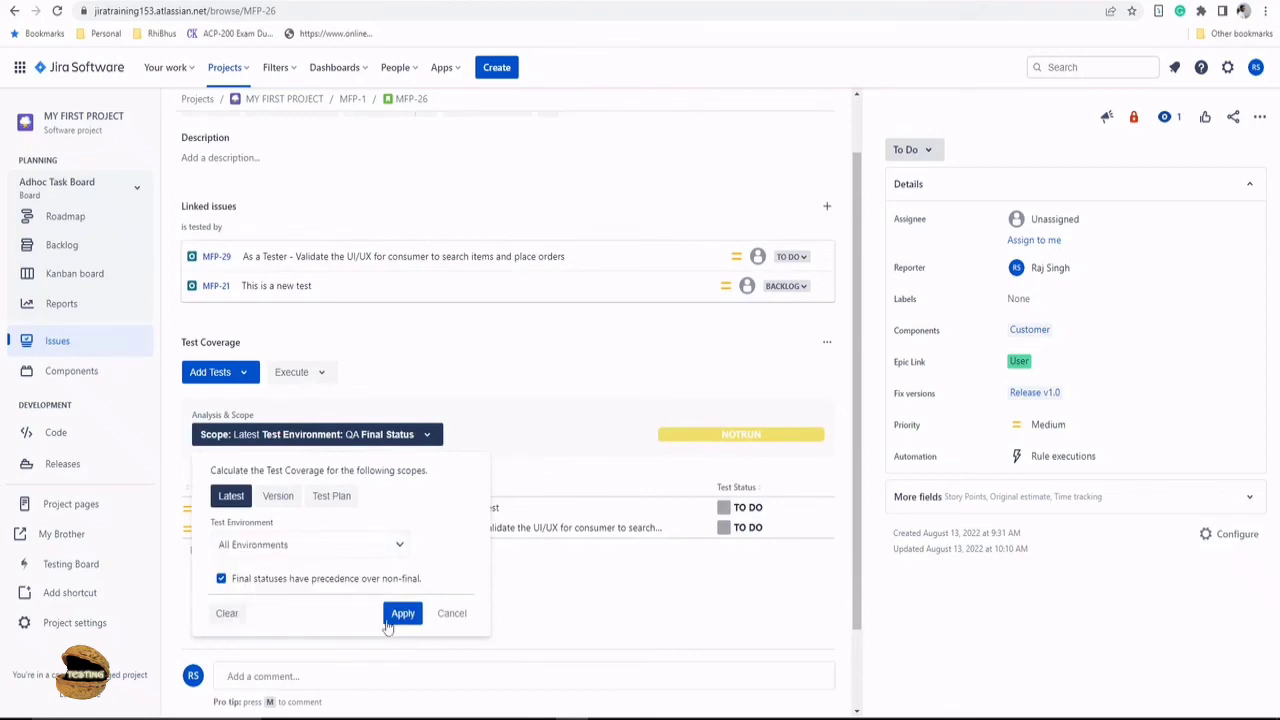
pyautogui.click(402, 612)
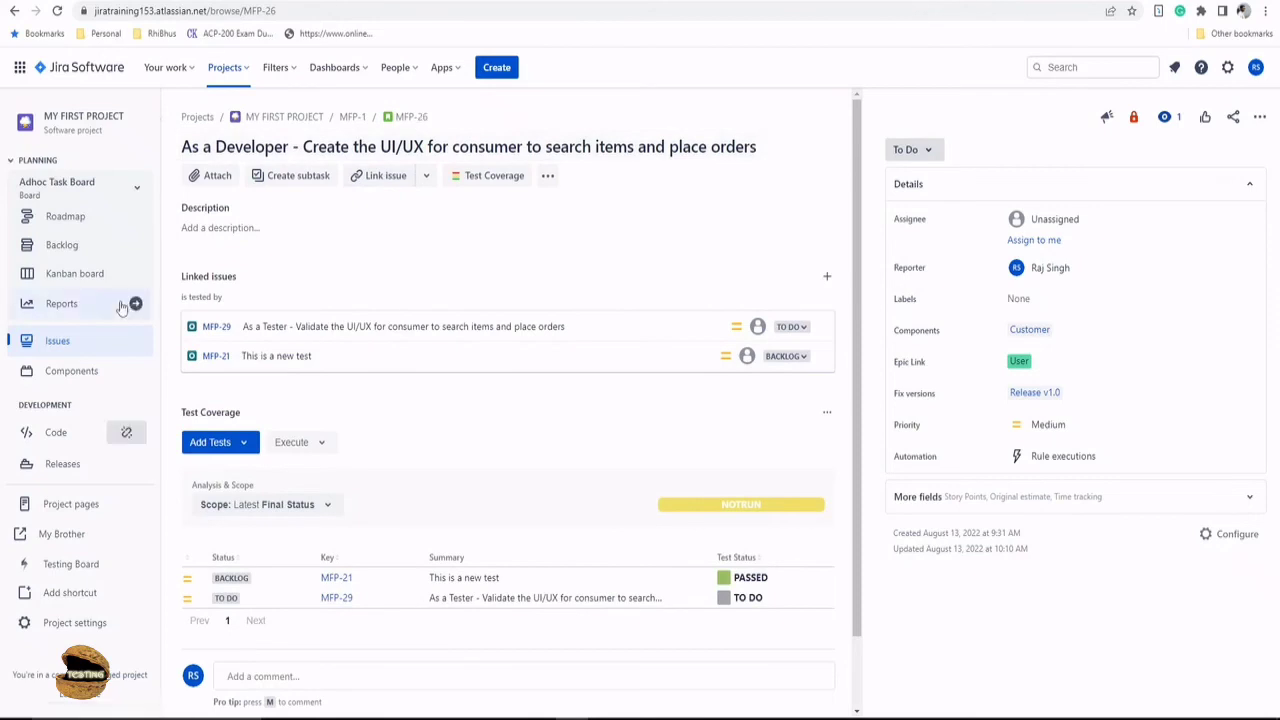
pyautogui.click(56, 340)
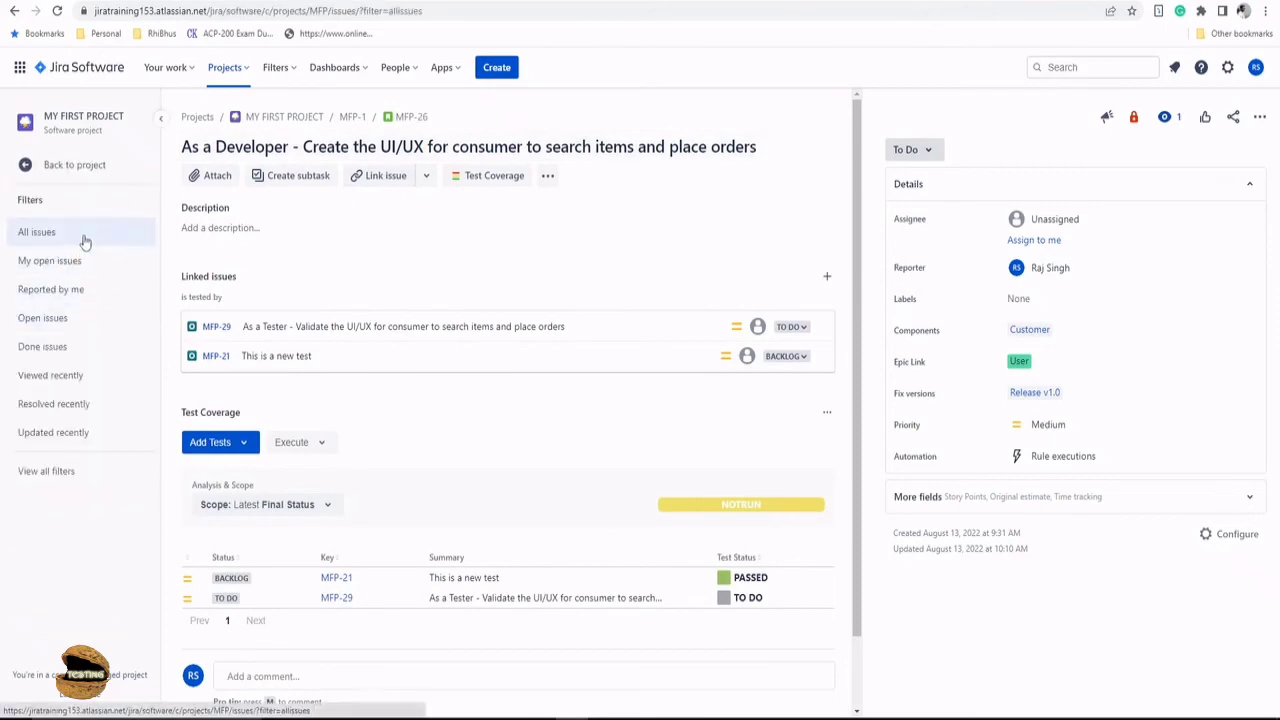
# - Browse the all-issues list and look at story MFP-5
pyautogui.click(36, 232)
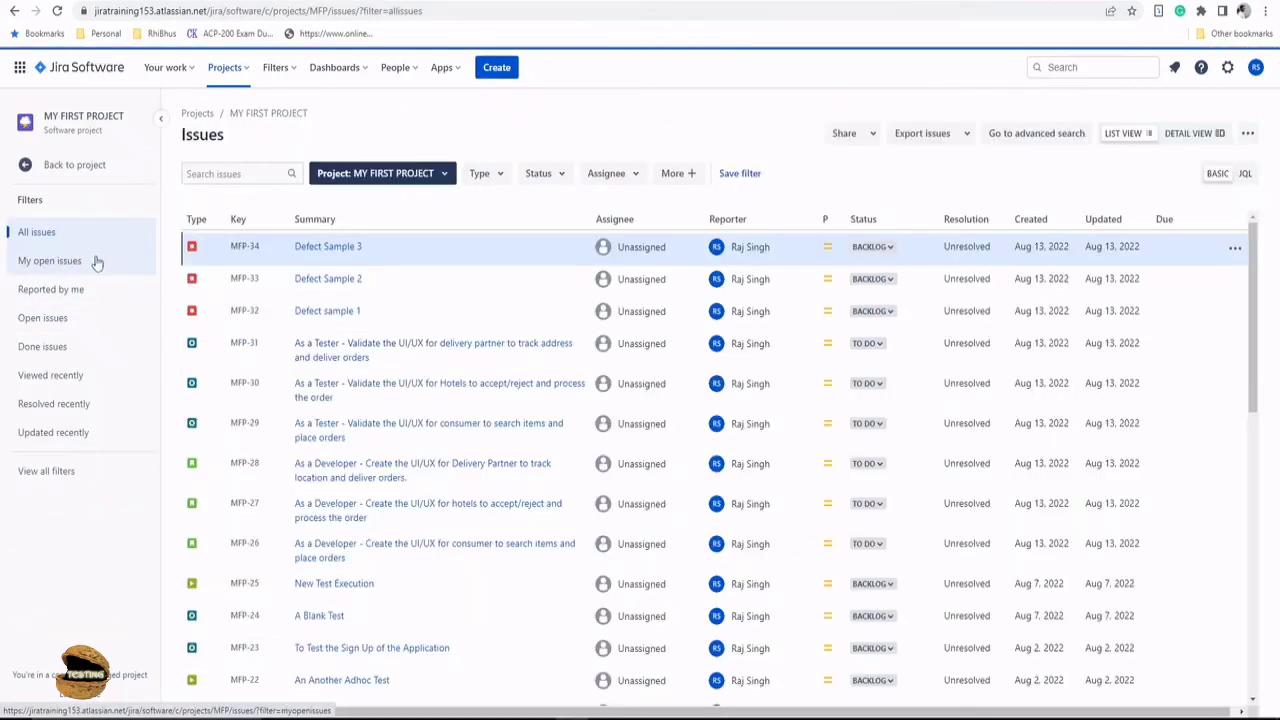
pyautogui.scroll(-3)
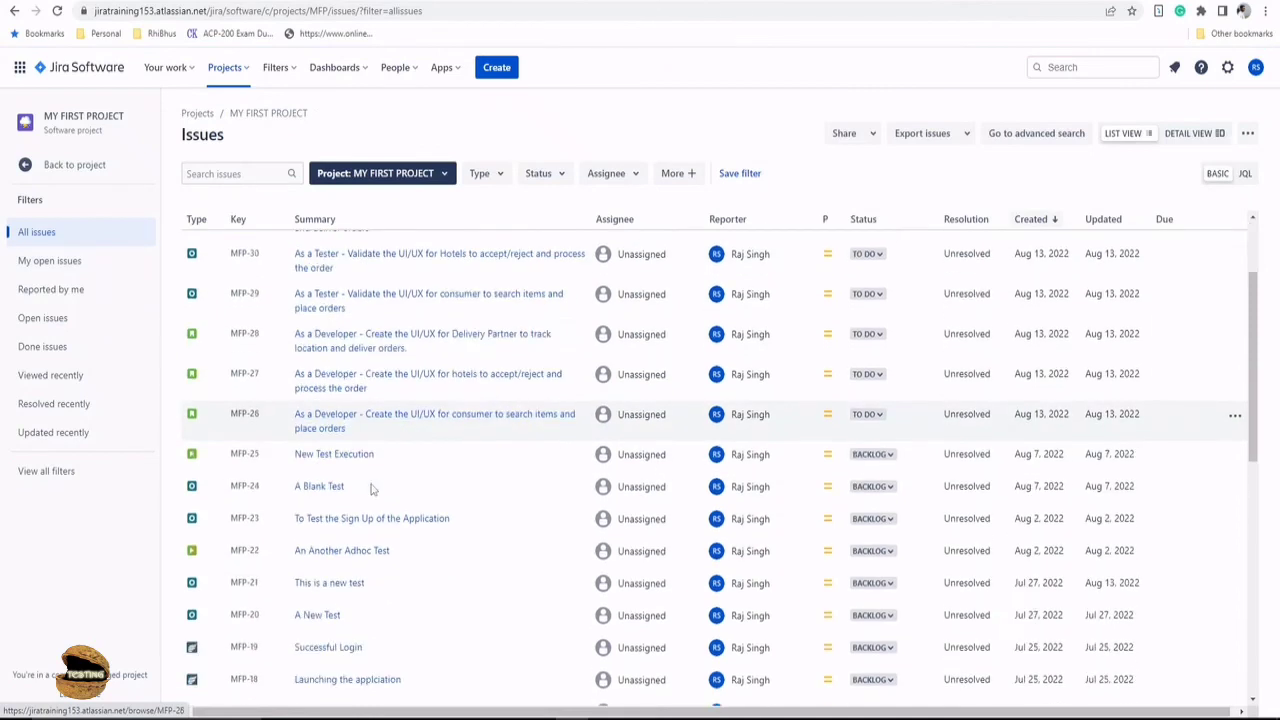
pyautogui.scroll(-3)
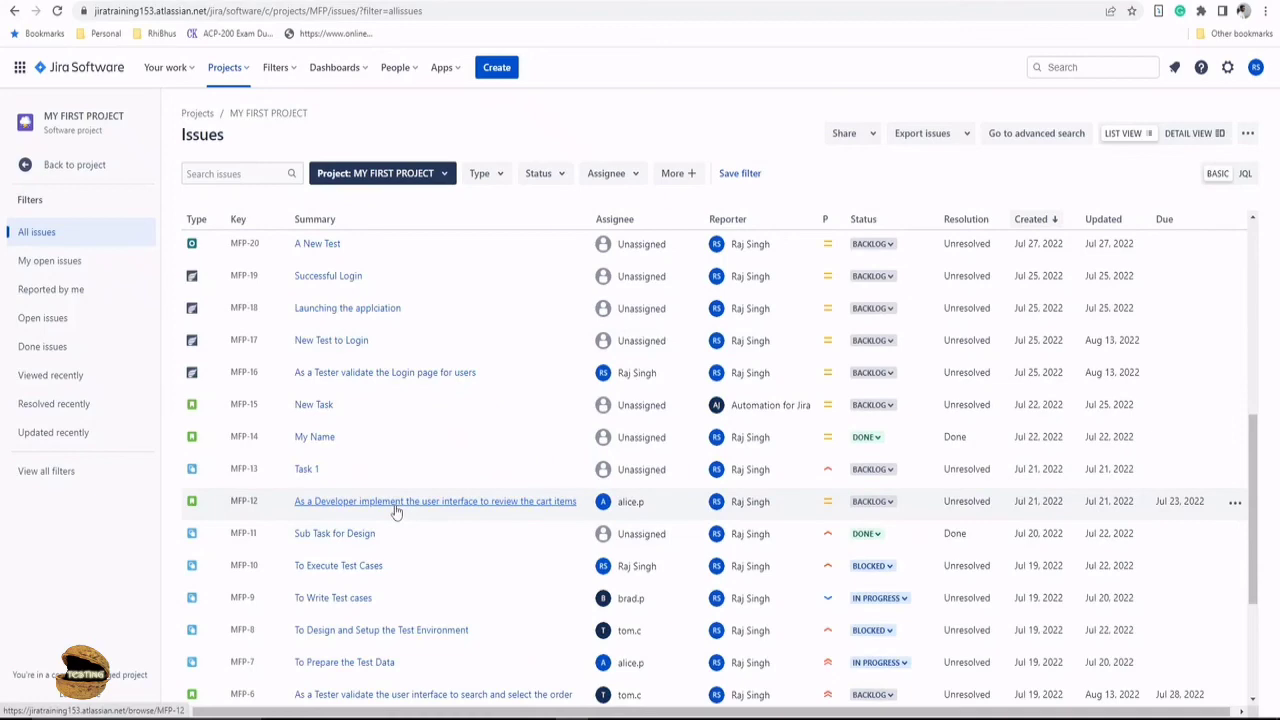
pyautogui.scroll(-3)
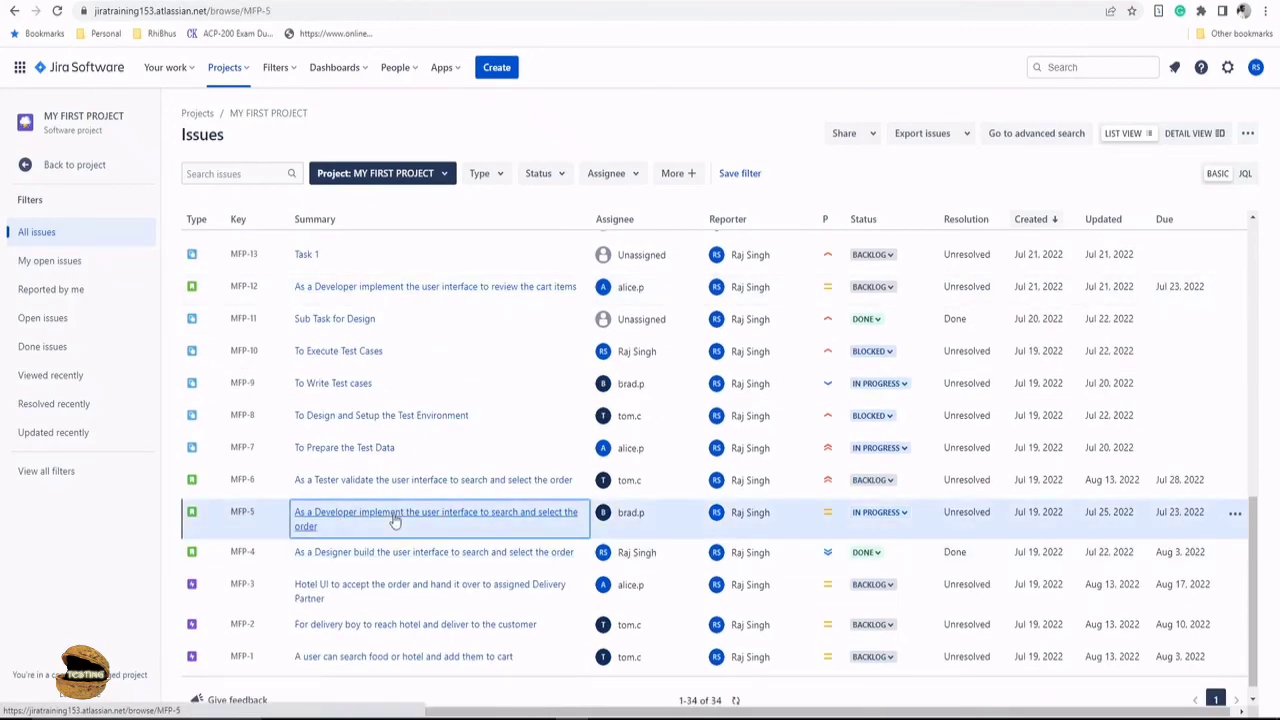
pyautogui.click(436, 518)
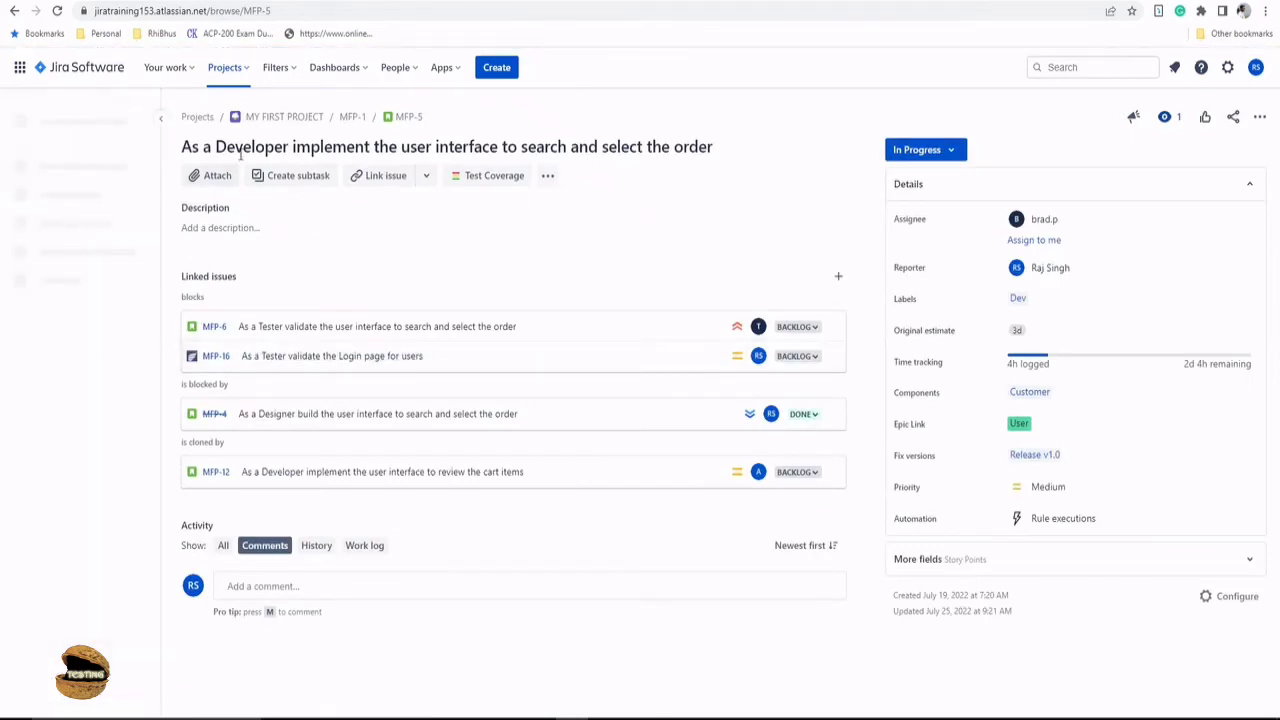
# - Back on the issue list, reopen the Delivery Partner story MFP-28
pyautogui.click(40, 232)
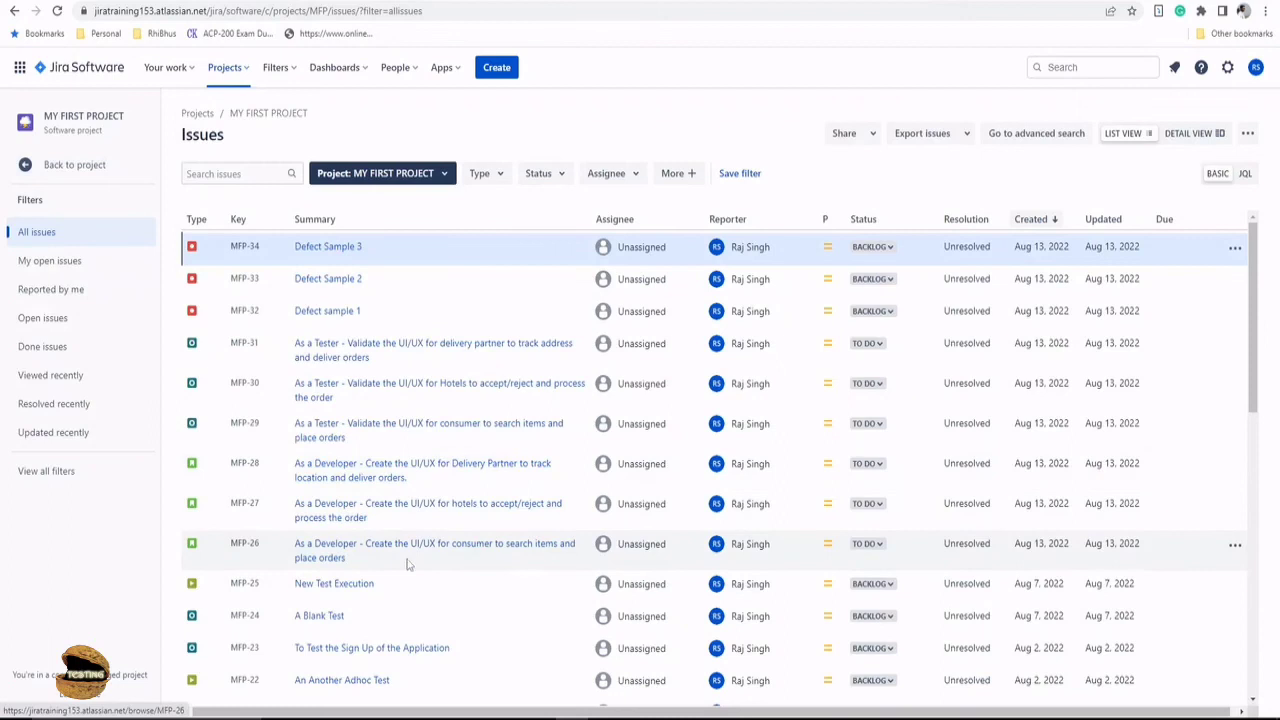
pyautogui.click(422, 470)
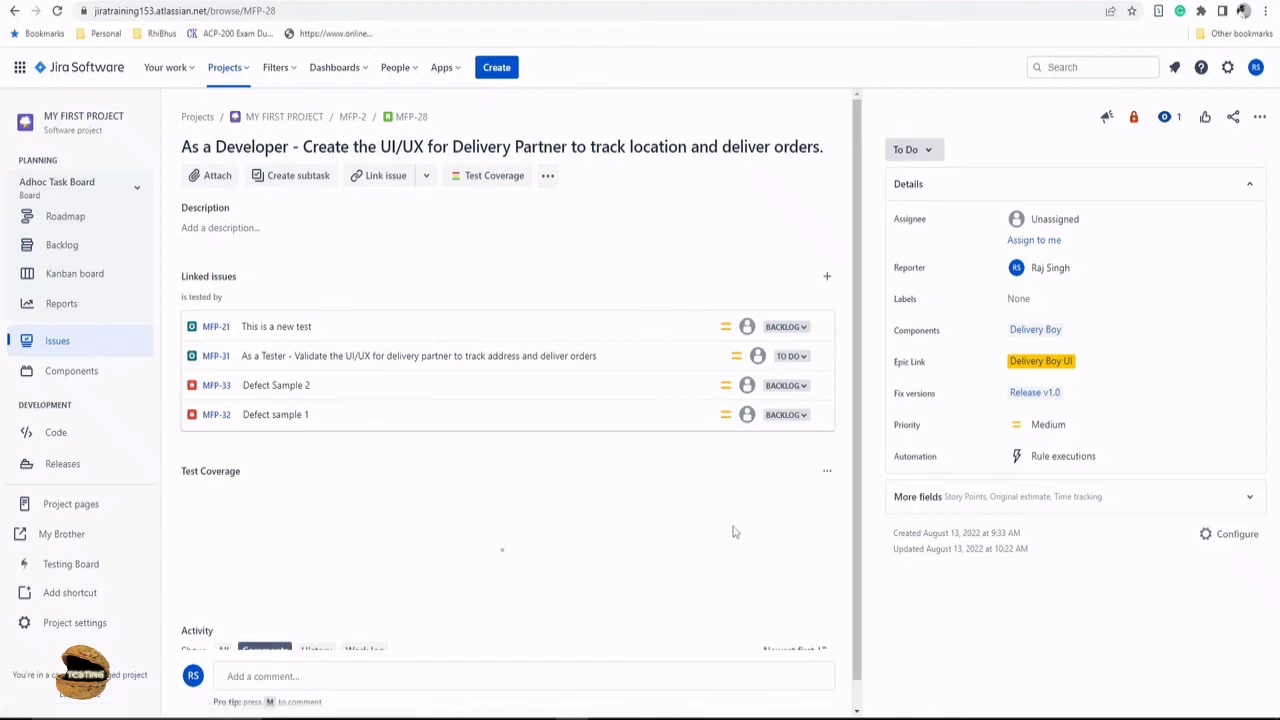
# - Scope MFP-28's Test Coverage to Dev, where MFP-21 and MFP-31 both show To Do
pyautogui.scroll(-3)
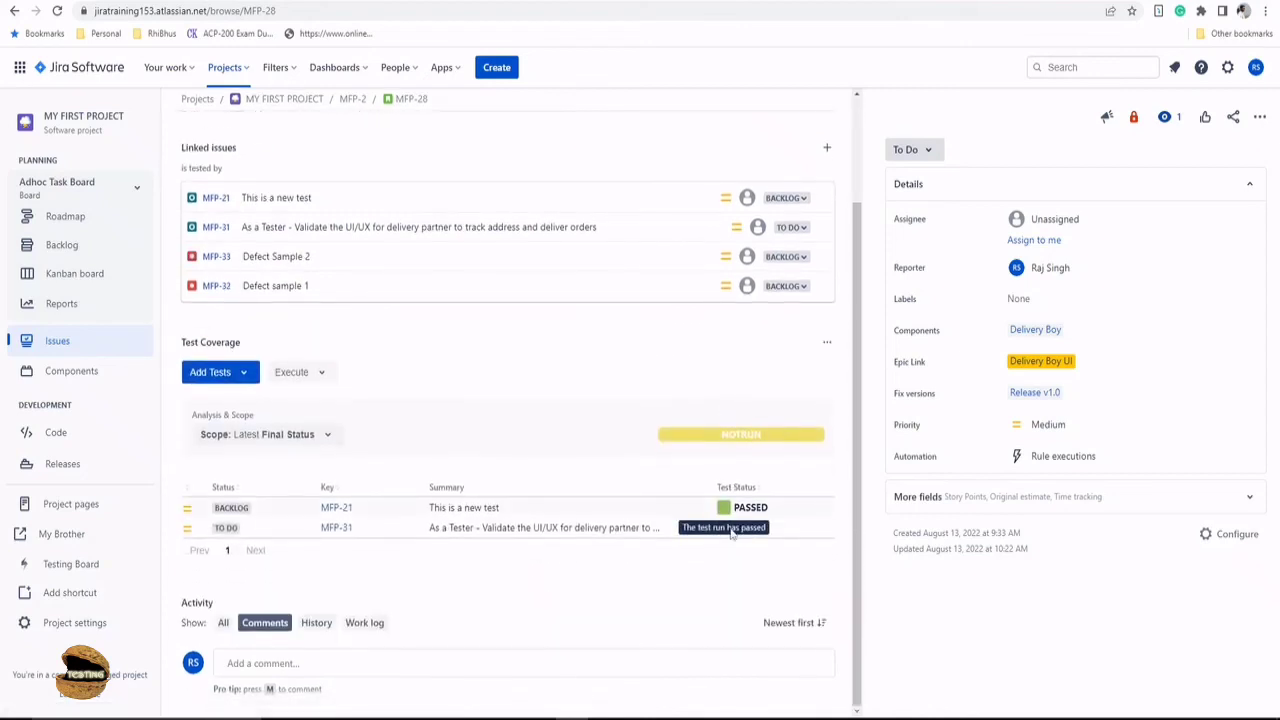
pyautogui.click(268, 434)
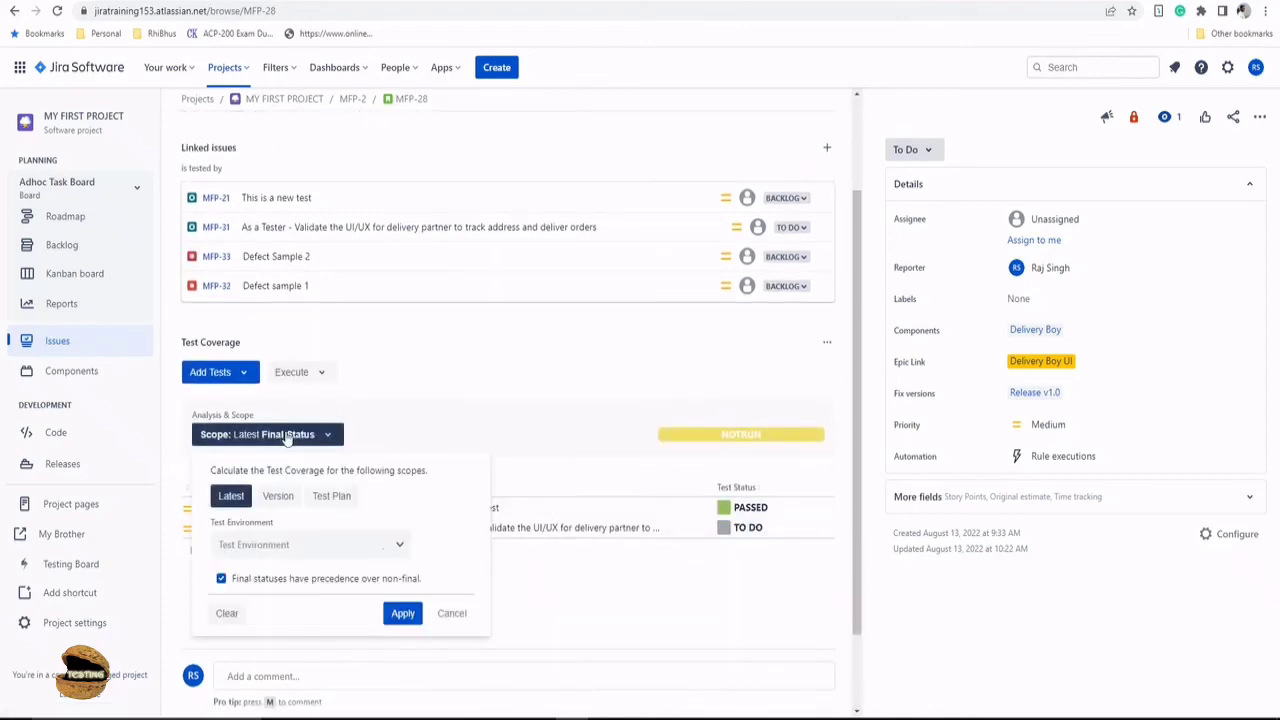
pyautogui.click(310, 544)
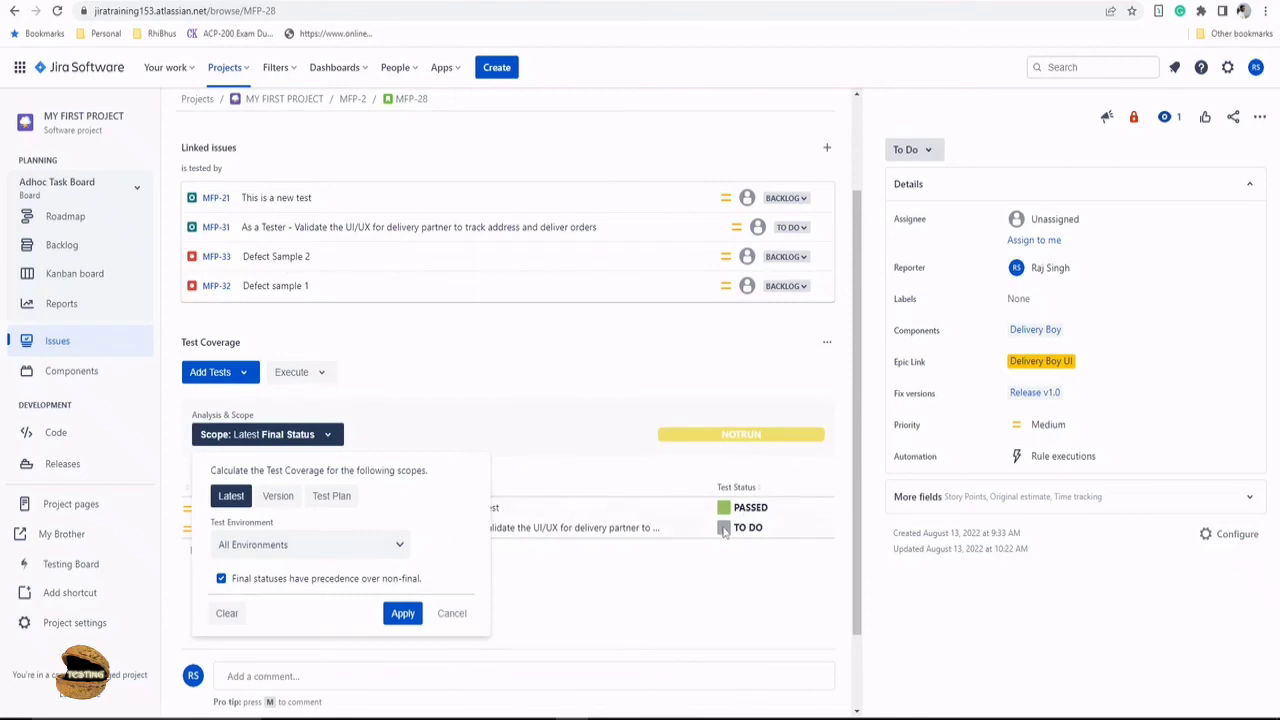
pyautogui.moveTo(724, 528)
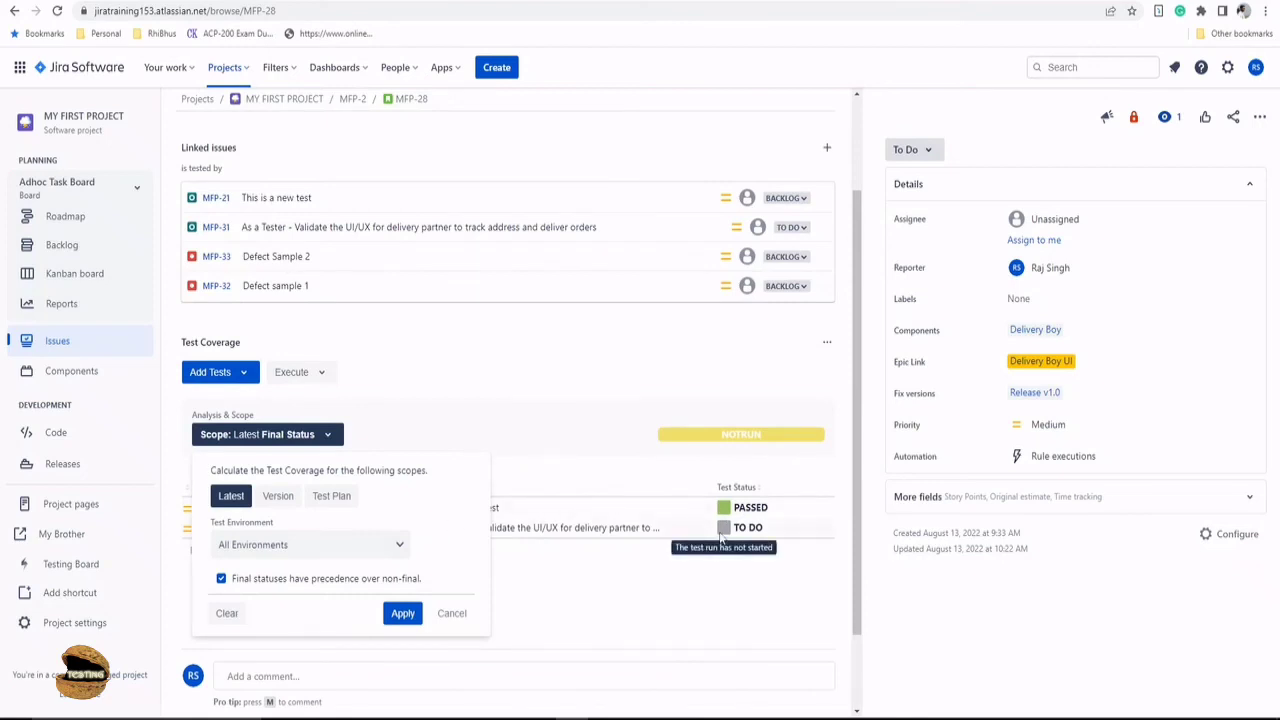
pyautogui.click(402, 612)
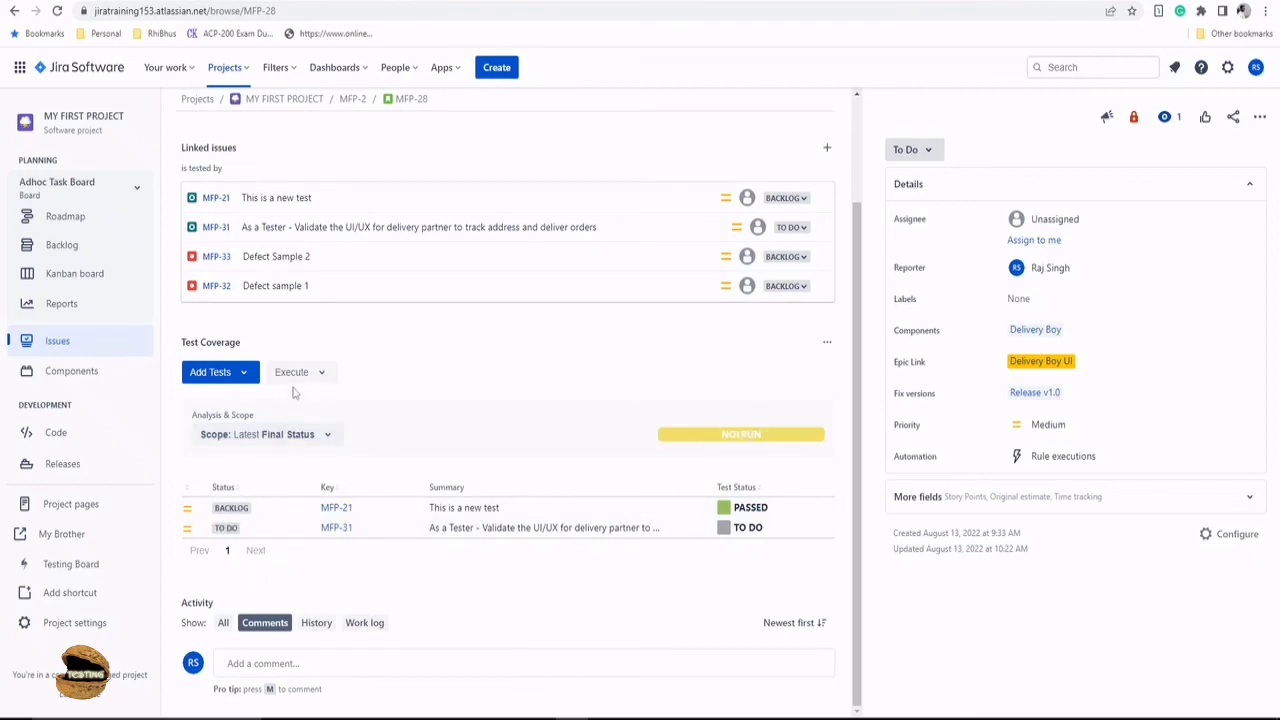
pyautogui.click(264, 434)
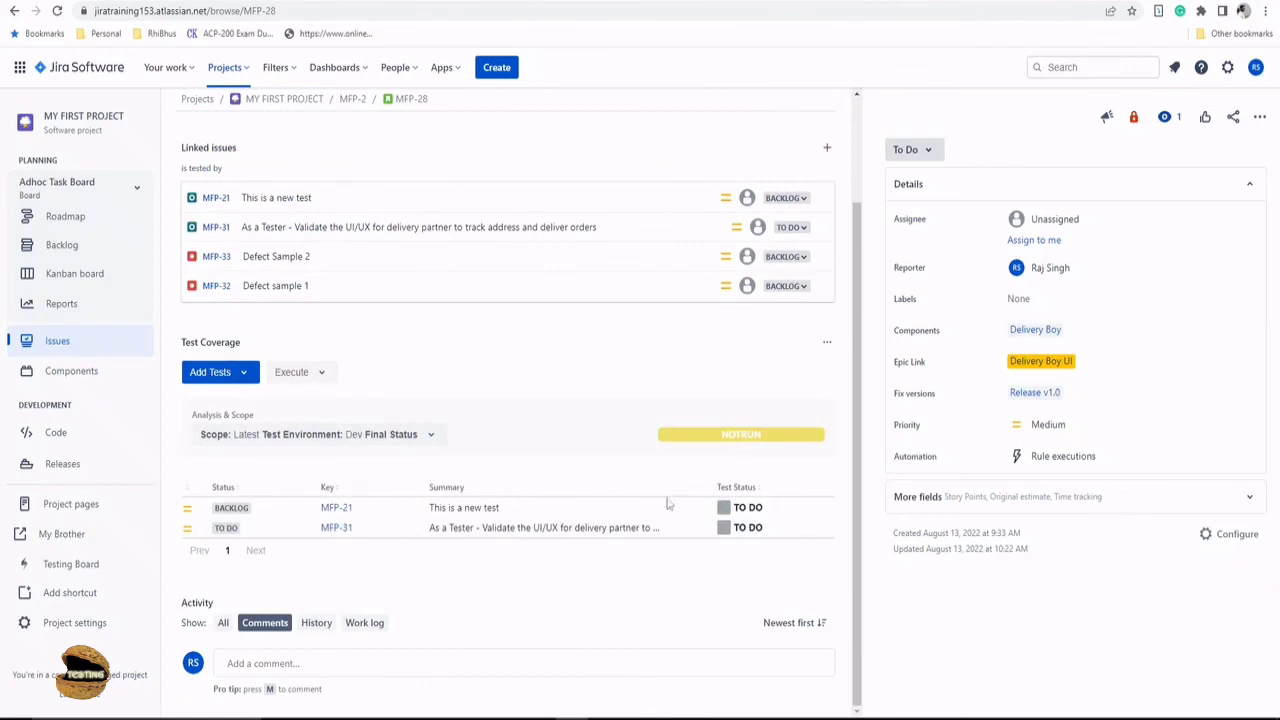
pyautogui.moveTo(616, 572)
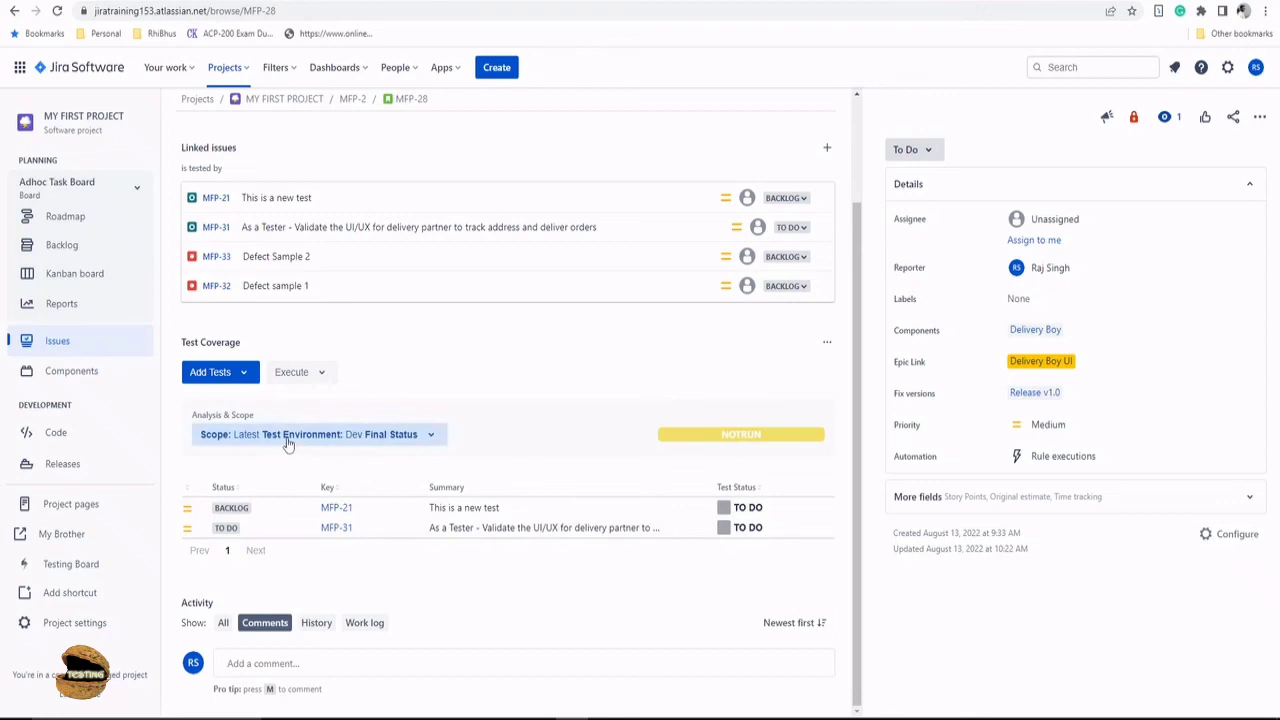
pyautogui.click(288, 432)
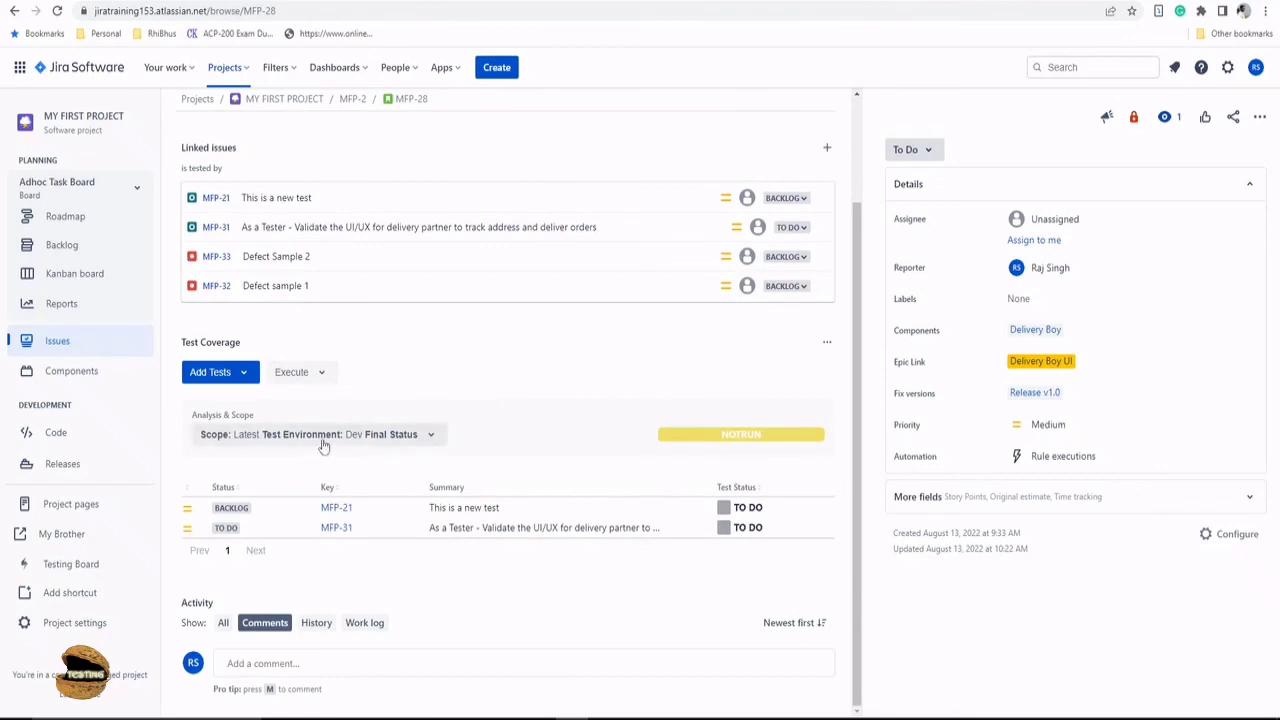
# - Reset MFP-28's coverage scope to All Environments so MFP-21 shows passed and MFP-31 To Do
pyautogui.click(320, 434)
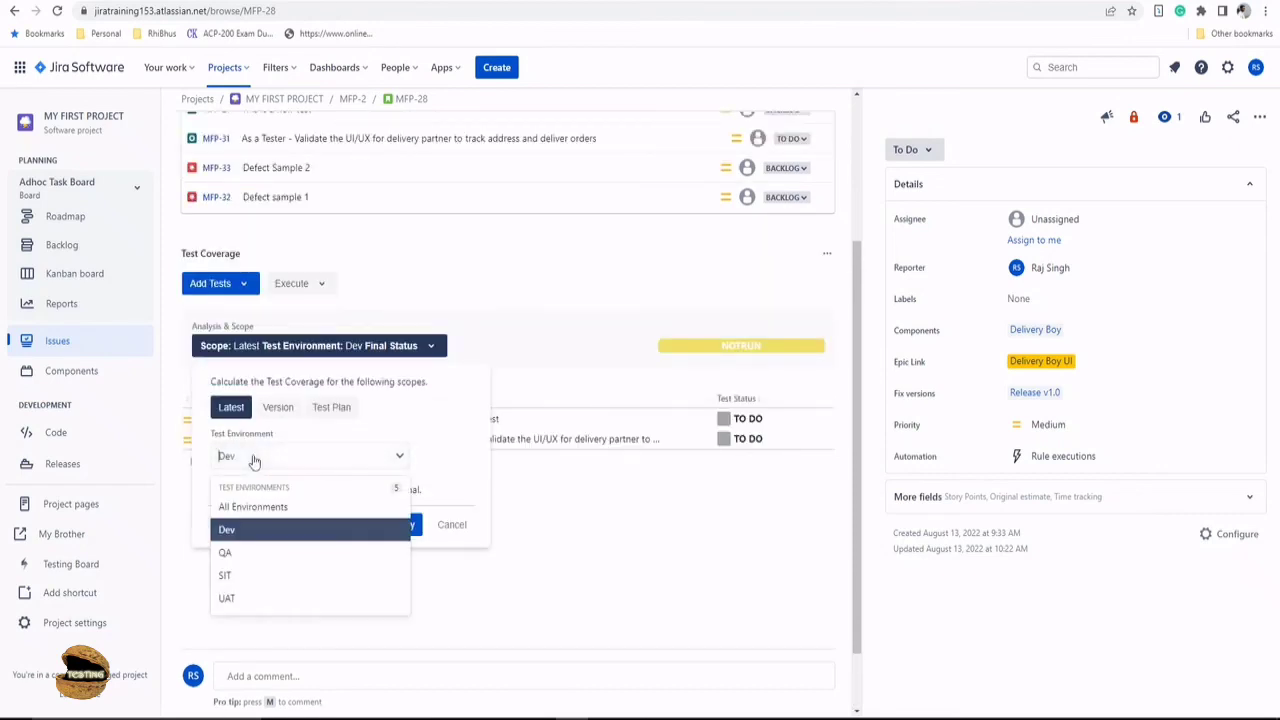
pyautogui.moveTo(642, 458)
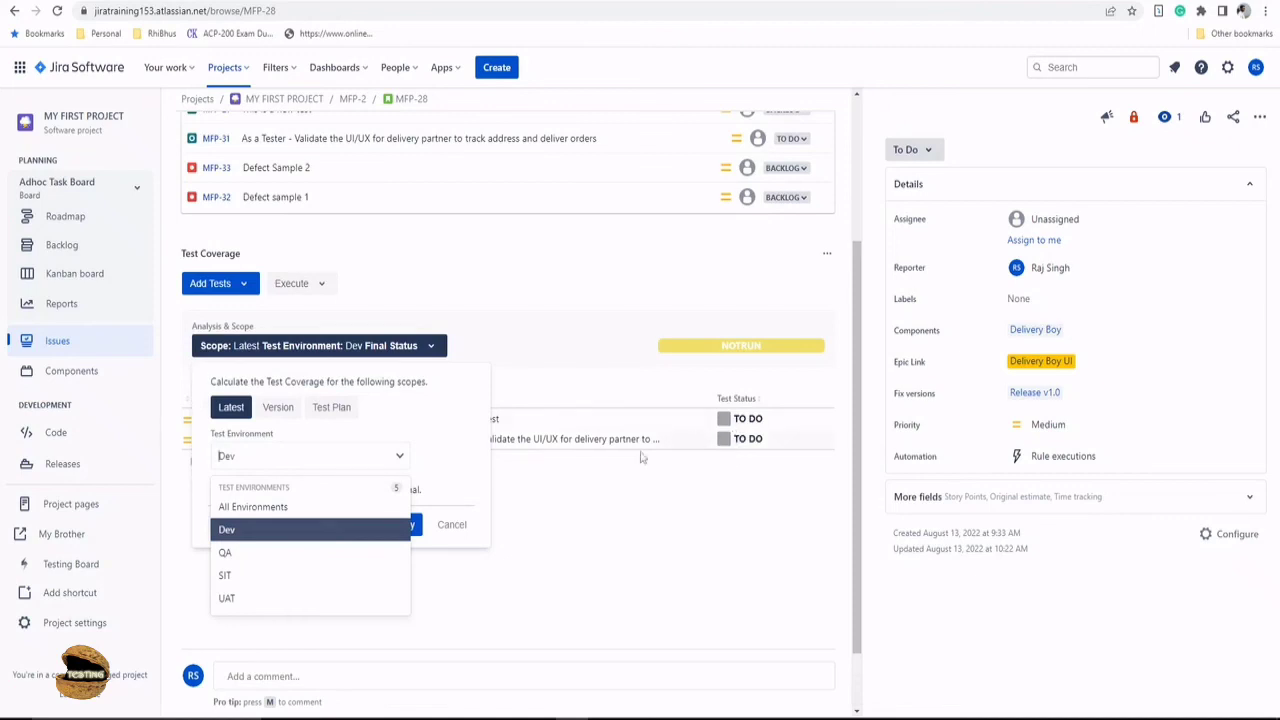
pyautogui.moveTo(324, 516)
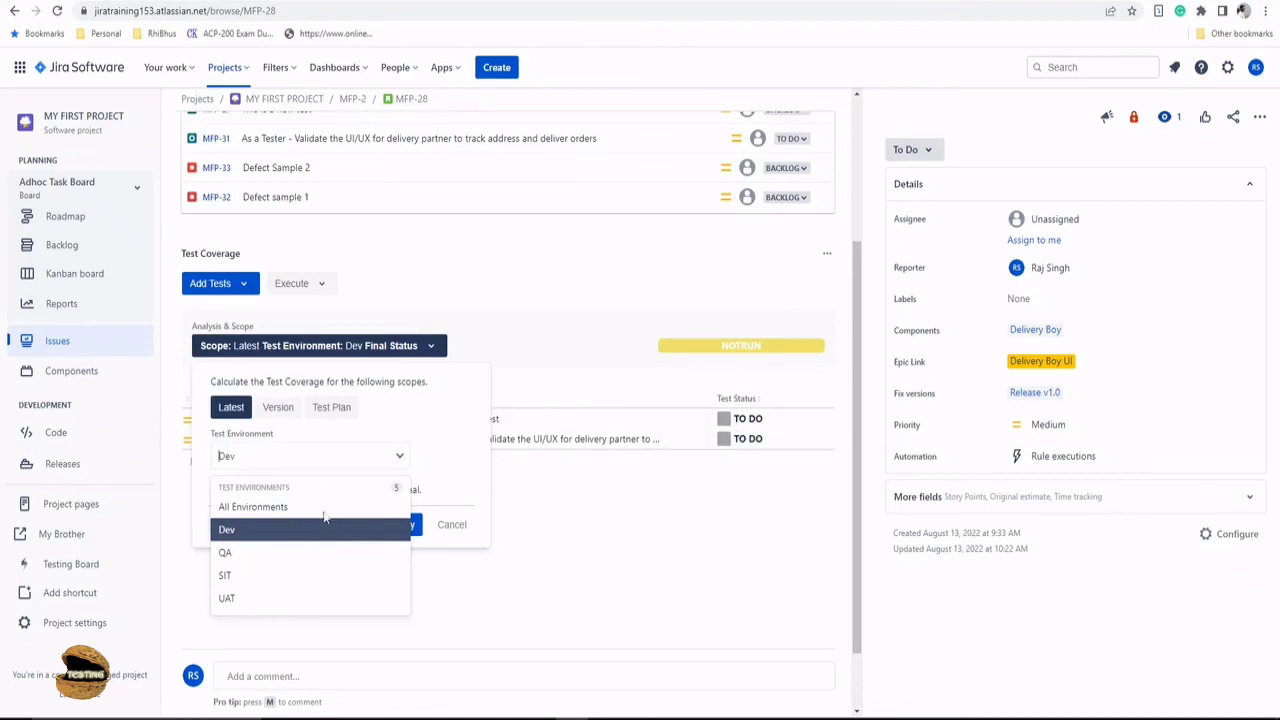
pyautogui.click(252, 508)
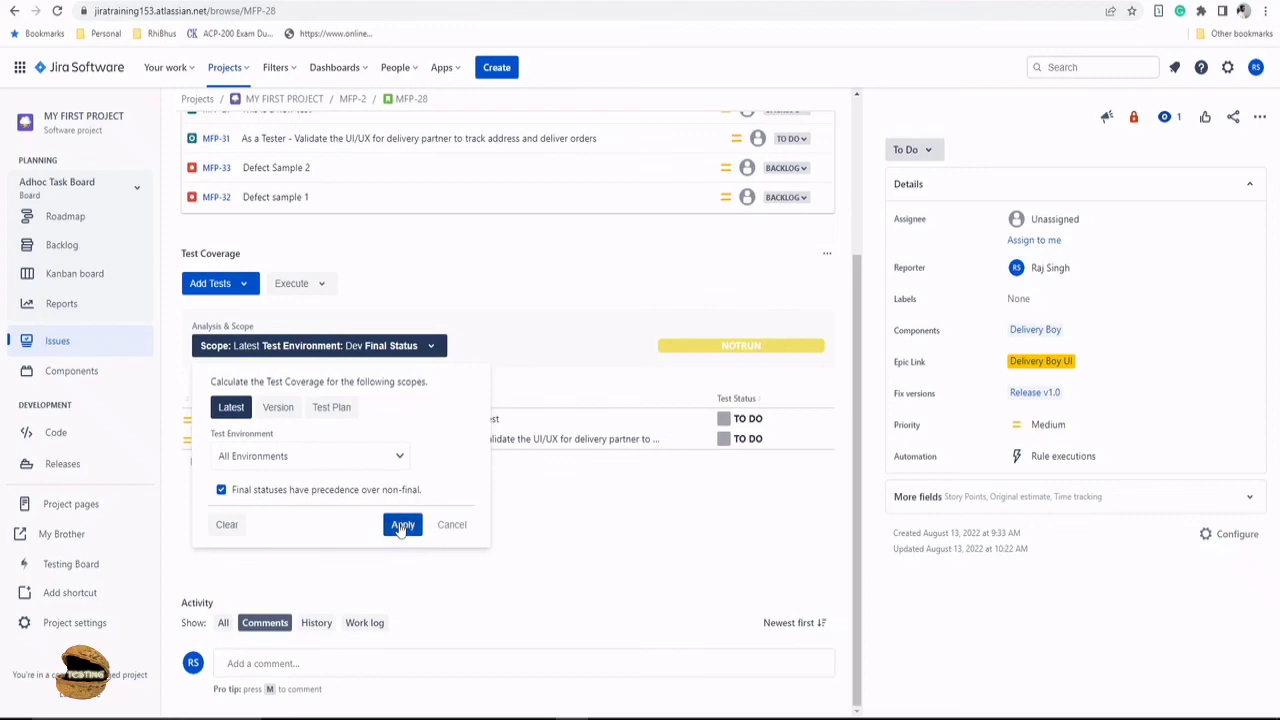
pyautogui.click(402, 524)
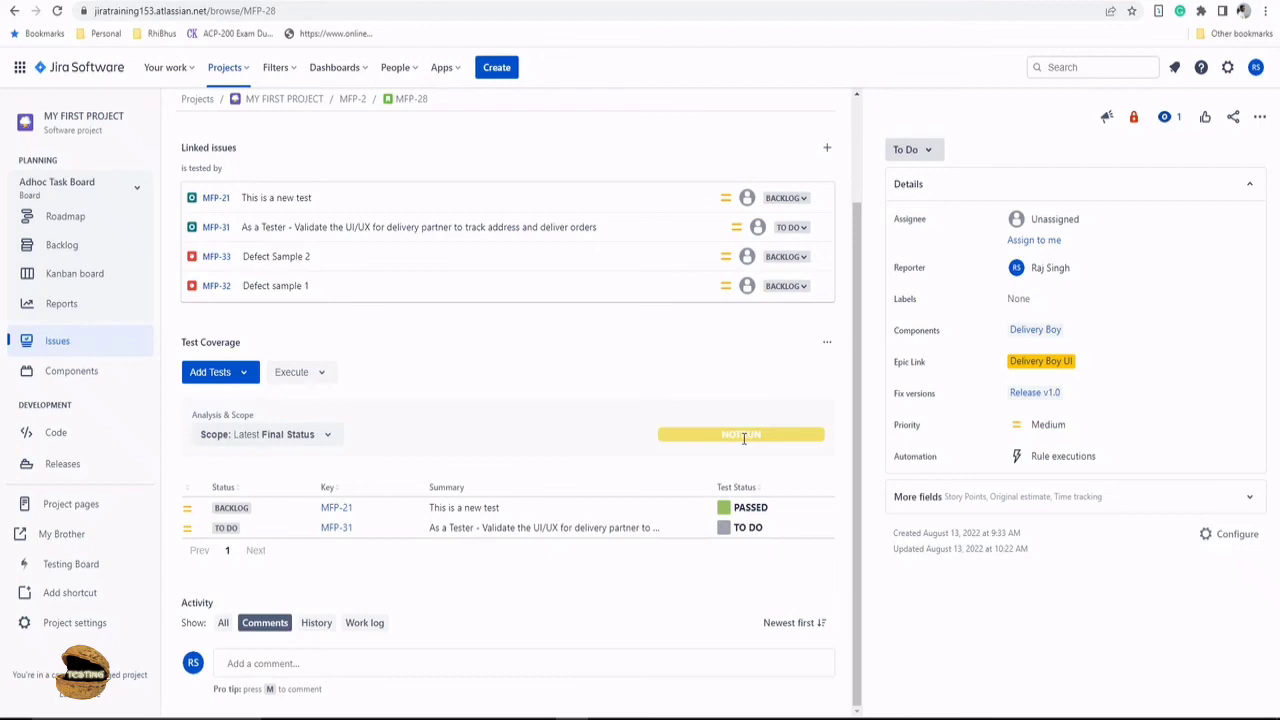
pyautogui.moveTo(636, 580)
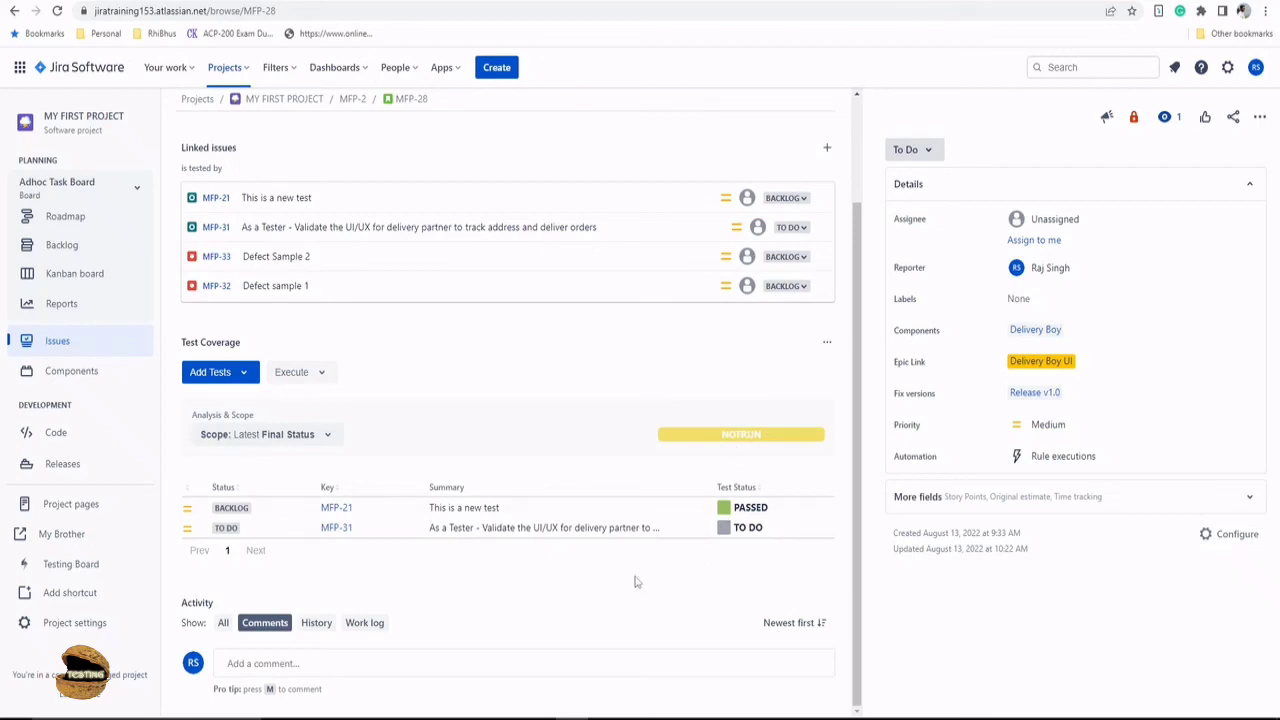
pyautogui.moveTo(674, 548)
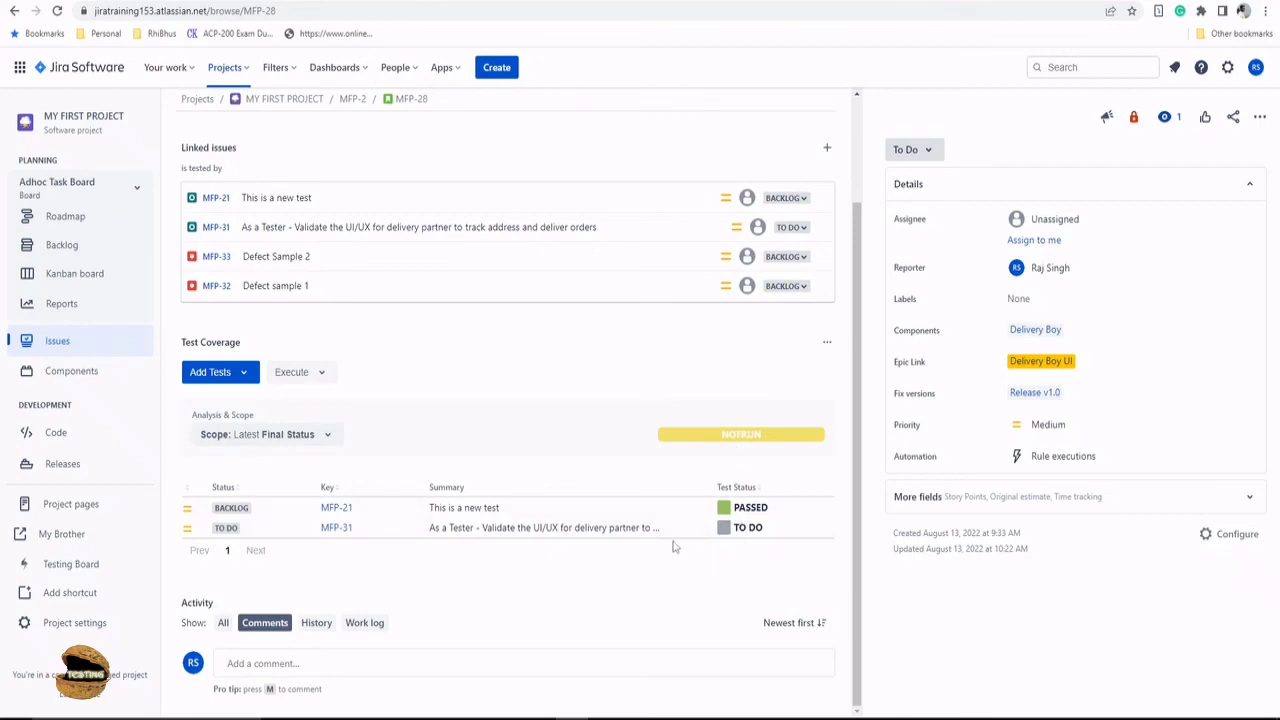